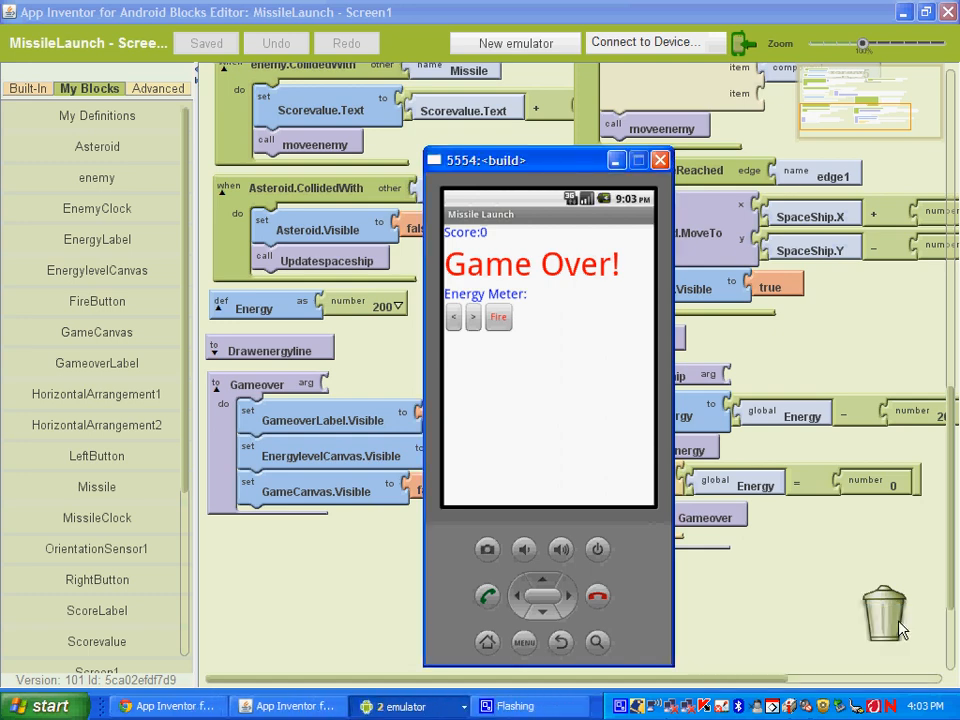
pyautogui.moveTo(596, 170)
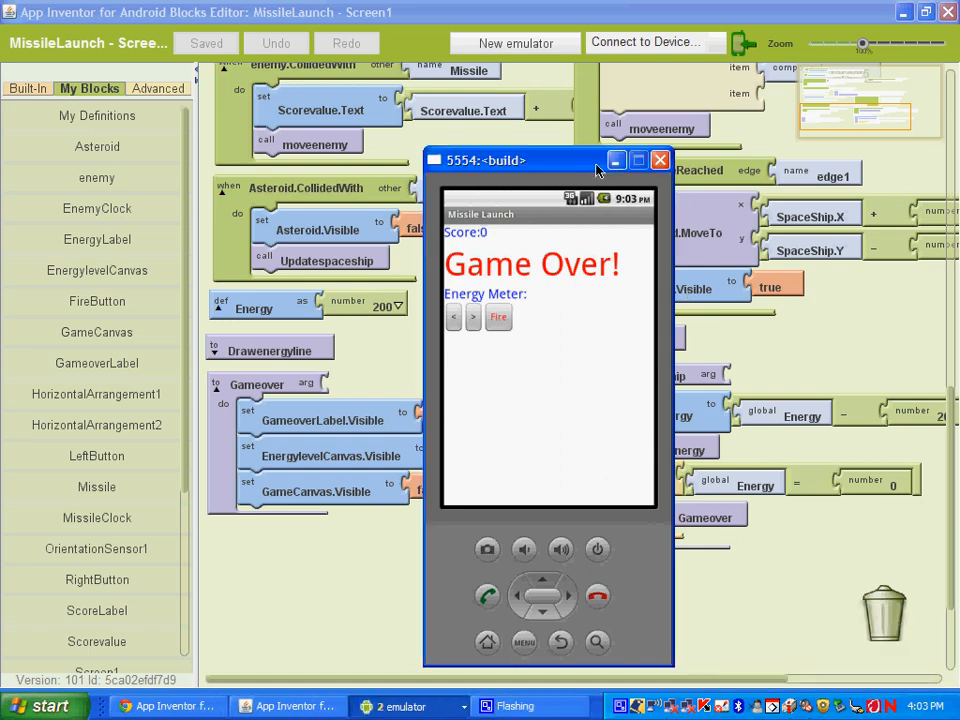
pyautogui.moveTo(604, 284)
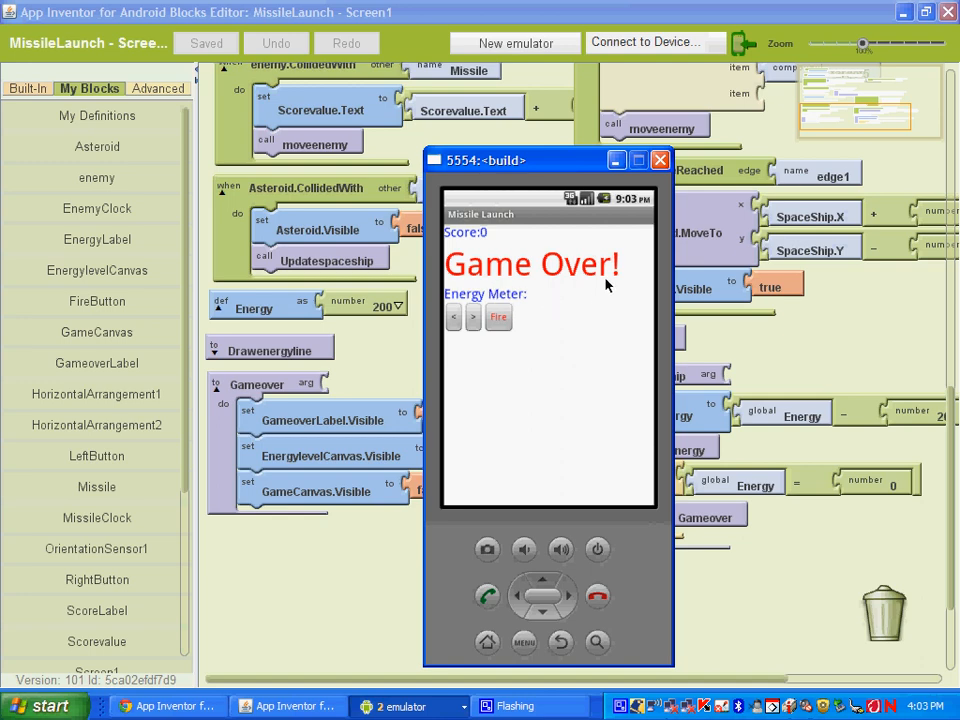
pyautogui.moveTo(588, 308)
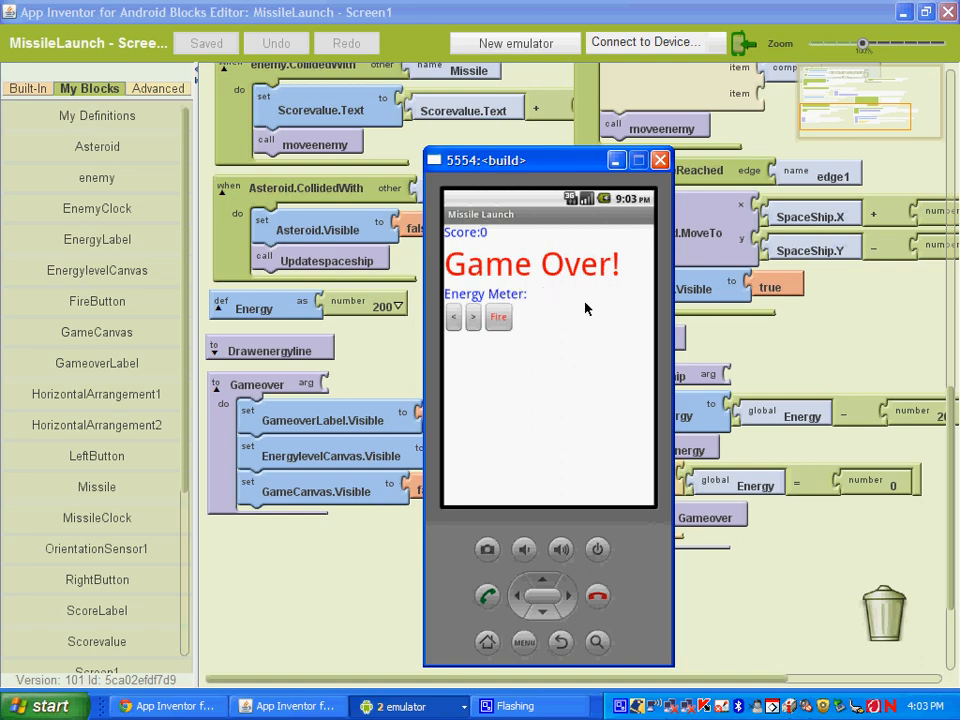
pyautogui.moveTo(536, 302)
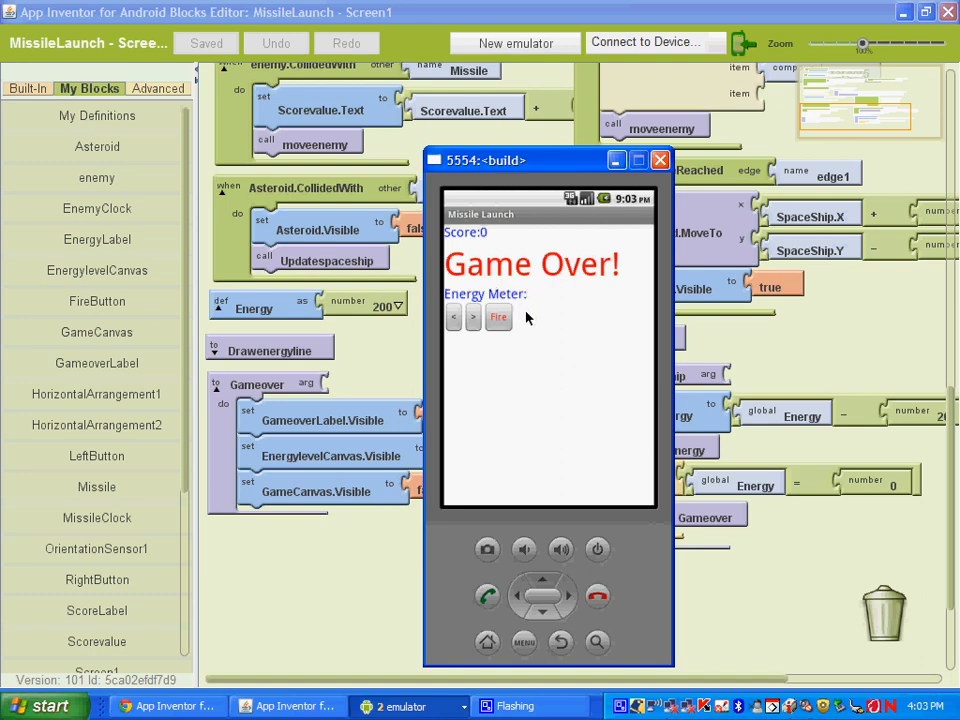
pyautogui.moveTo(522, 330)
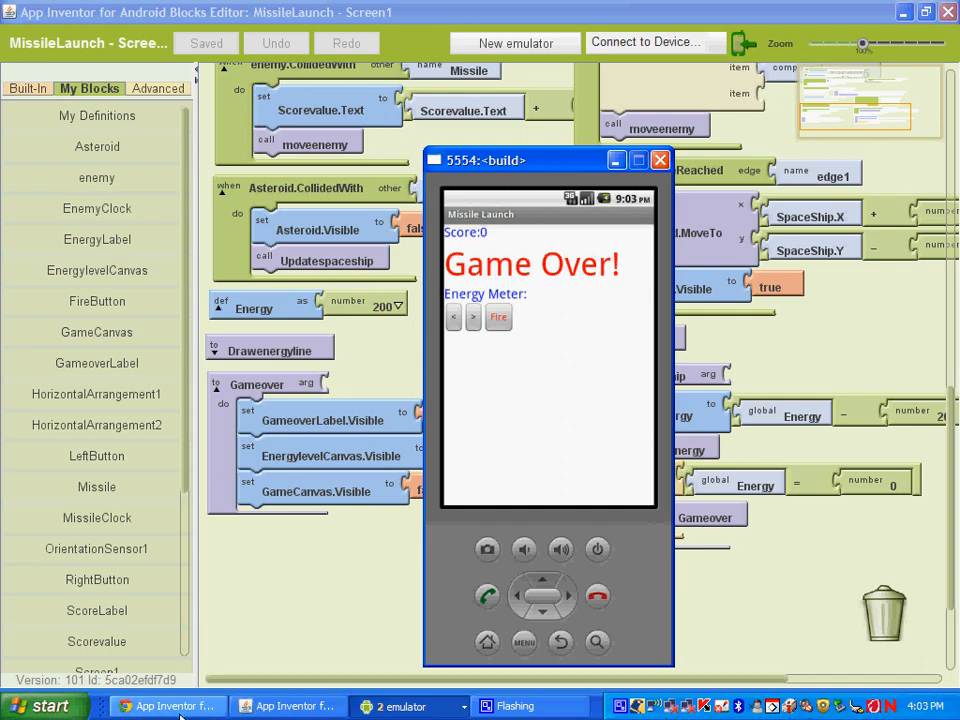
pyautogui.moveTo(168, 704)
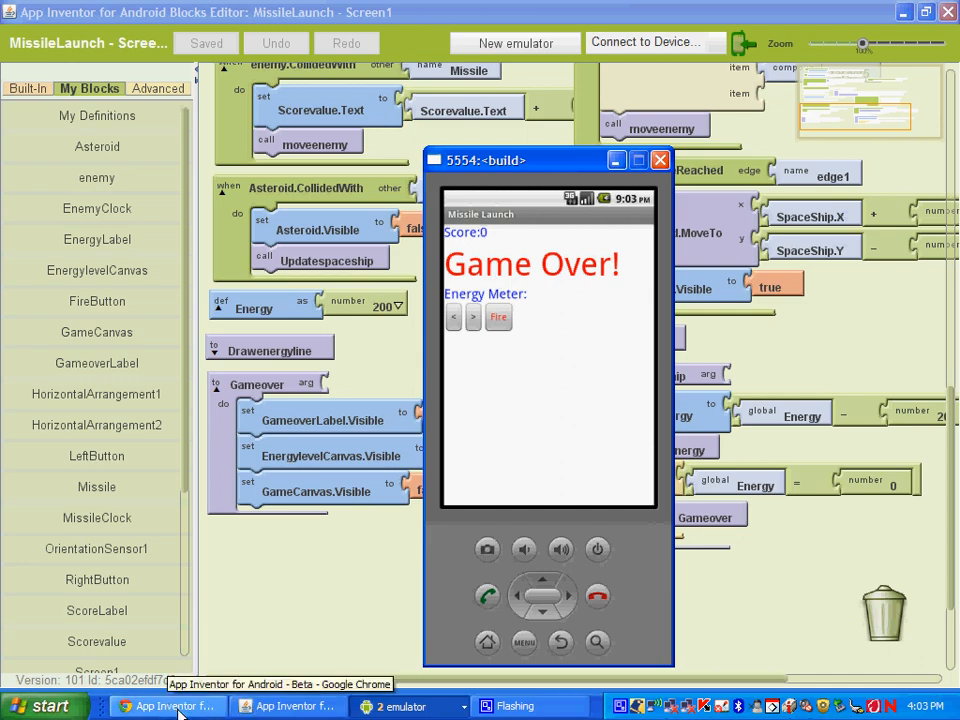
# - Switch to the Designer and add a Button into HorizontalArrangement1 beside Fire
pyautogui.click(168, 704)
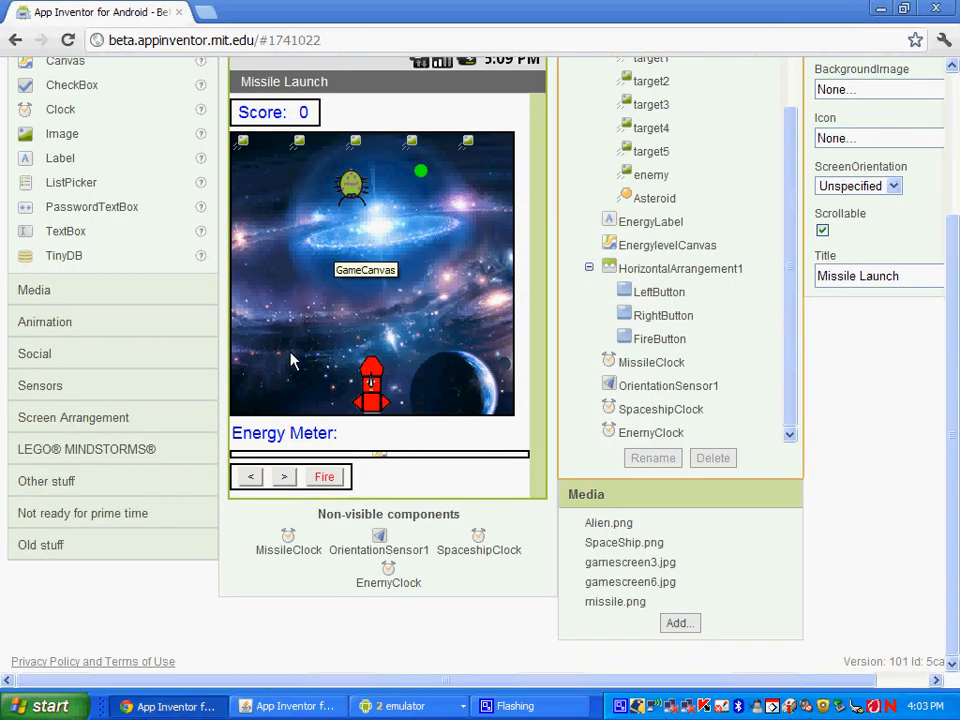
pyautogui.scroll(3)
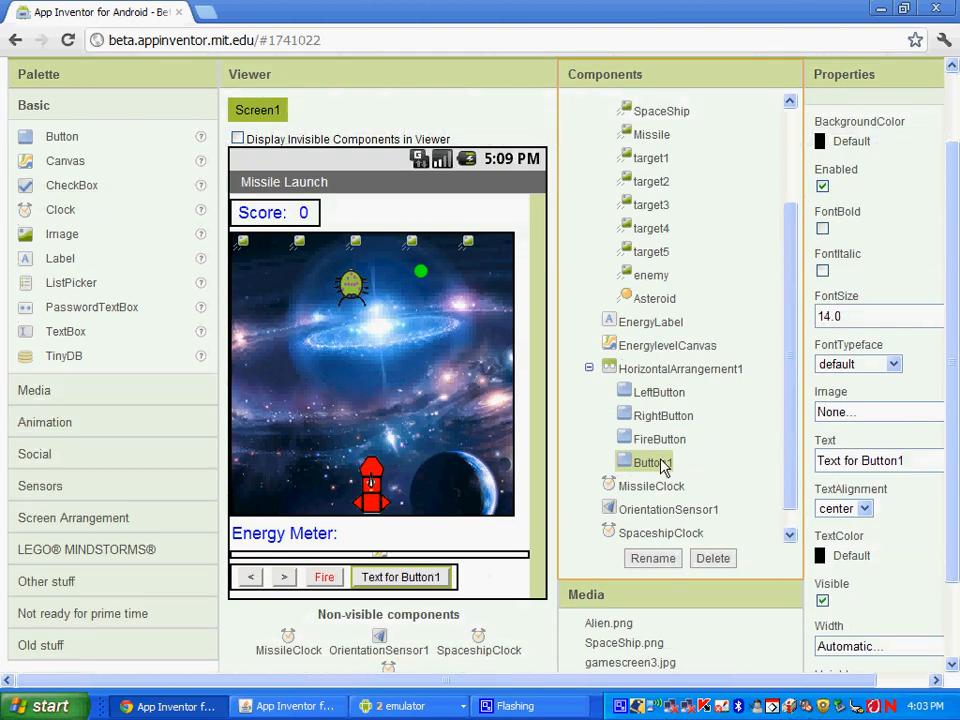
# - Rename the button to RestartButton and set its Text to Restart
pyautogui.click(652, 558)
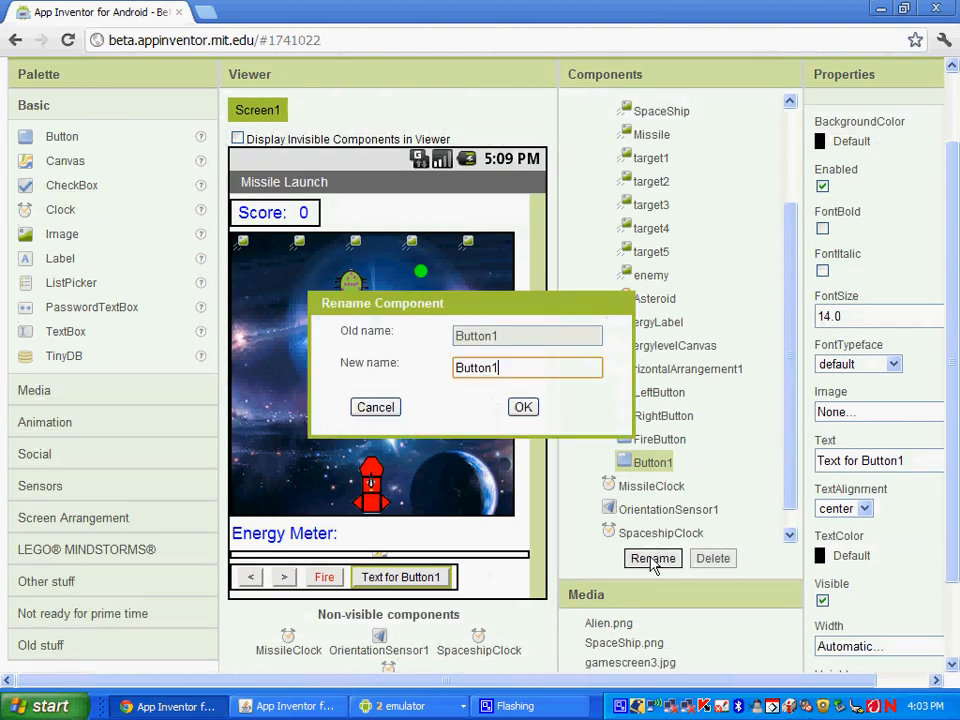
pyautogui.press('Backspace')
pyautogui.write('Restart')
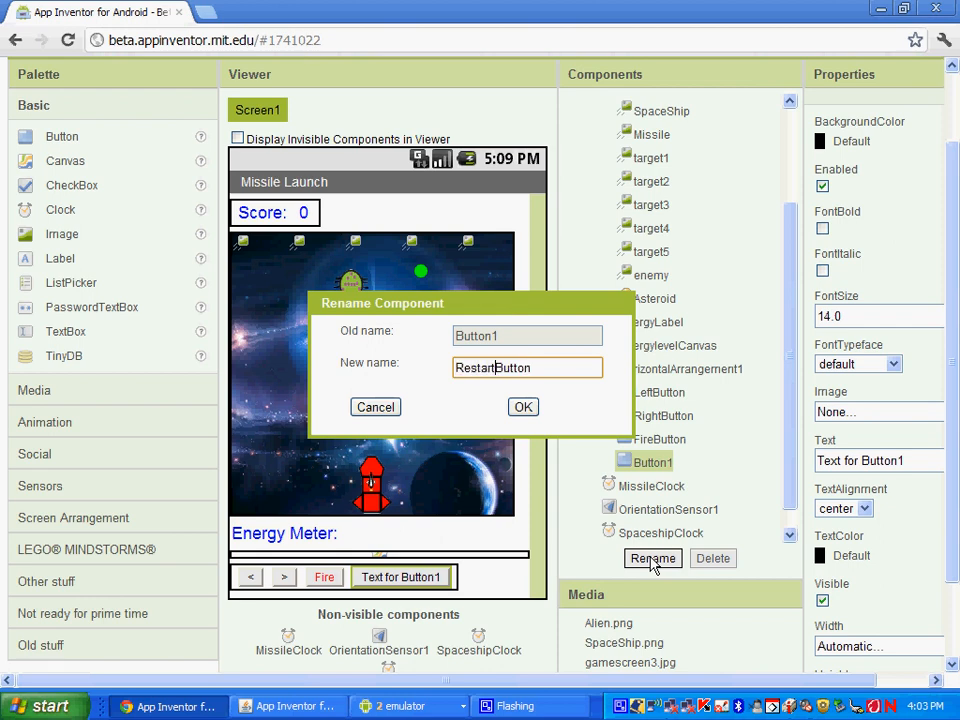
pyautogui.click(524, 408)
pyautogui.write('R')
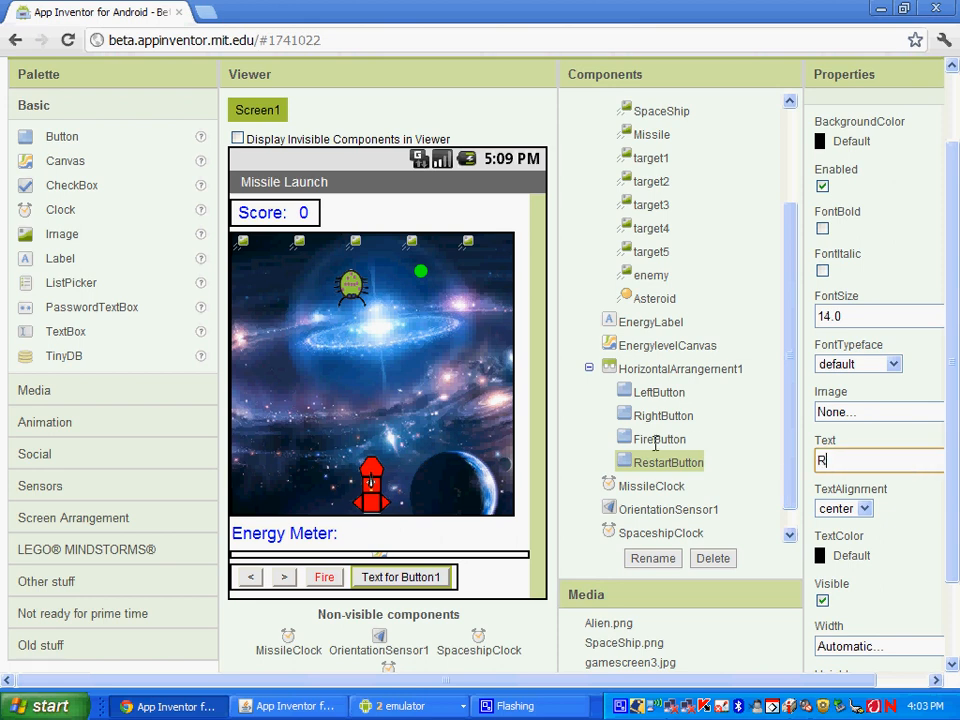
pyautogui.write('estart')
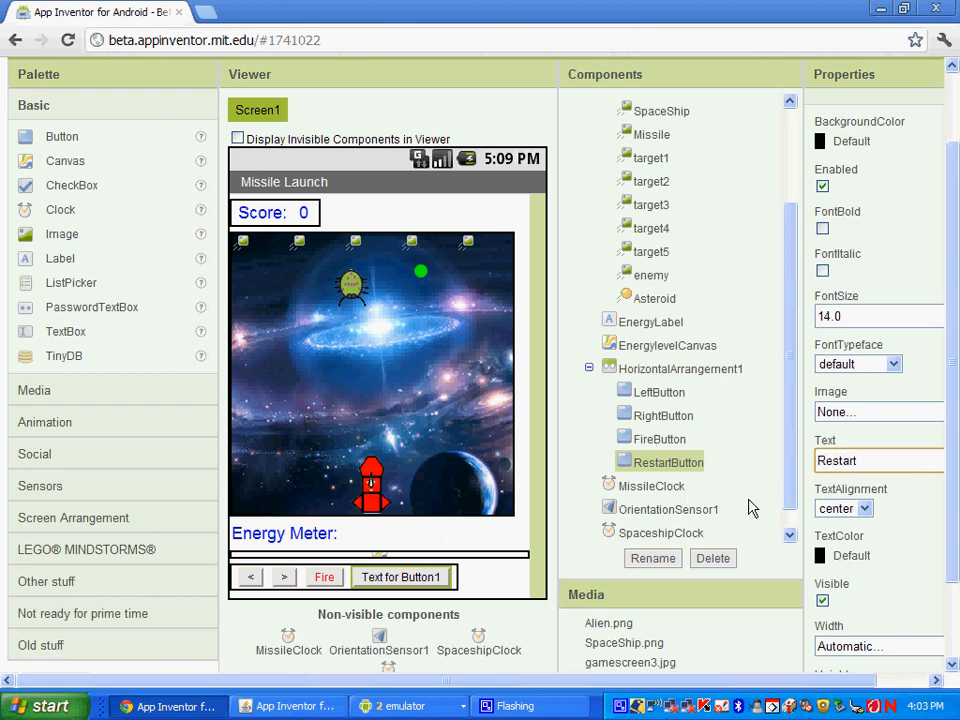
# - Set the Restart button's TextColor to Cyan, then change it to Green
pyautogui.click(668, 510)
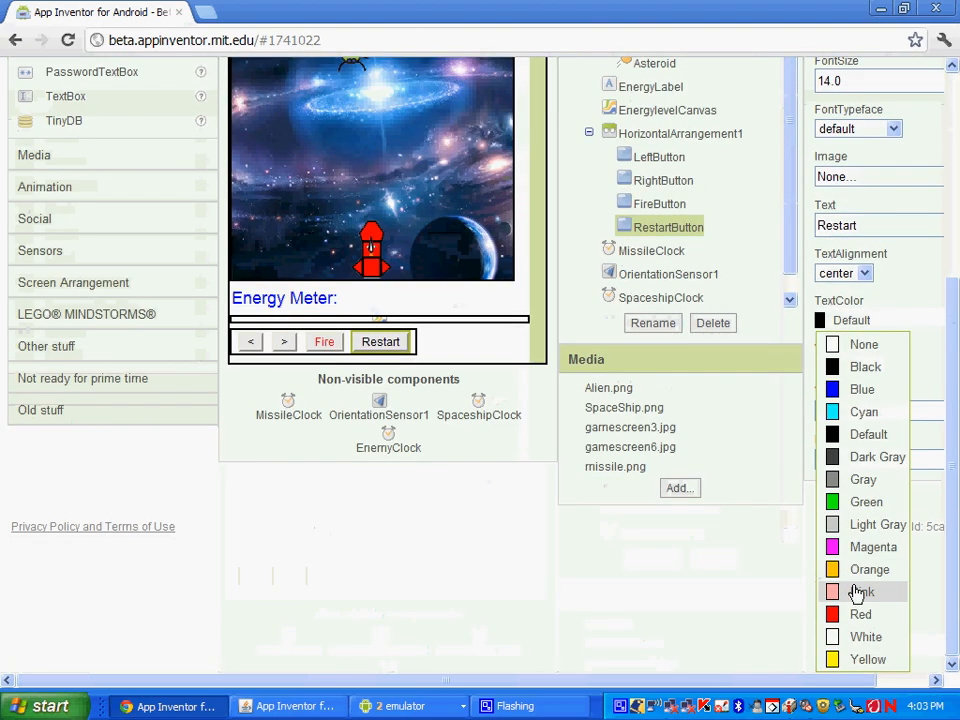
pyautogui.click(864, 412)
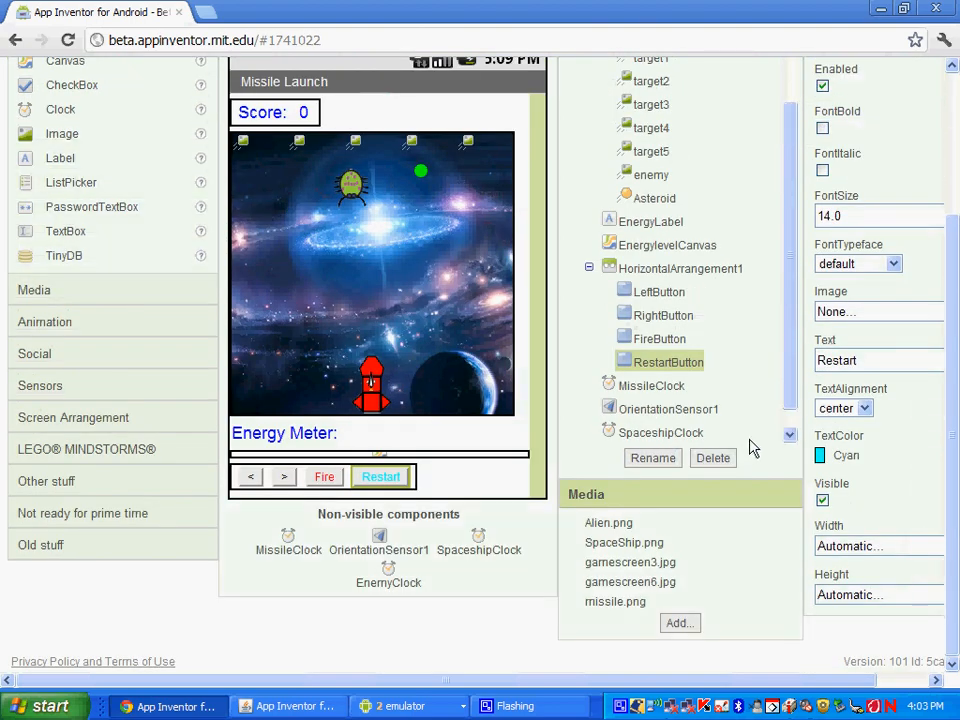
pyautogui.click(832, 456)
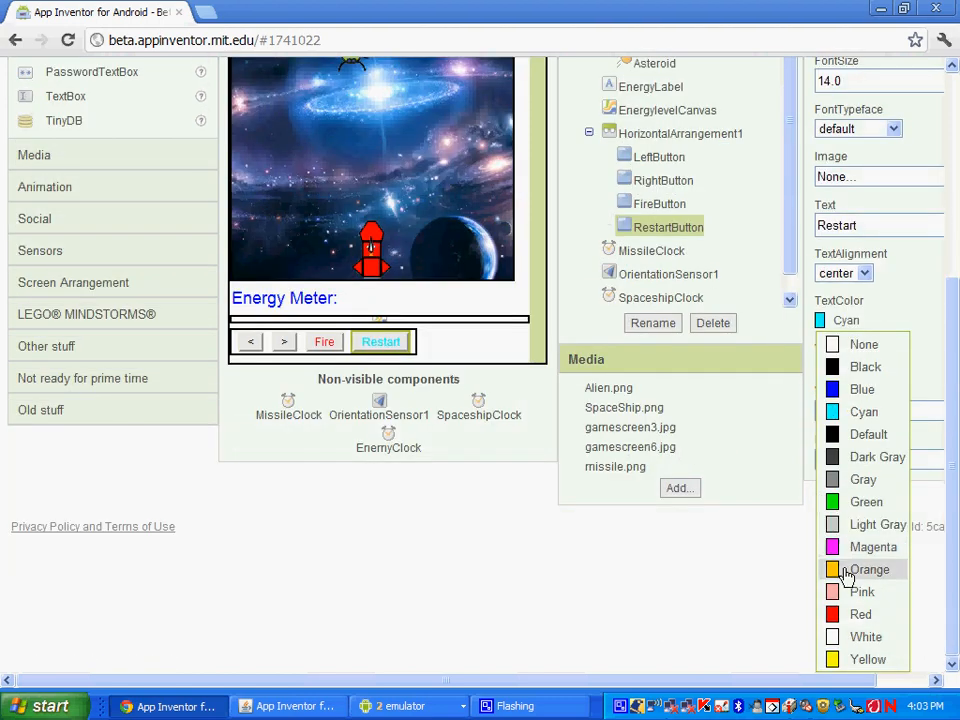
pyautogui.click(866, 502)
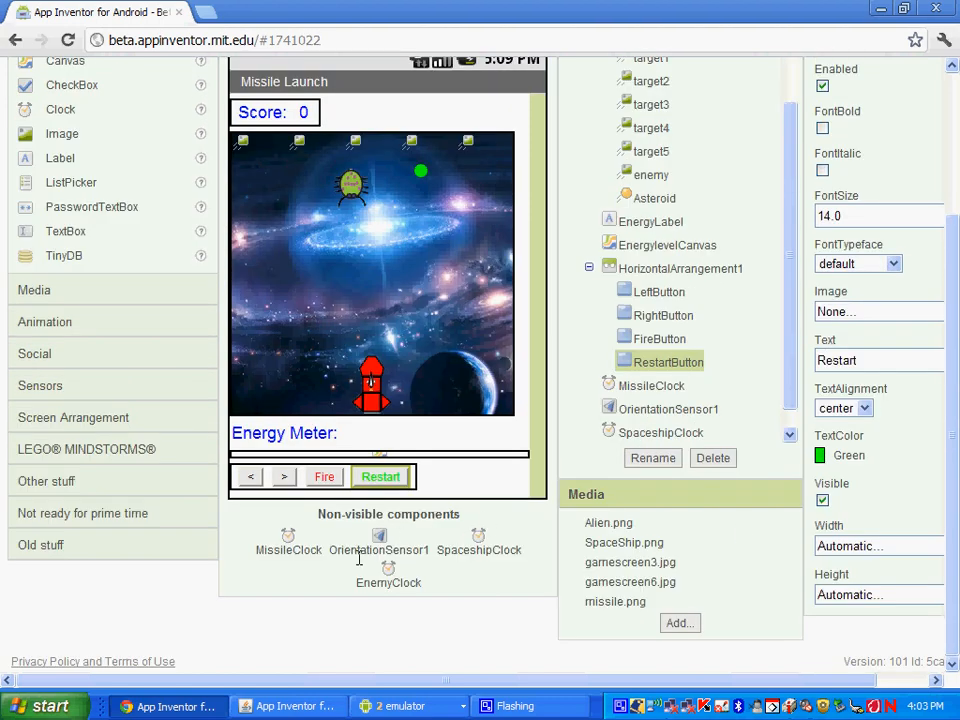
pyautogui.moveTo(290, 706)
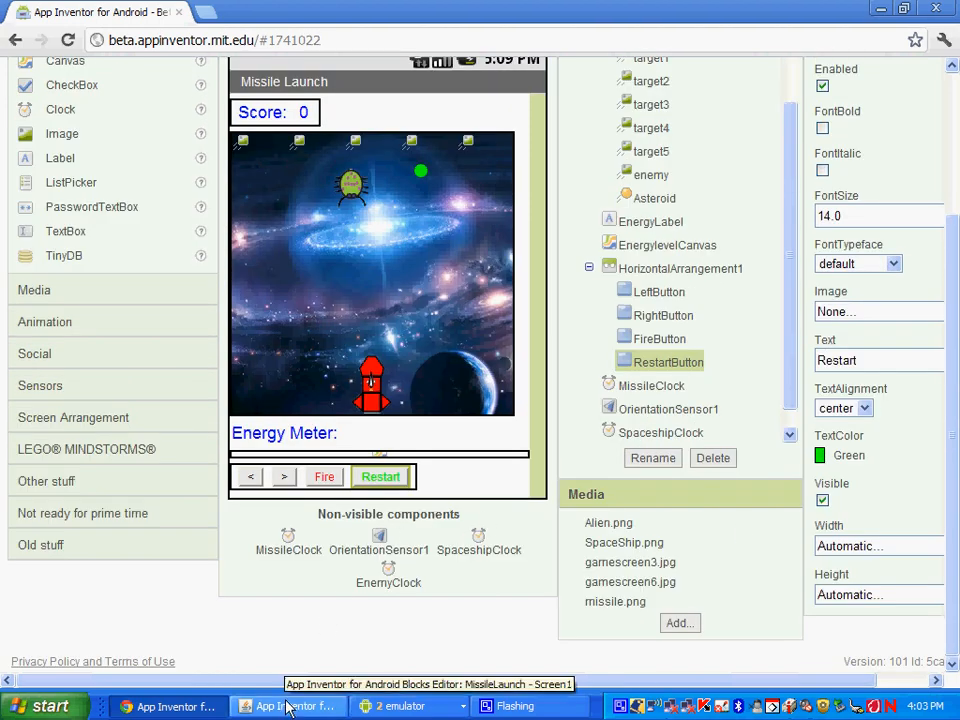
# - Place an empty RestartButton.Click handler below the Gameover procedure in the Blocks Editor
pyautogui.click(290, 706)
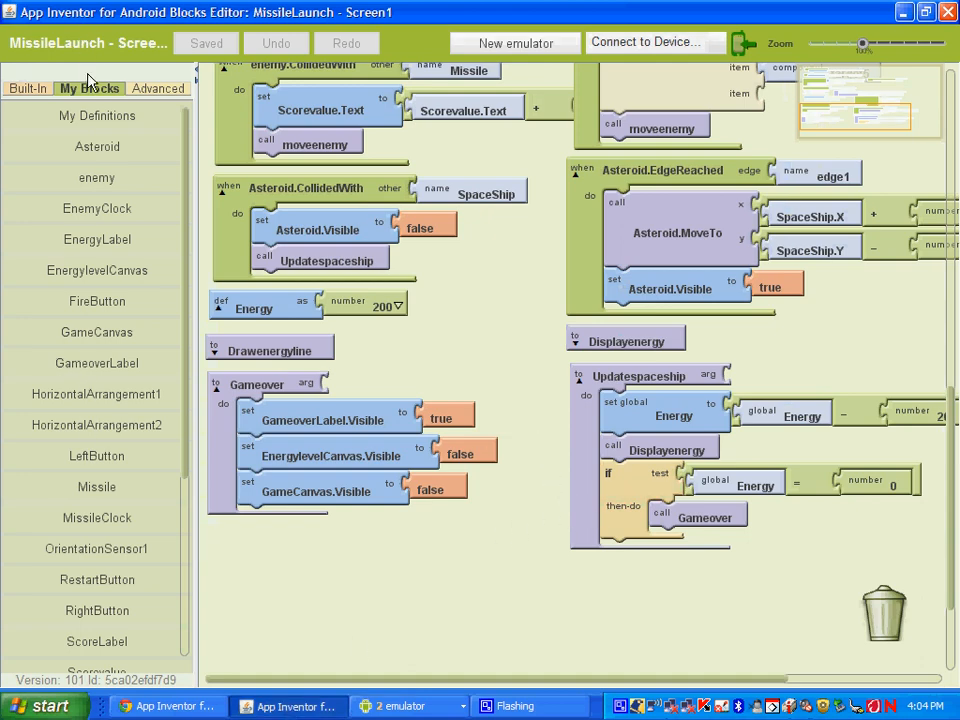
pyautogui.moveTo(96, 580)
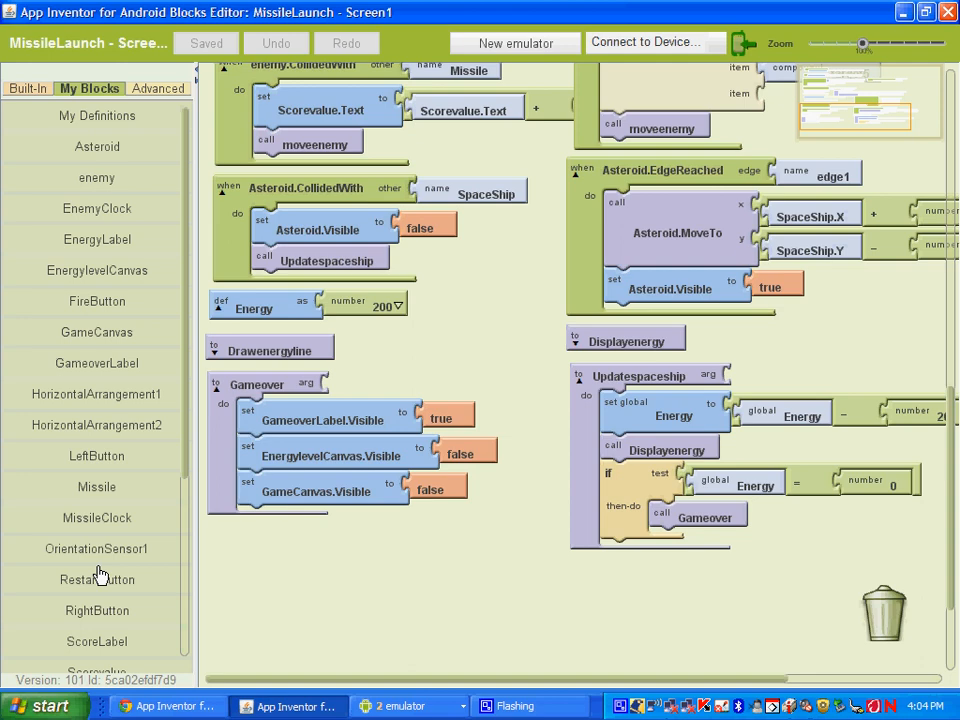
pyautogui.click(96, 580)
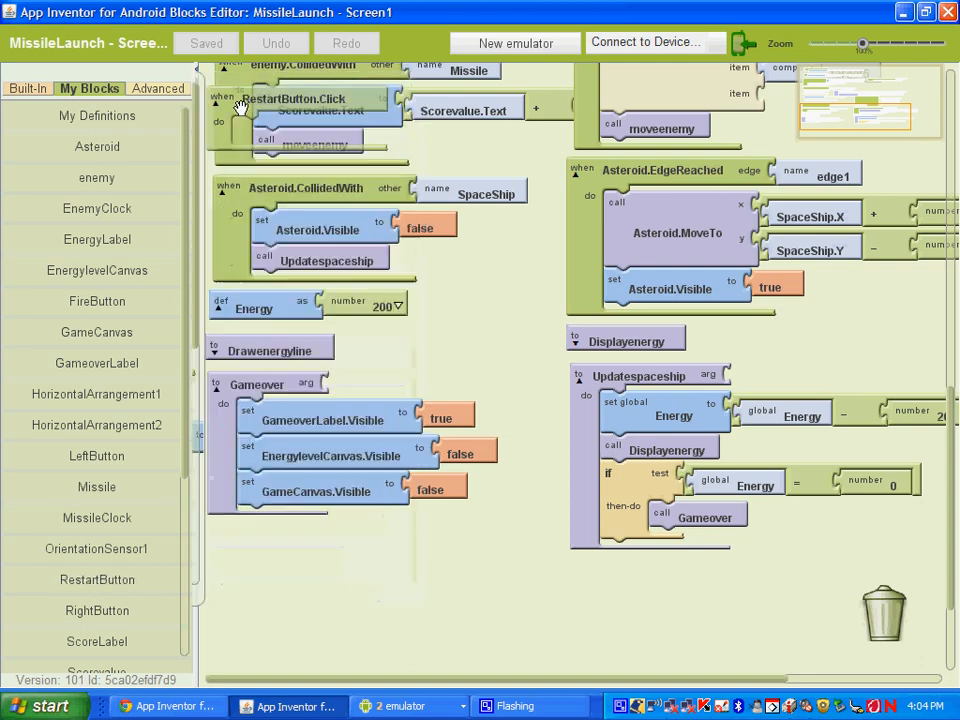
pyautogui.moveTo(292, 98); pyautogui.dragTo(300, 532)
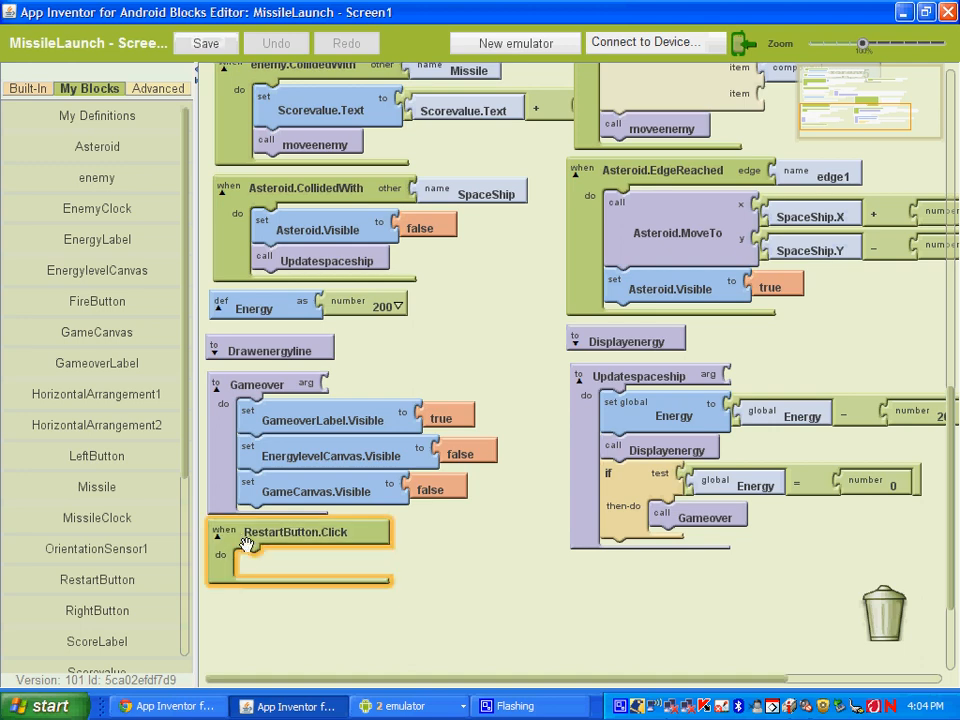
pyautogui.moveTo(318, 608)
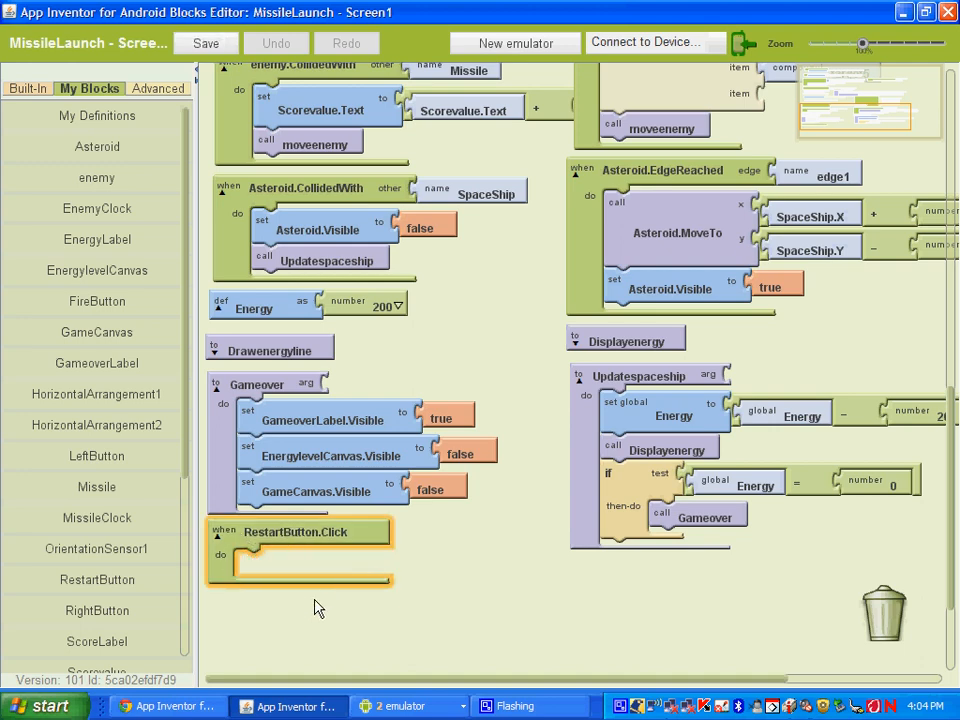
pyautogui.moveTo(290, 548)
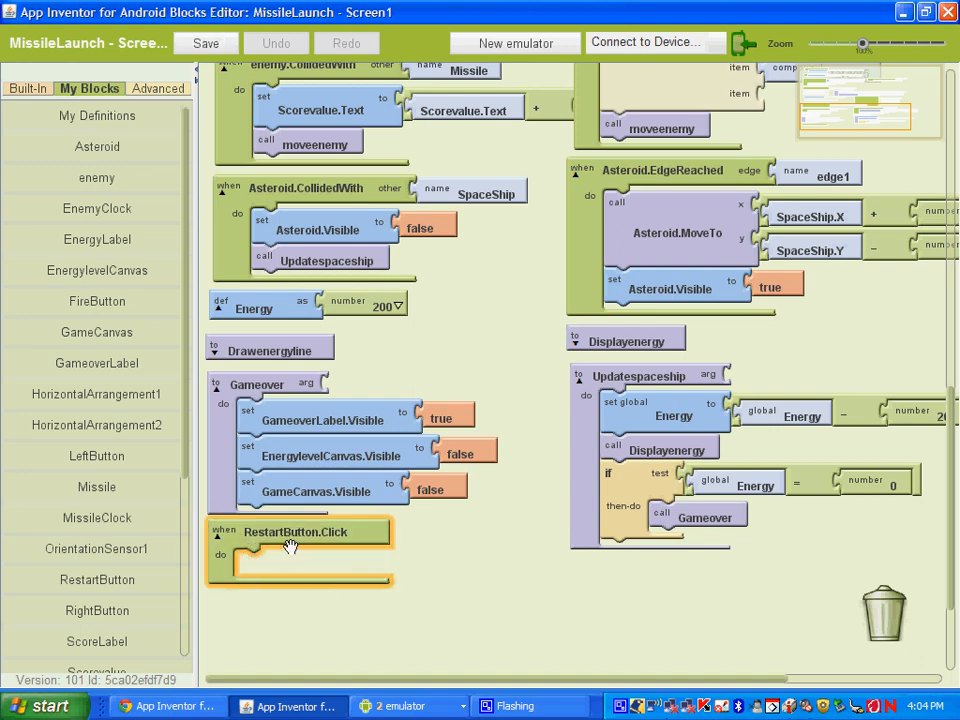
pyautogui.moveTo(342, 572)
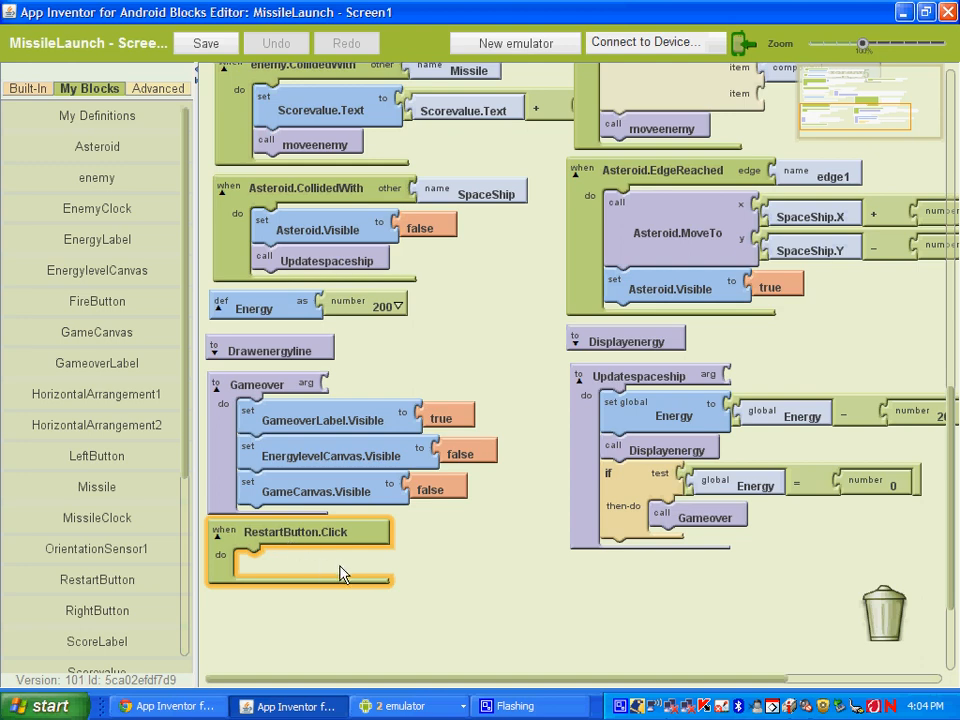
pyautogui.moveTo(336, 580)
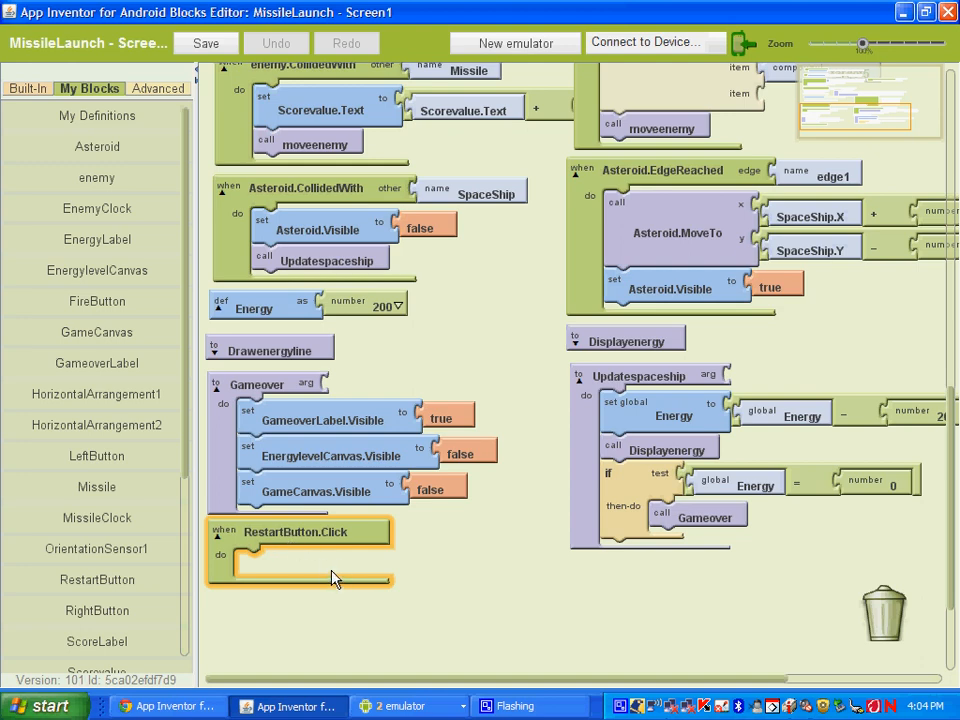
pyautogui.moveTo(284, 480)
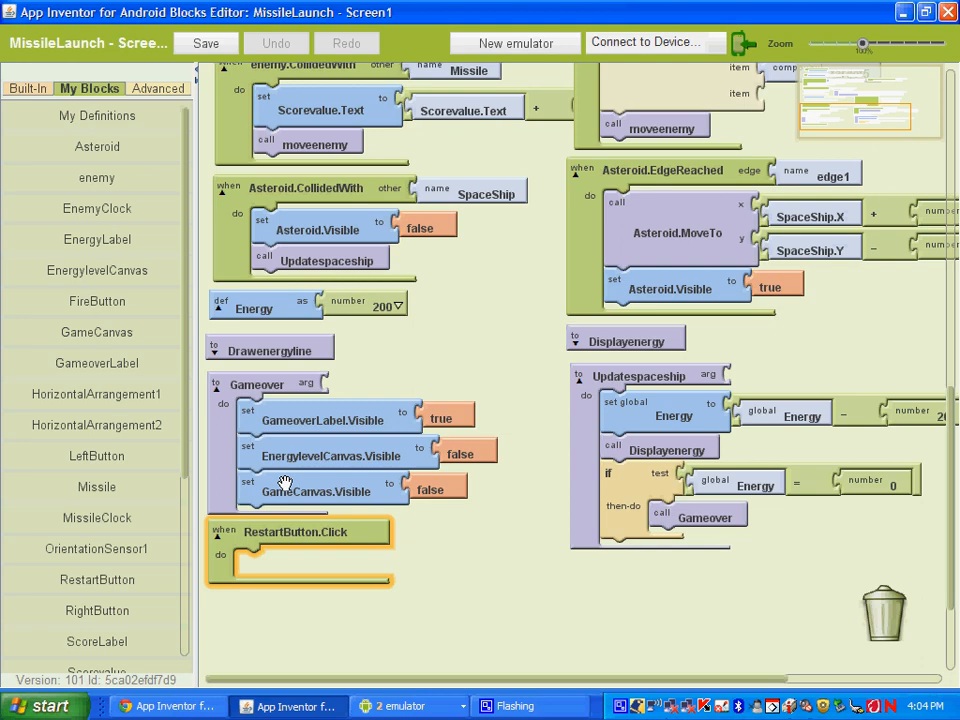
# - Set GameoverLabel.Visible to false inside RestartButton.Click
pyautogui.click(204, 44)
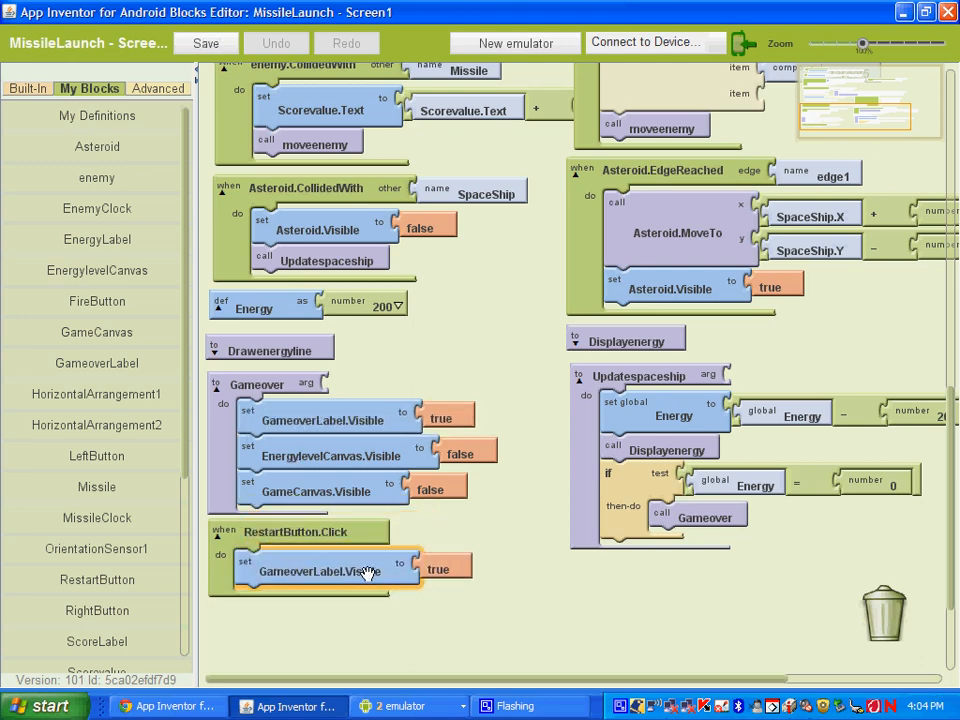
pyautogui.click(436, 568)
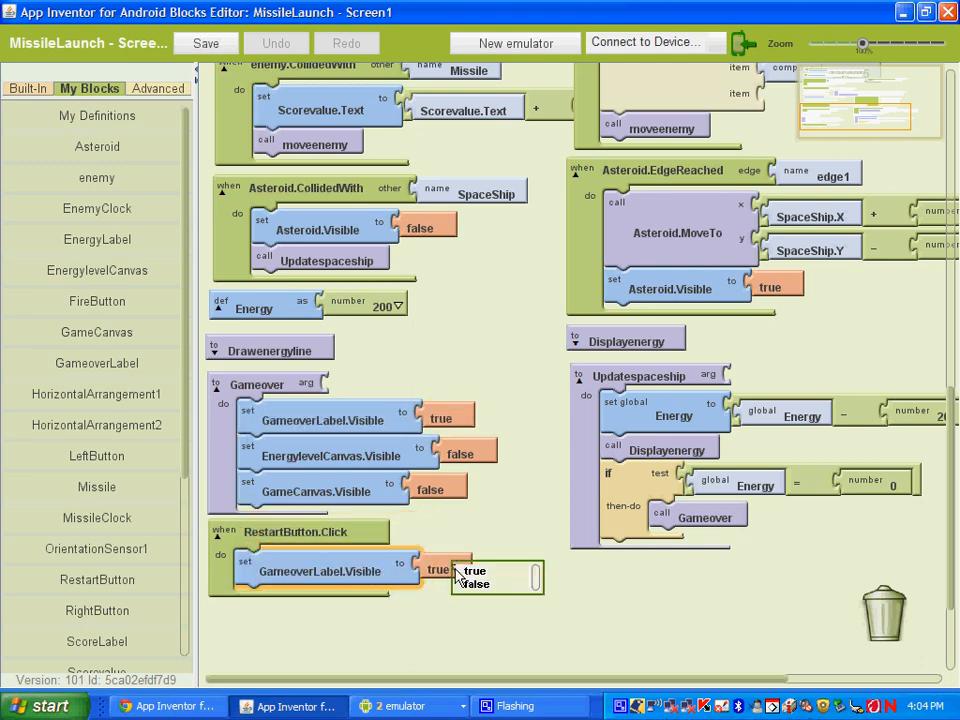
pyautogui.click(472, 584)
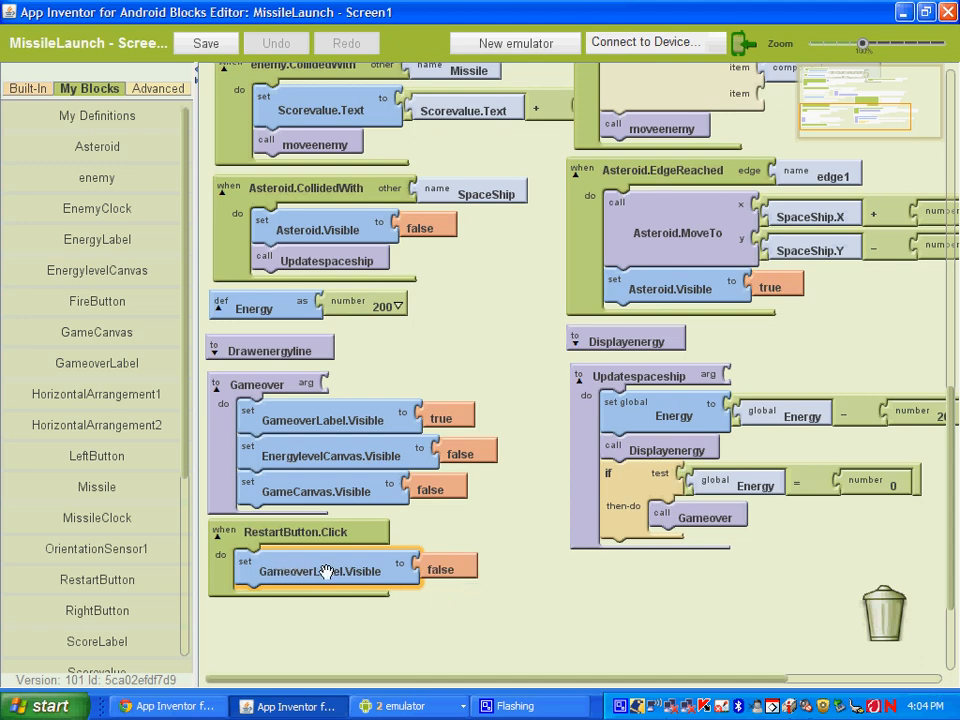
pyautogui.moveTo(376, 558)
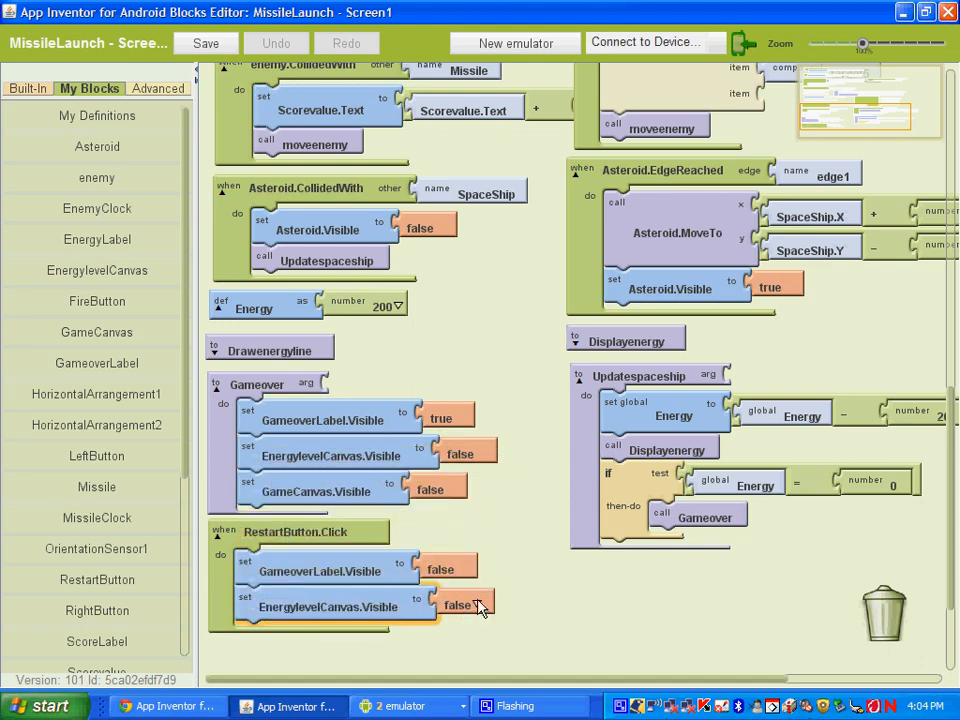
# - Set EnergylevelCanvas.Visible and GameCanvas.Visible inside RestartButton.Click
pyautogui.click(458, 604)
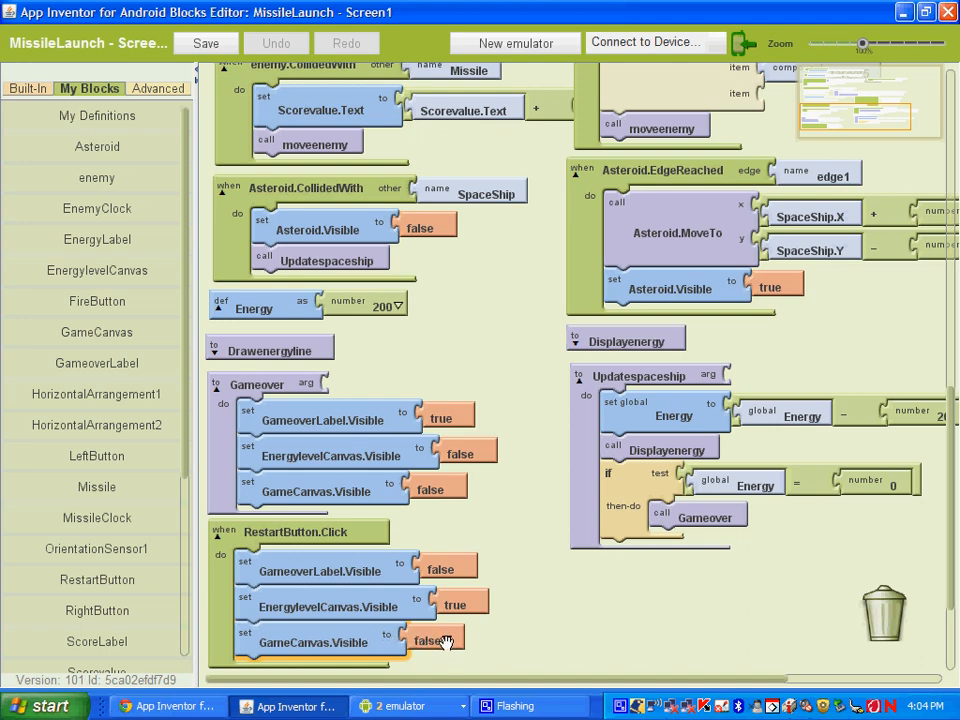
pyautogui.click(430, 640)
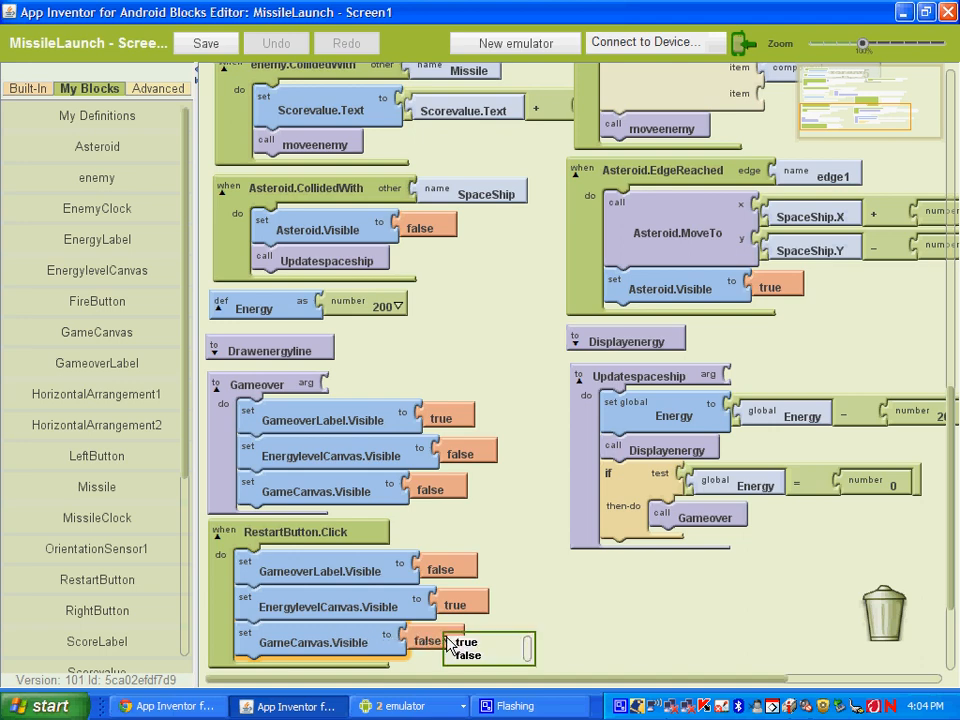
pyautogui.click(462, 642)
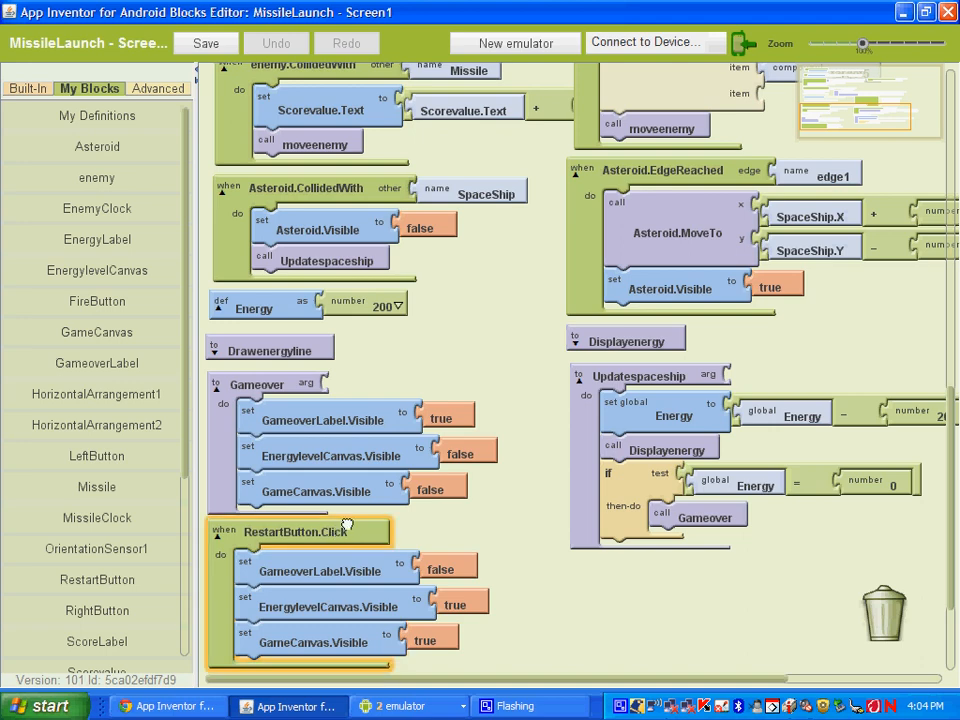
# - Add set global Energy to 200 and call Displayenergy to RestartButton.Click
pyautogui.moveTo(296, 532); pyautogui.dragTo(324, 436)
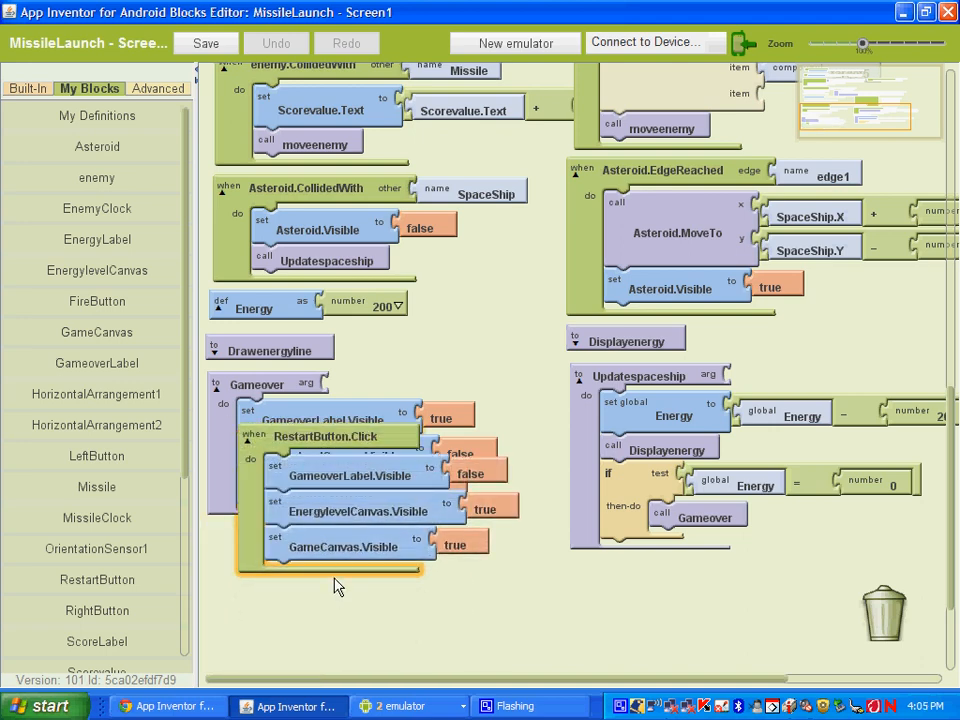
pyautogui.moveTo(392, 558)
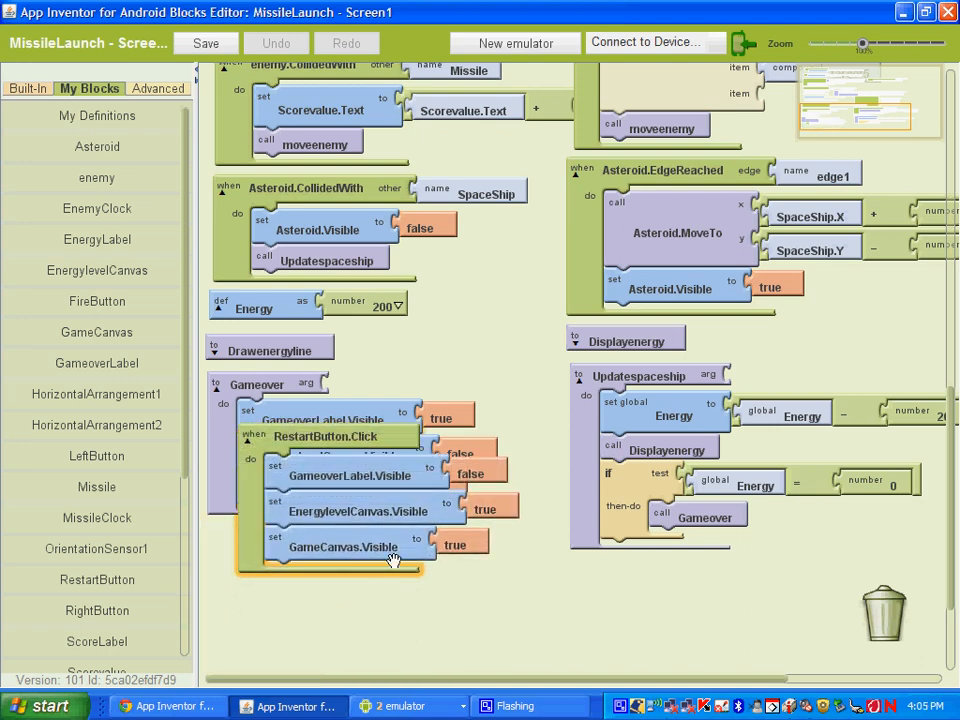
pyautogui.moveTo(88, 96)
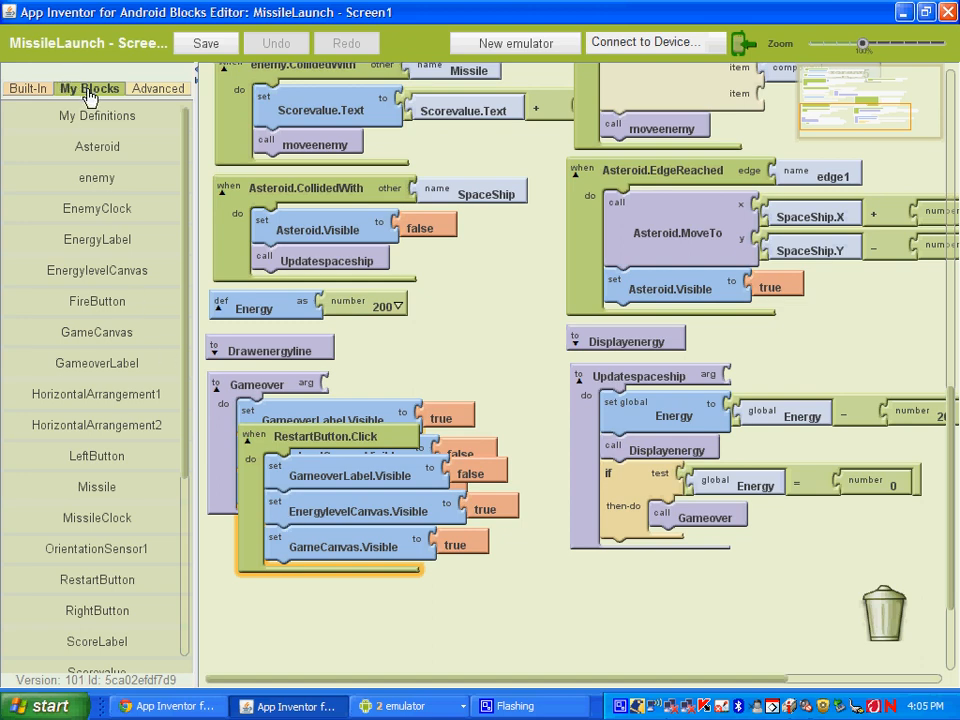
pyautogui.moveTo(120, 130)
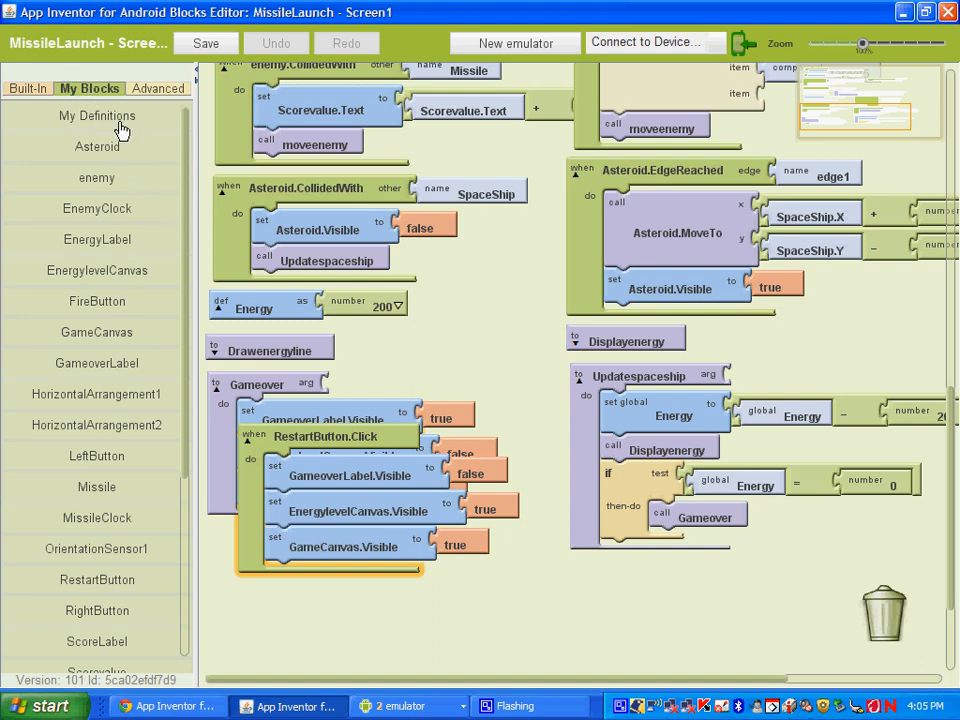
pyautogui.click(96, 114)
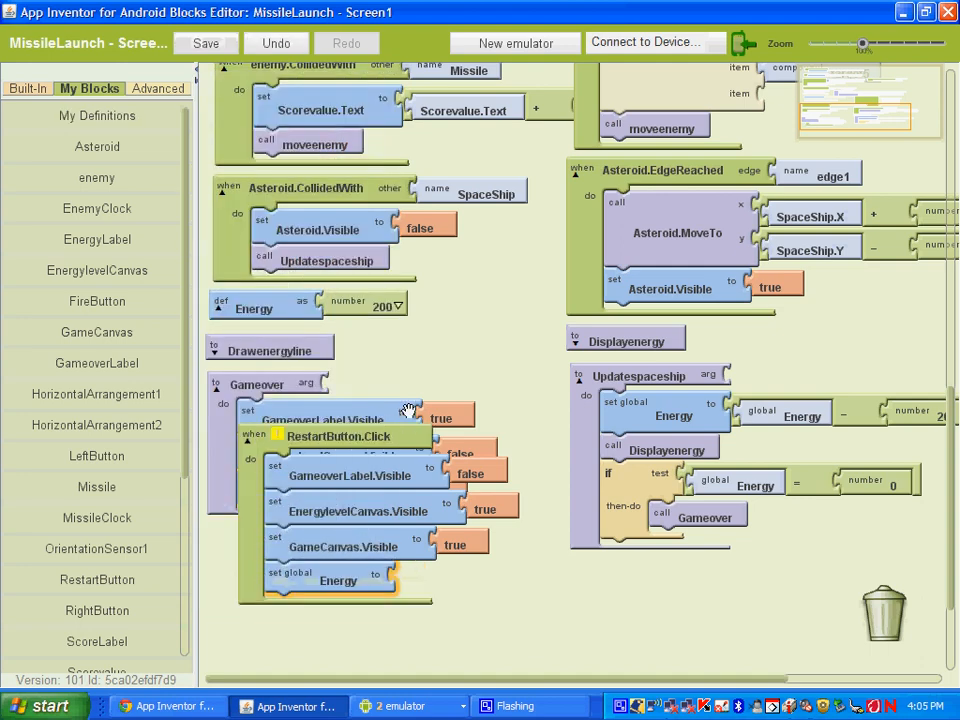
pyautogui.moveTo(360, 306)
pyautogui.write('200')
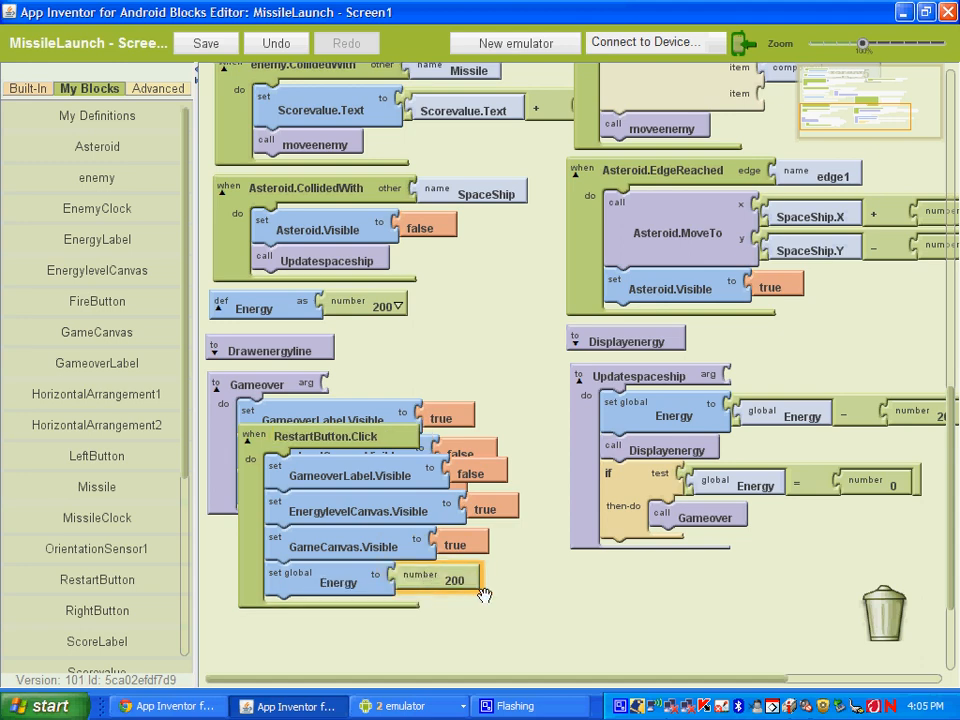
pyautogui.moveTo(398, 598)
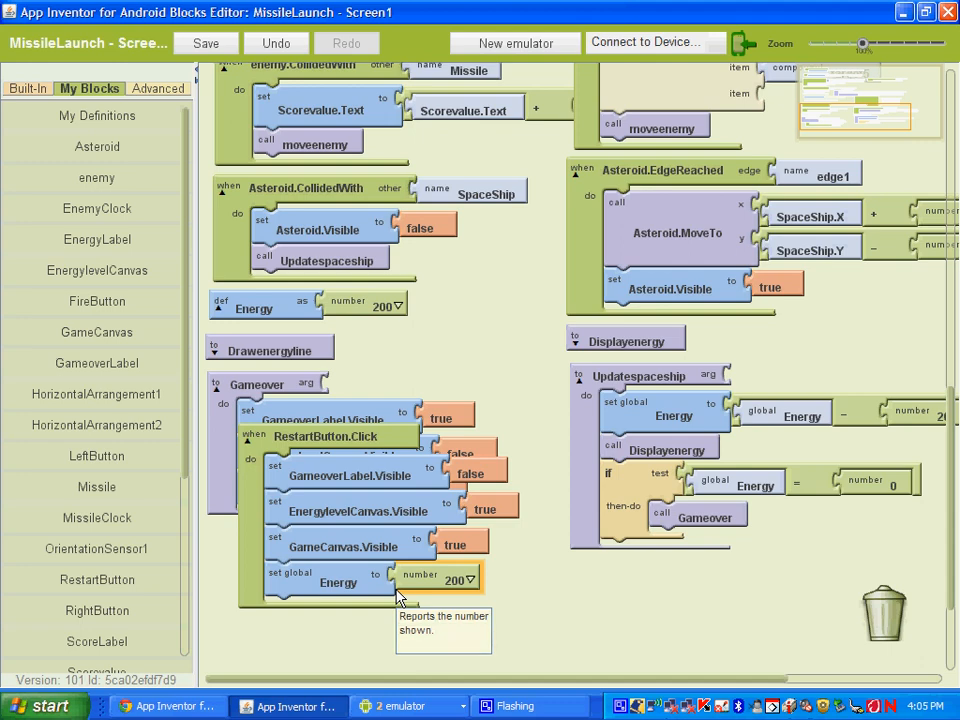
pyautogui.moveTo(110, 136)
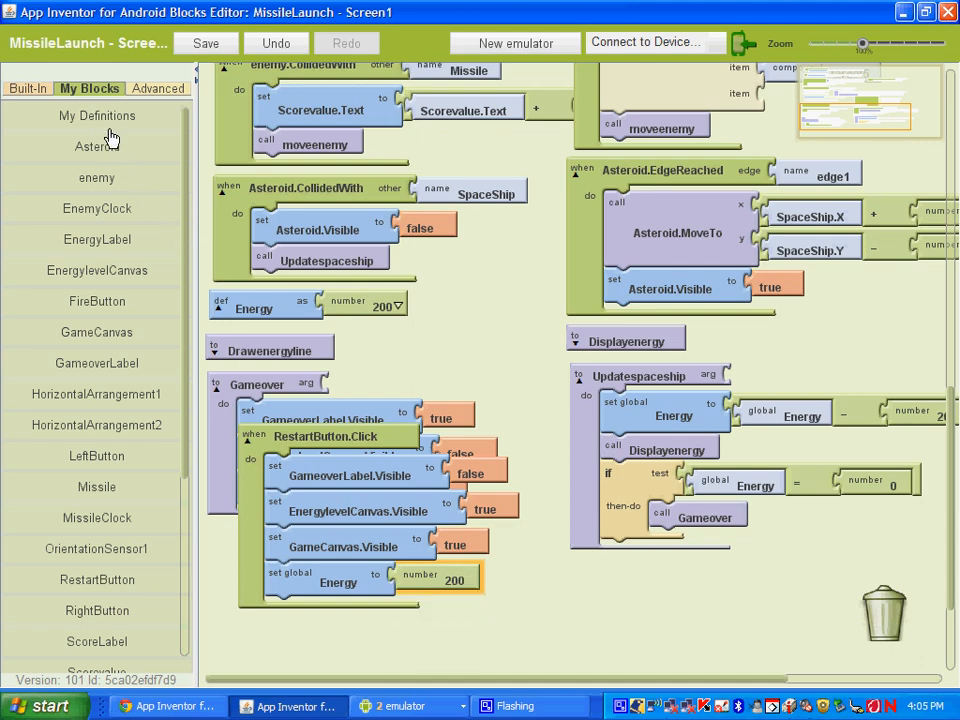
pyautogui.moveTo(104, 120)
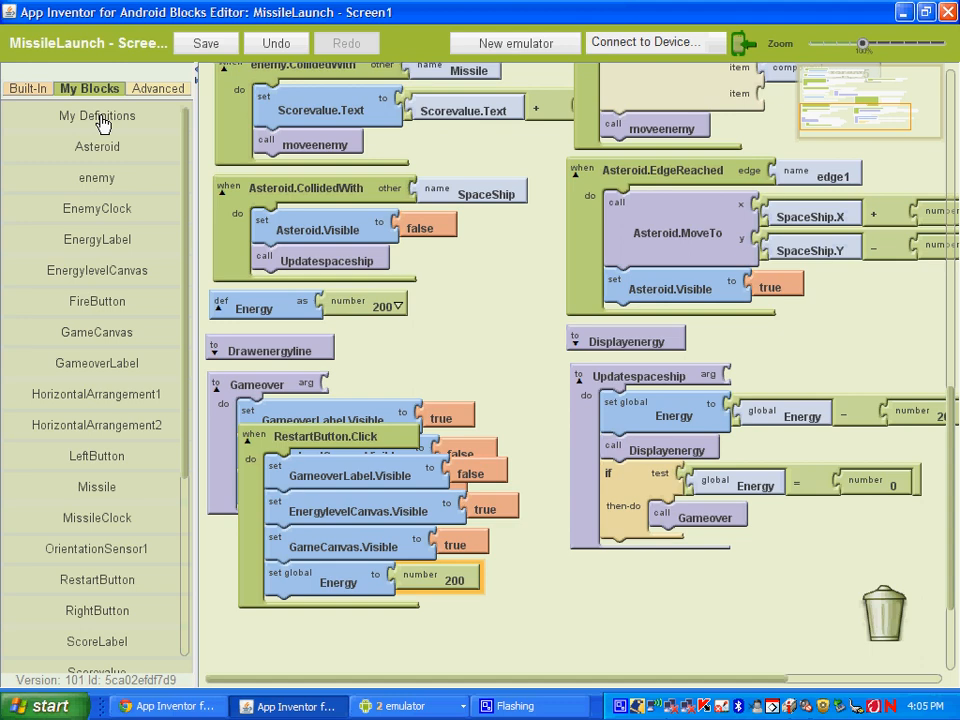
pyautogui.click(96, 116)
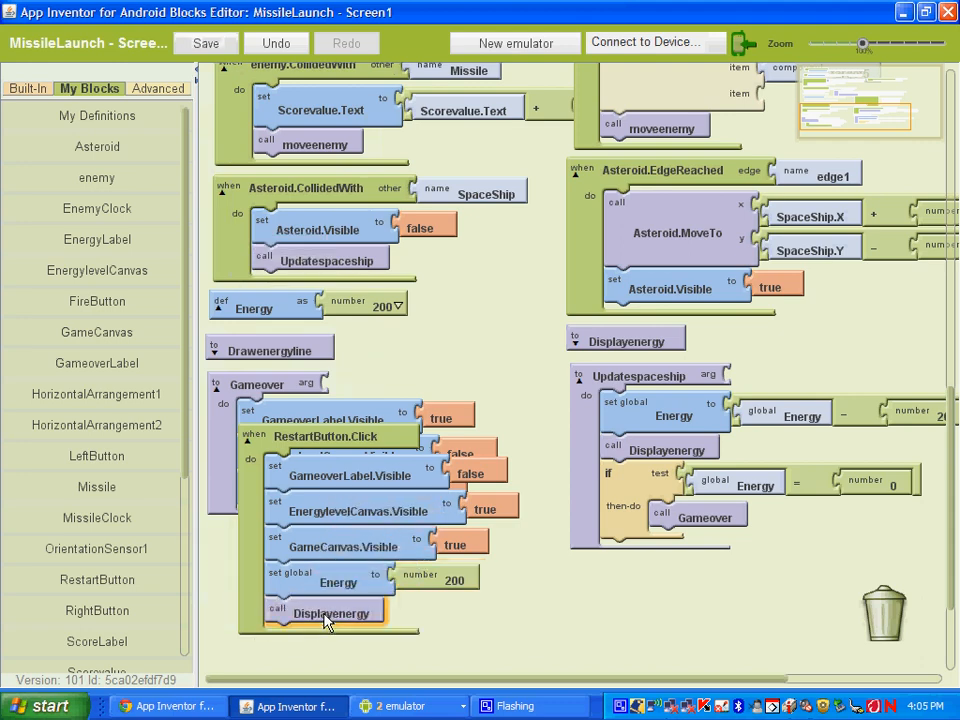
pyautogui.moveTo(332, 612)
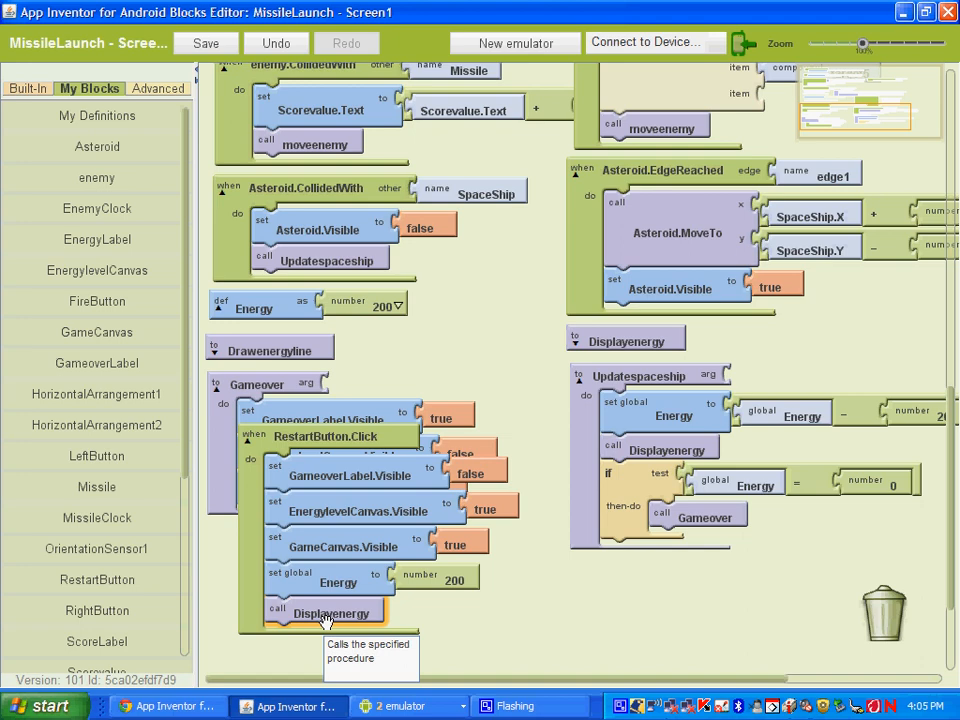
# - Add set Scorevalue.Text to 0 to RestartButton.Click
pyautogui.scroll(-3)
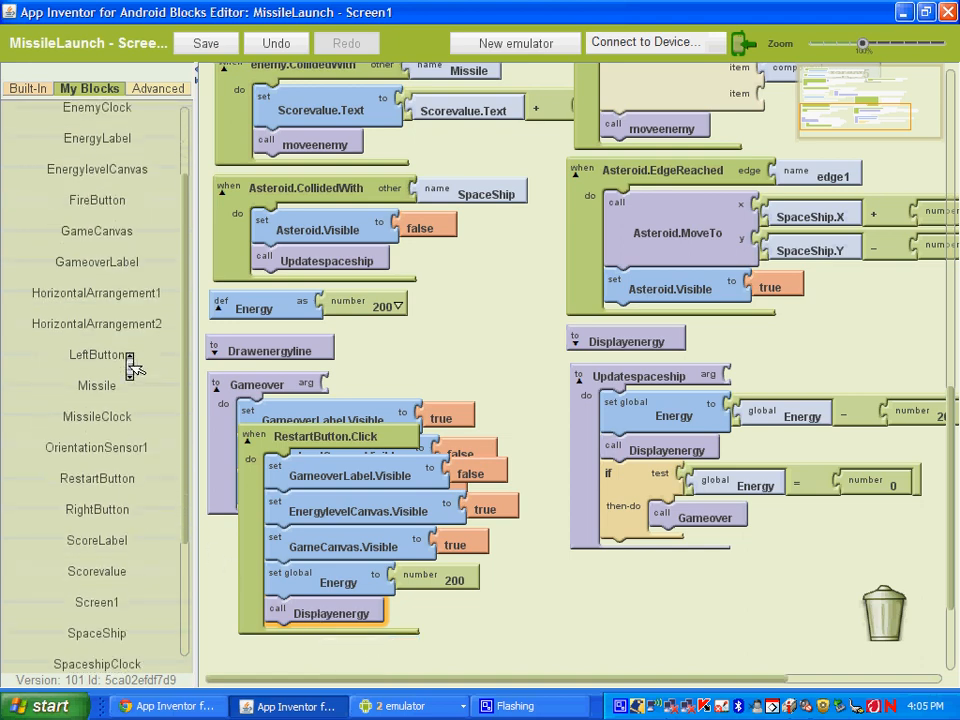
pyautogui.scroll(-3)
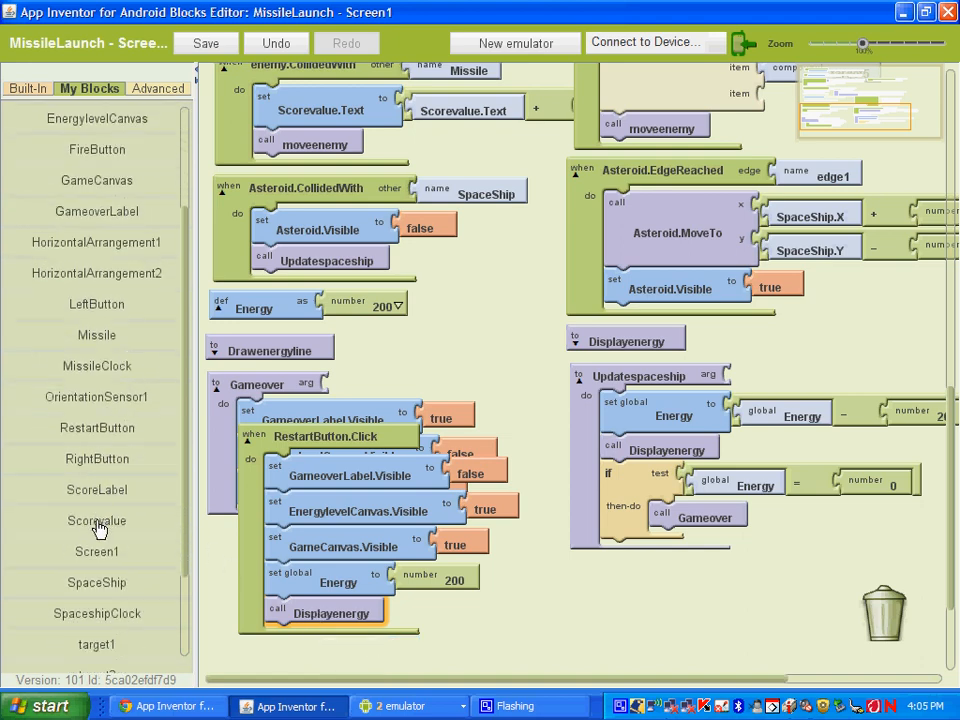
pyautogui.moveTo(100, 500)
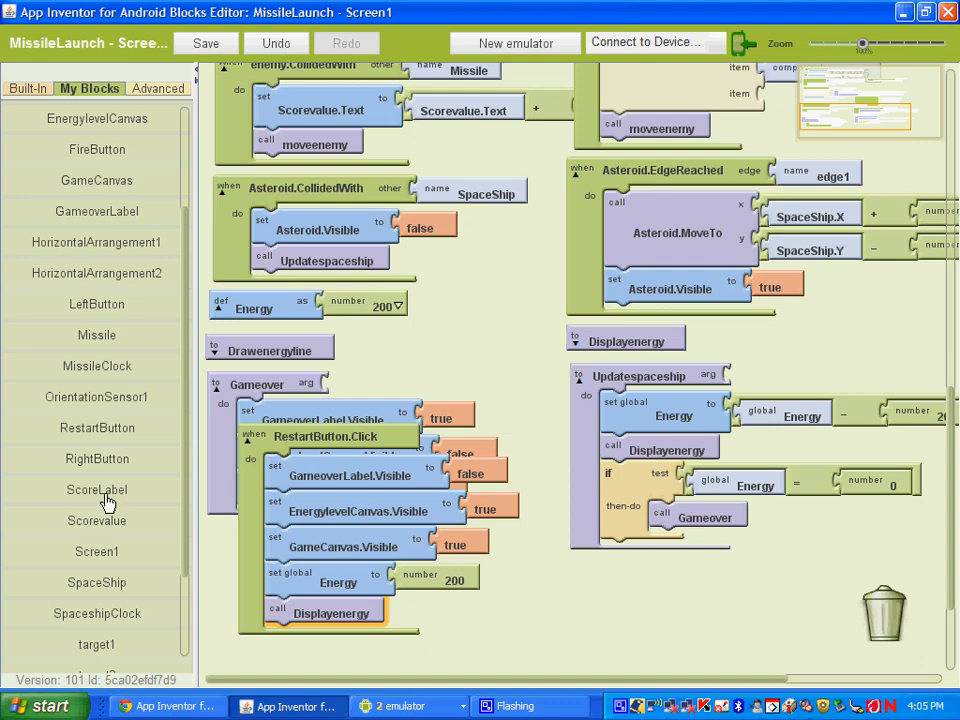
pyautogui.click(96, 520)
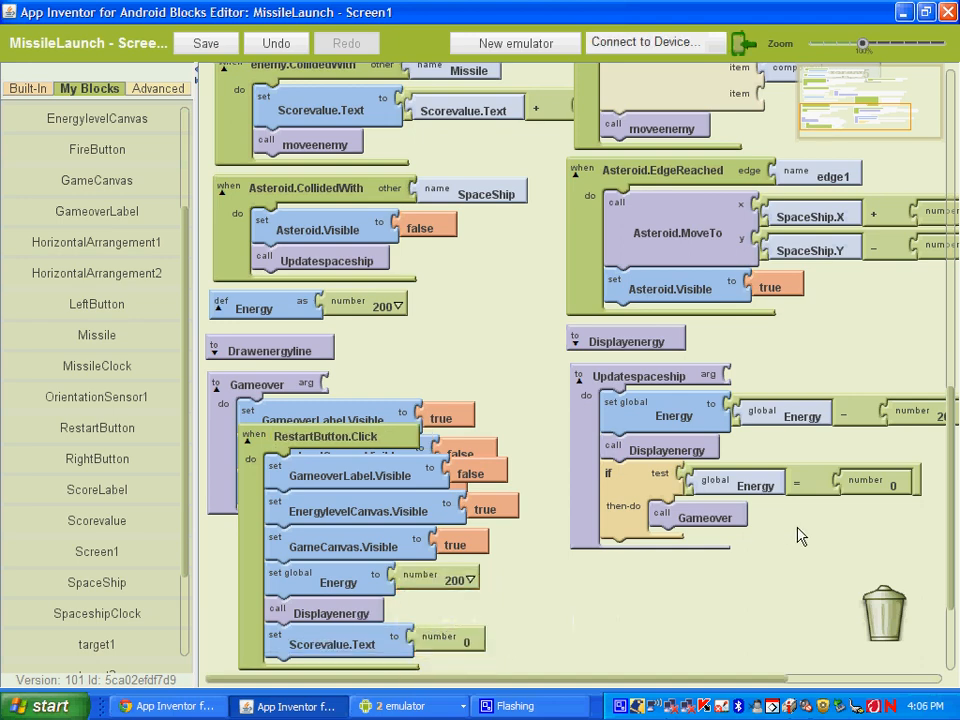
pyautogui.moveTo(680, 560)
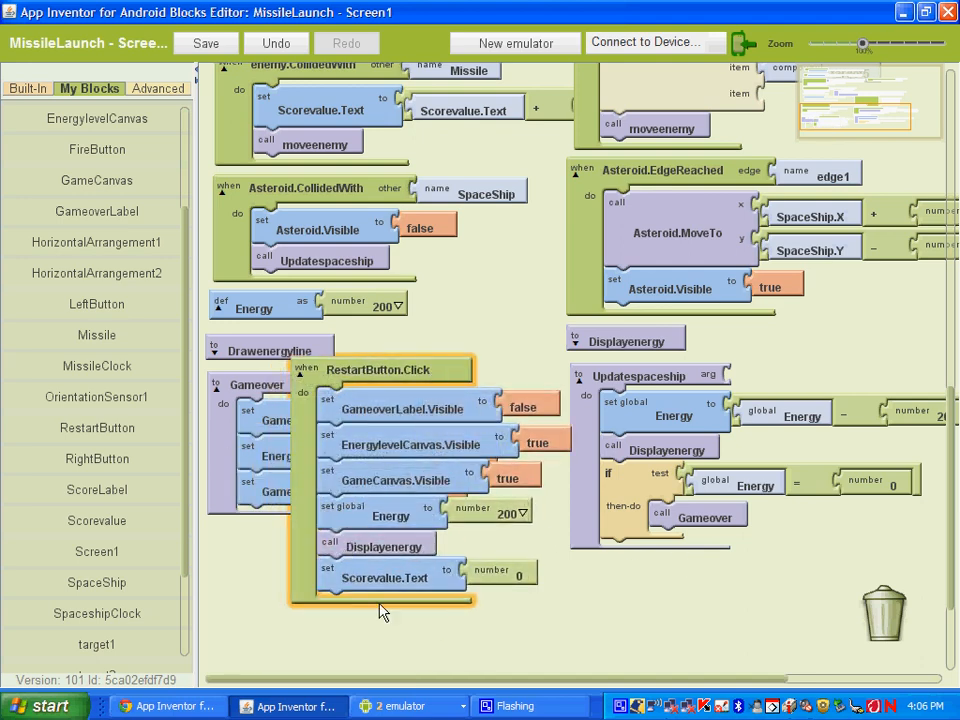
pyautogui.moveTo(330, 590)
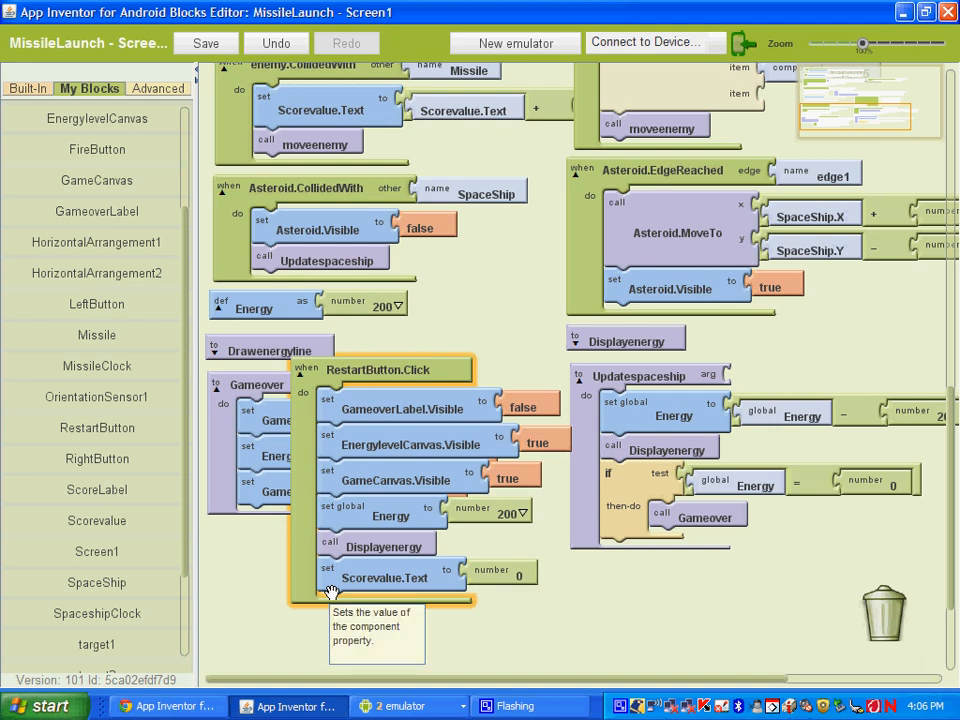
pyautogui.moveTo(144, 398)
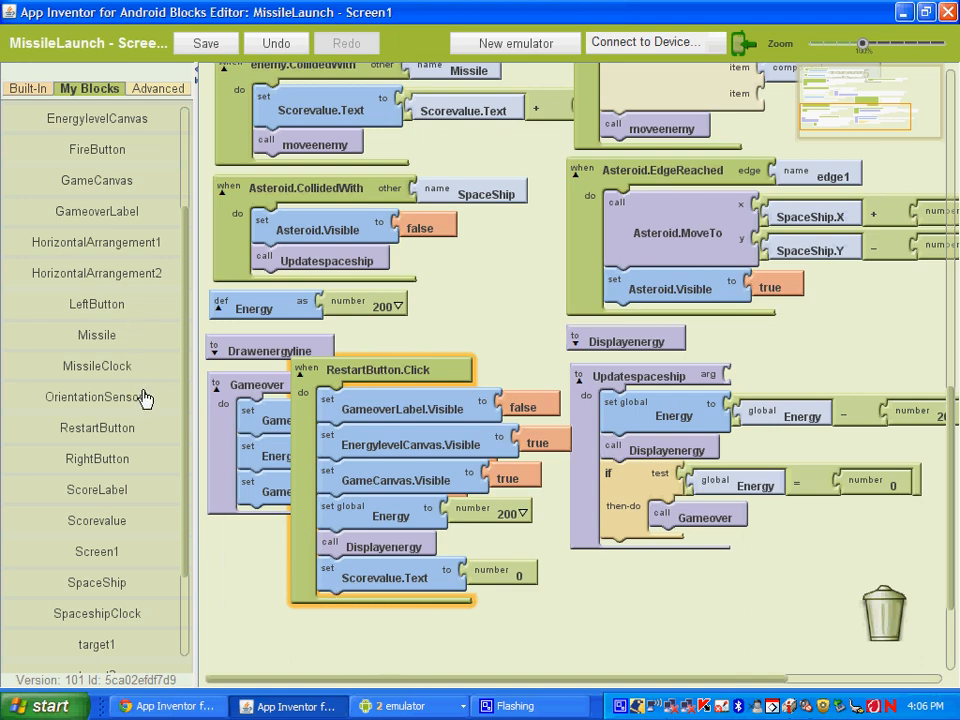
pyautogui.moveTo(104, 436)
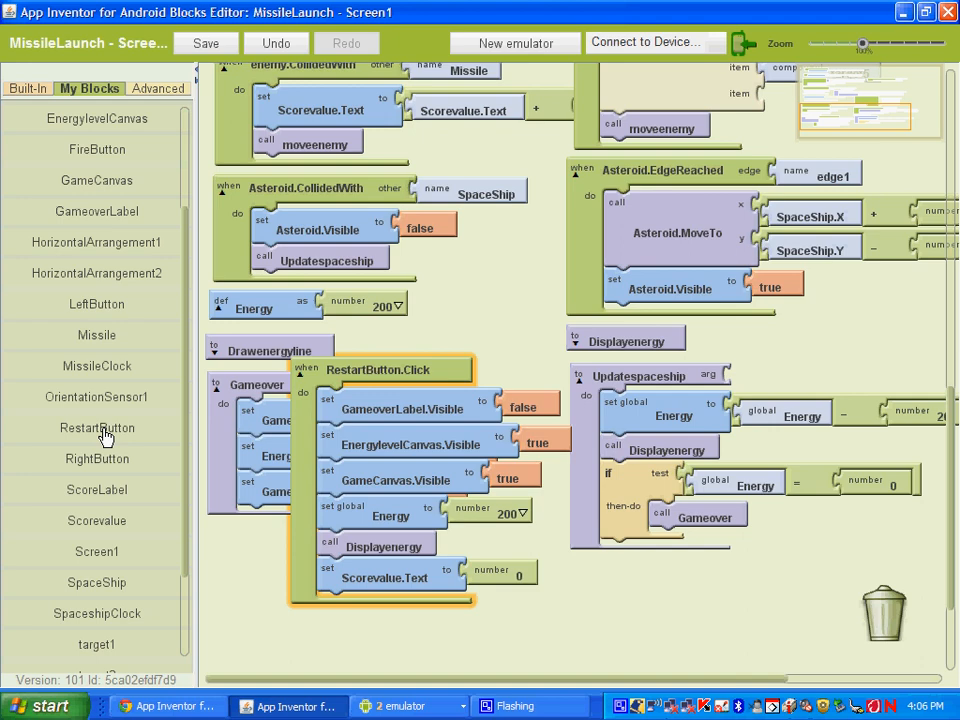
# - Set RestartButton.Visible false in RestartButton.Click and true in the Gameover procedure
pyautogui.click(96, 428)
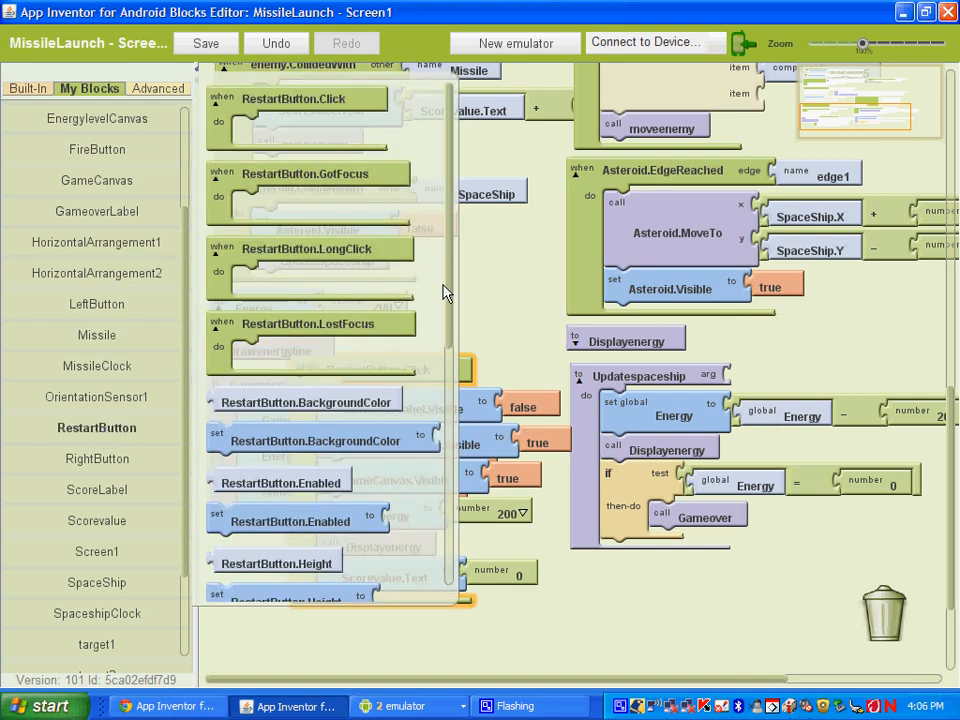
pyautogui.scroll(-3)
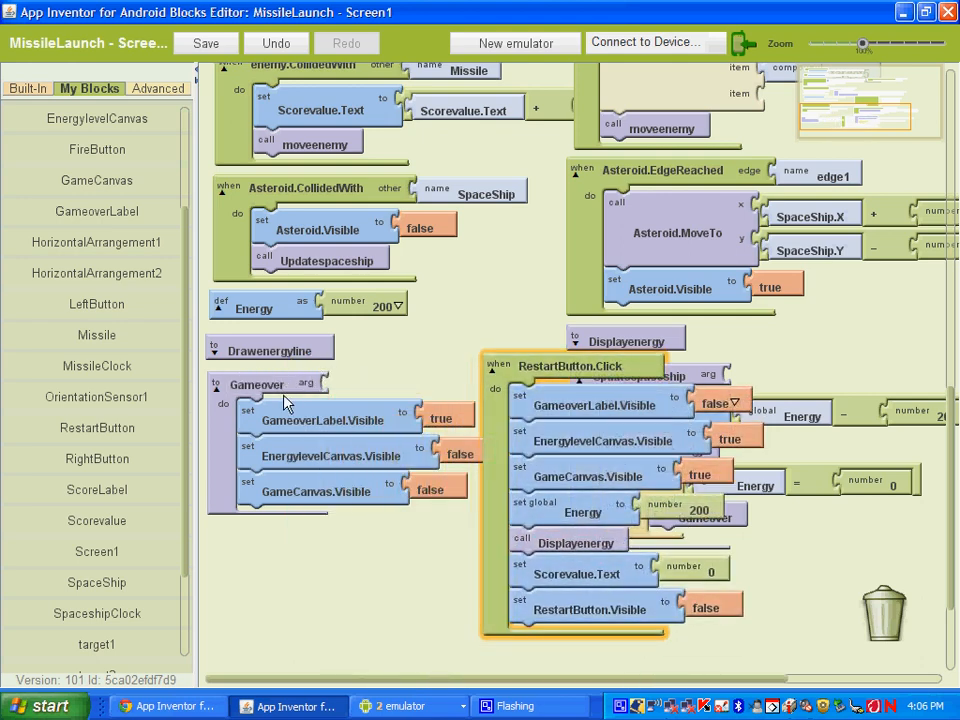
pyautogui.moveTo(310, 460)
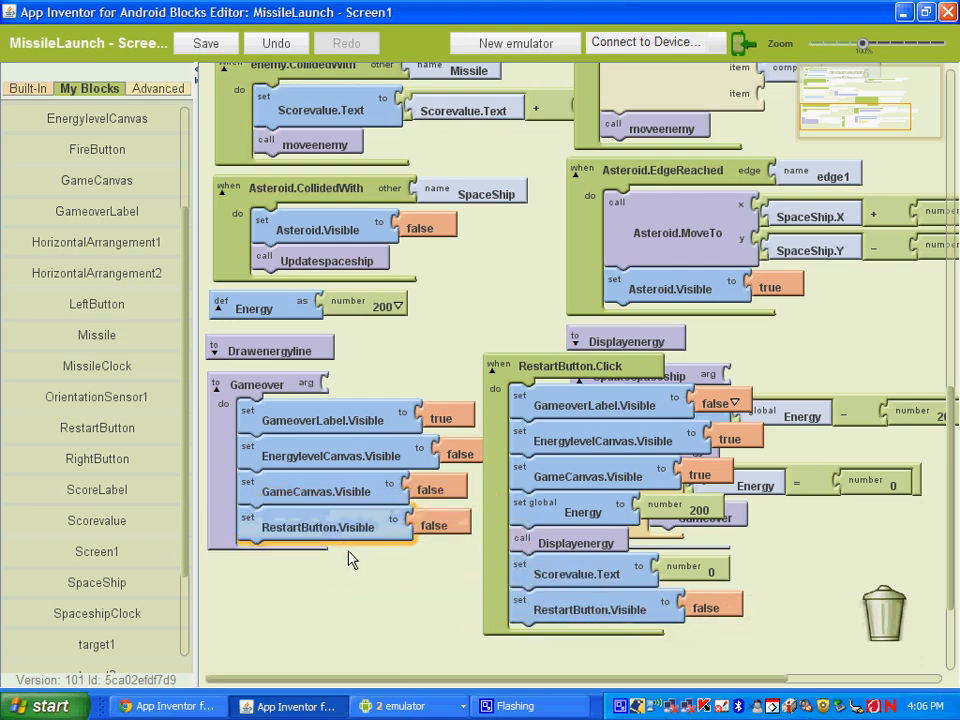
pyautogui.click(436, 528)
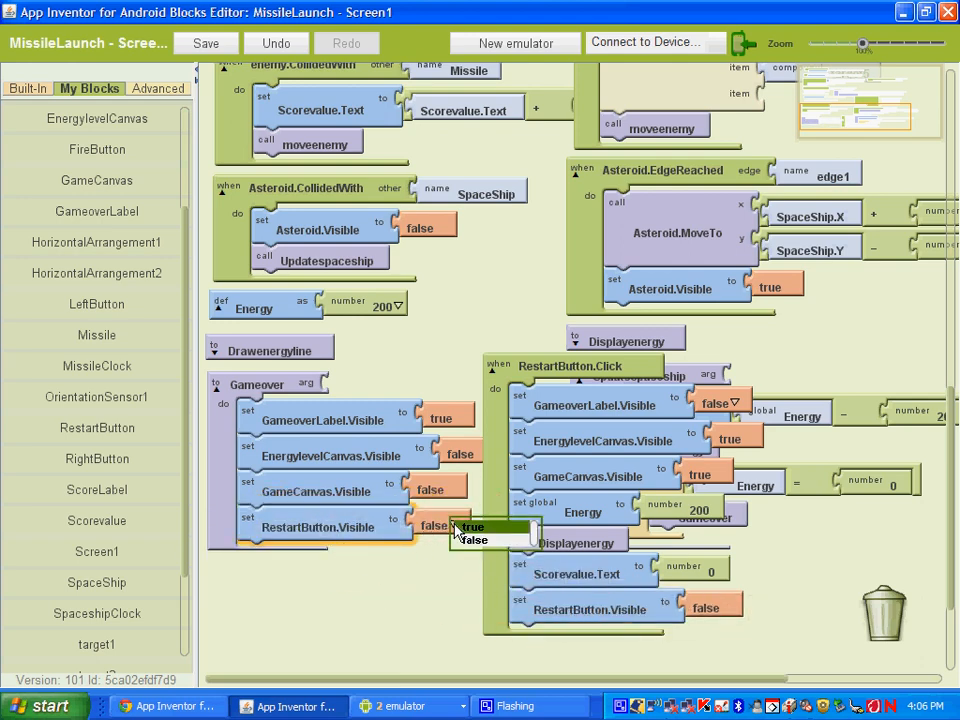
pyautogui.click(472, 528)
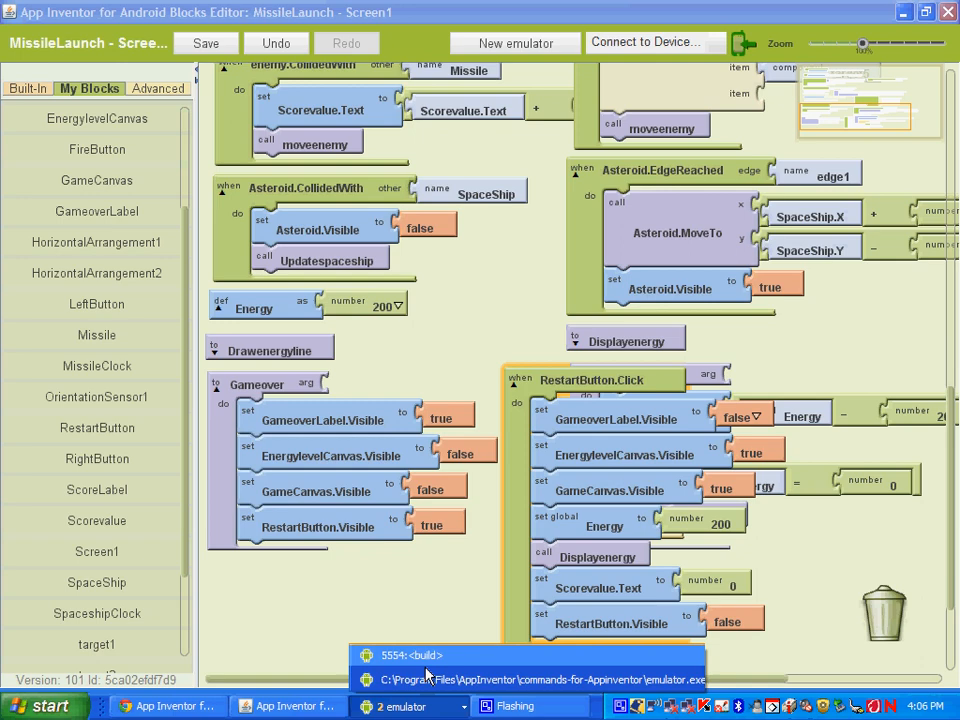
# - Briefly play the game in the emulator, then put it away and return to the blocks
pyautogui.click(424, 656)
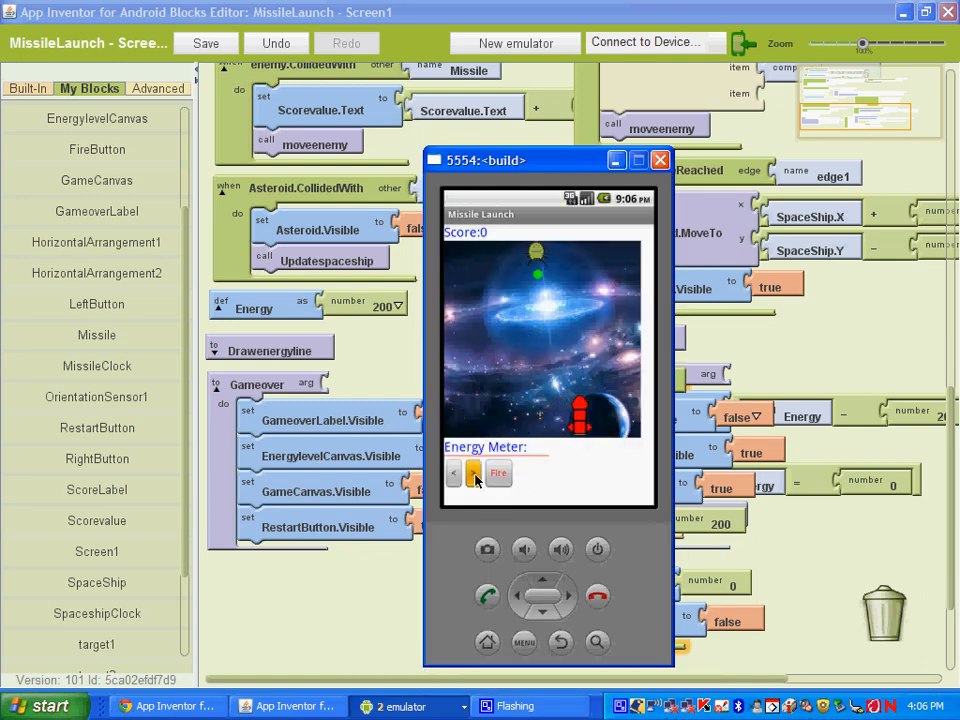
pyautogui.click(452, 472)
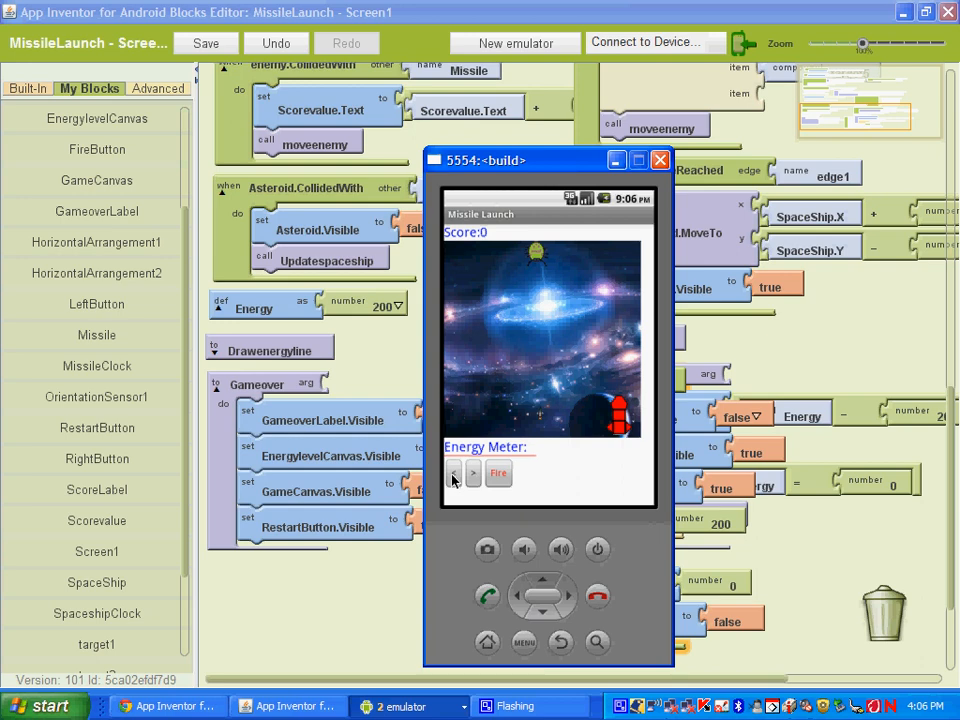
pyautogui.click(498, 472)
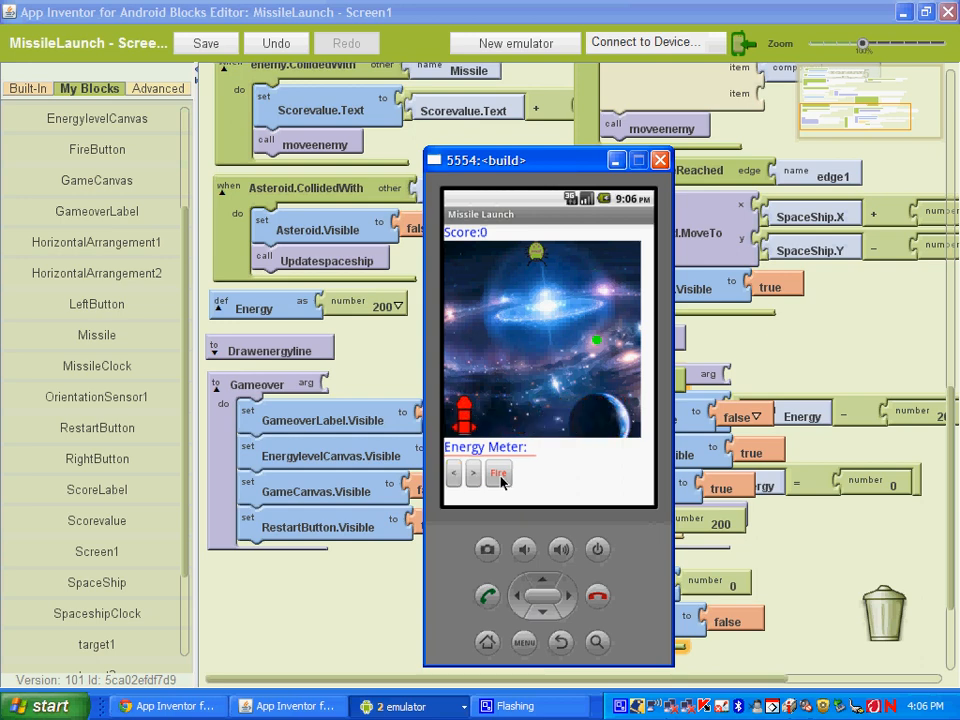
pyautogui.click(498, 472)
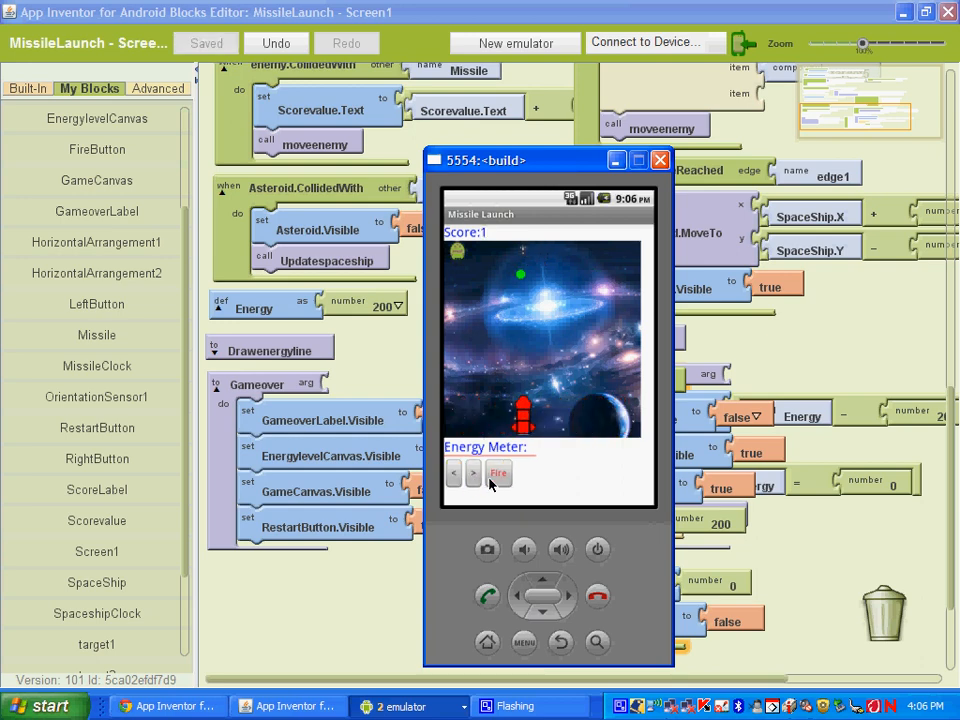
pyautogui.click(498, 472)
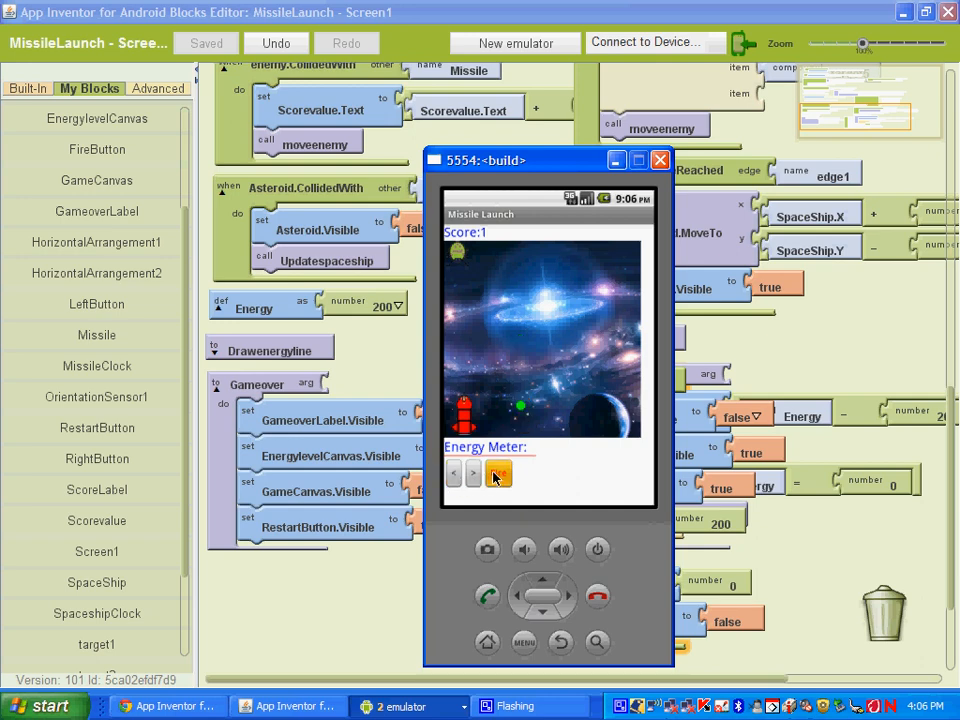
pyautogui.click(660, 160)
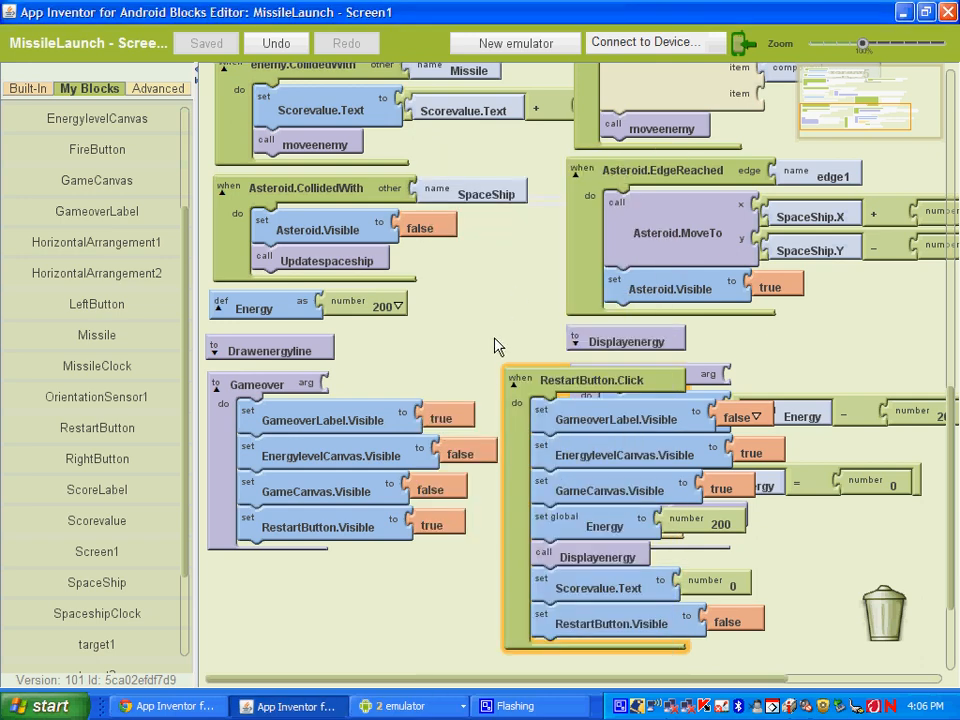
pyautogui.moveTo(510, 384)
pyautogui.write('Speedupene')
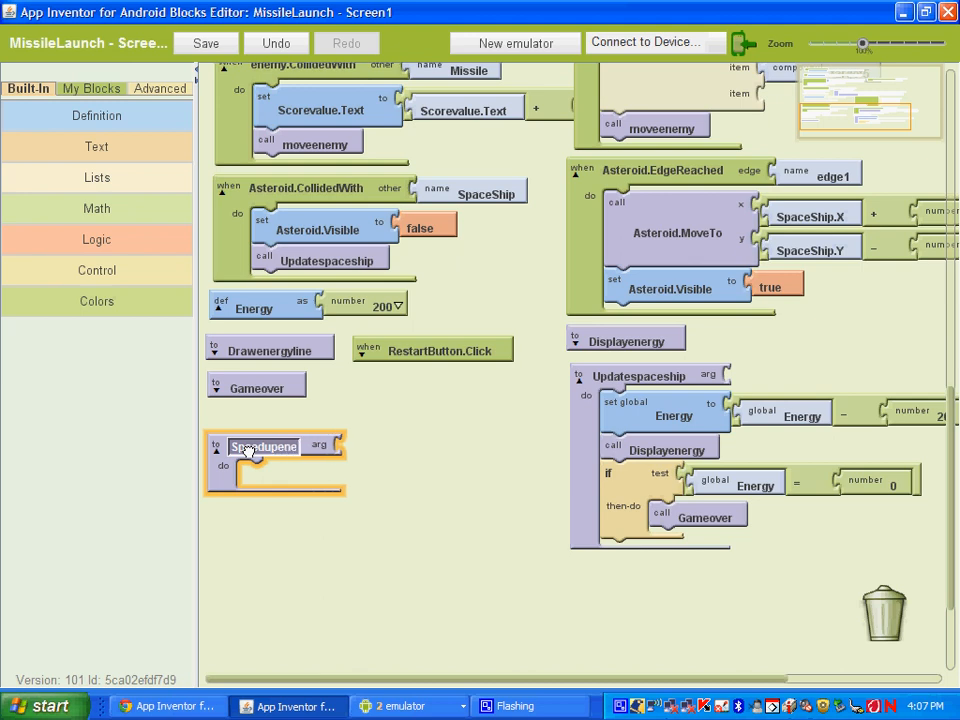
# - Name the new empty procedure Speedupenemy
pyautogui.click(264, 446)
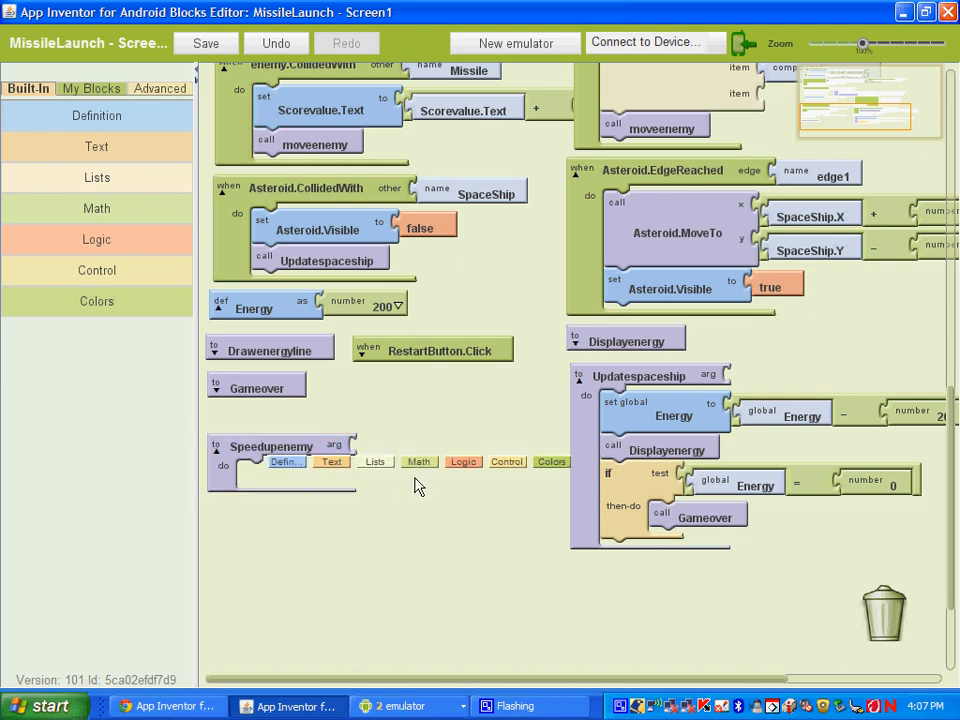
pyautogui.moveTo(300, 536)
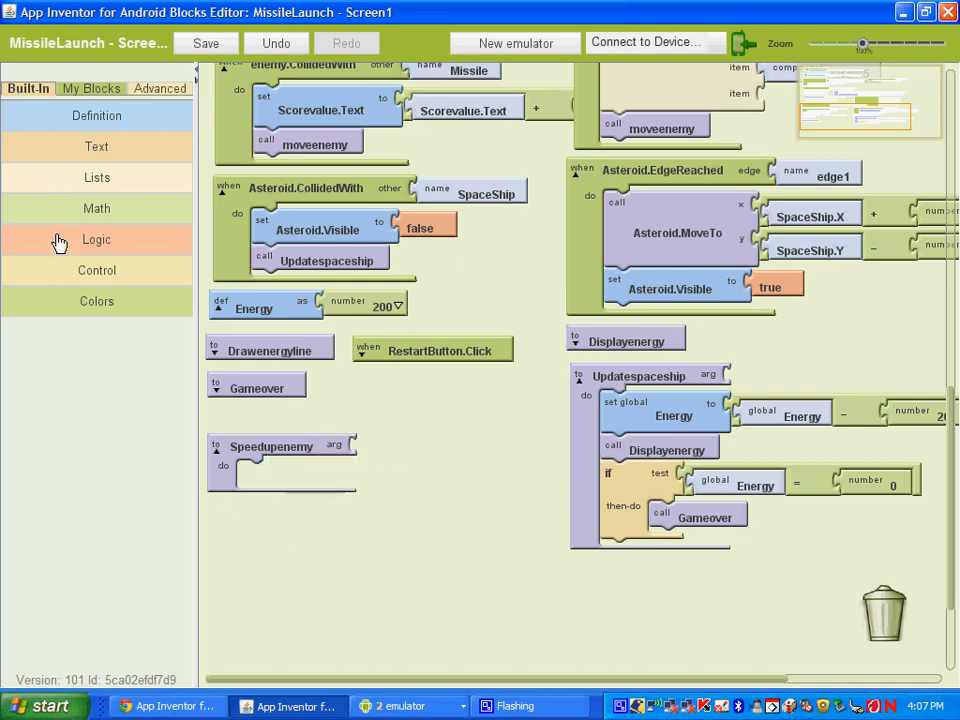
# - Add an if block to Speedupenemy and pull out a Scorevalue.Text block
pyautogui.click(96, 270)
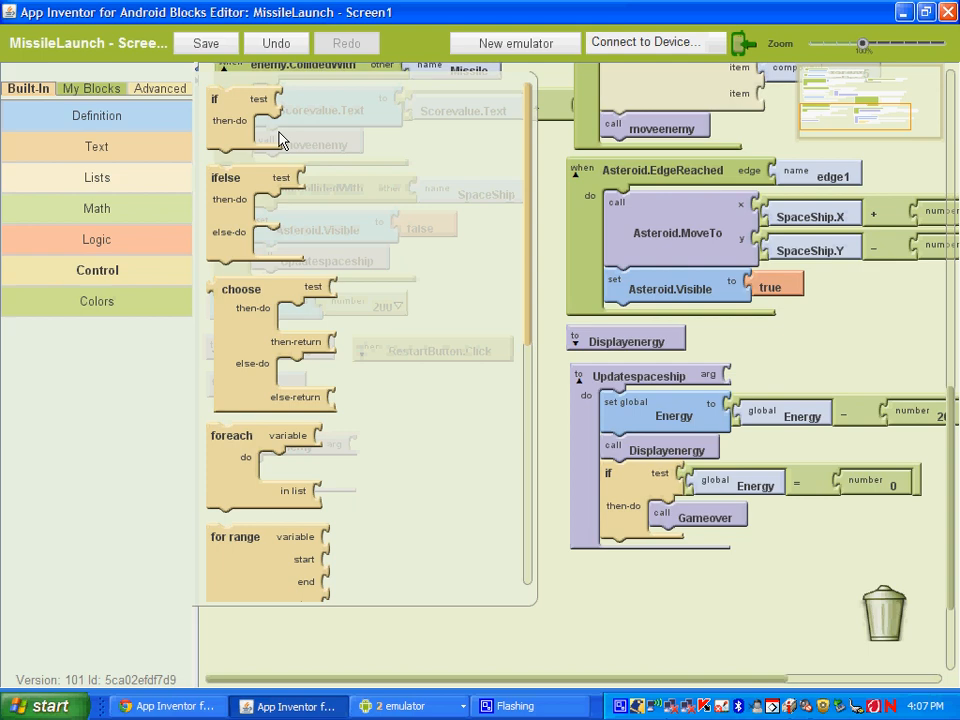
pyautogui.moveTo(232, 122)
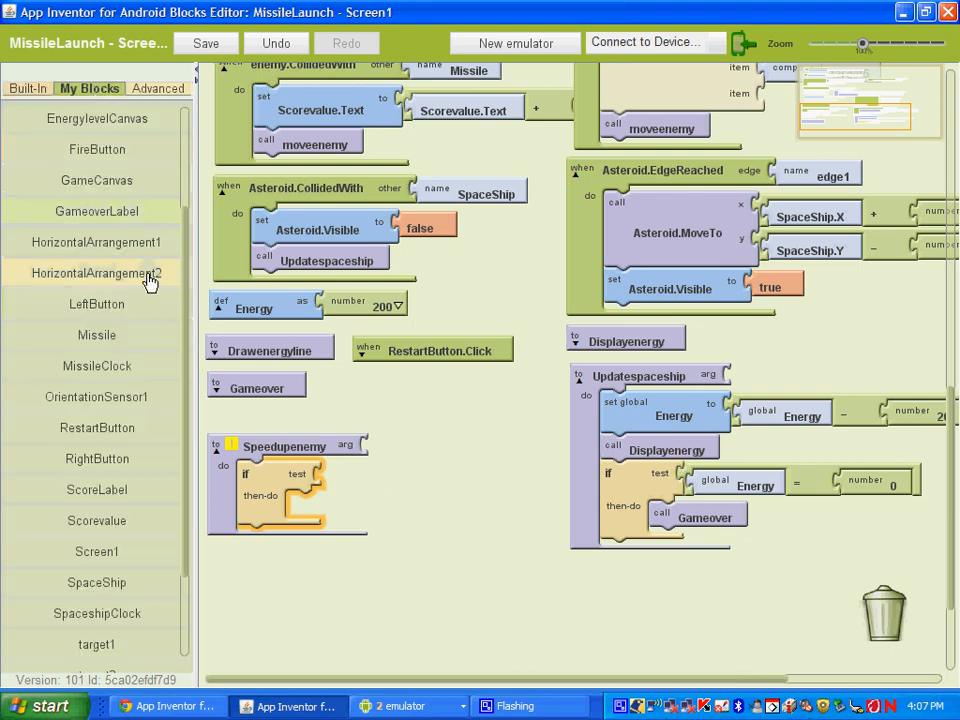
pyautogui.scroll(-3)
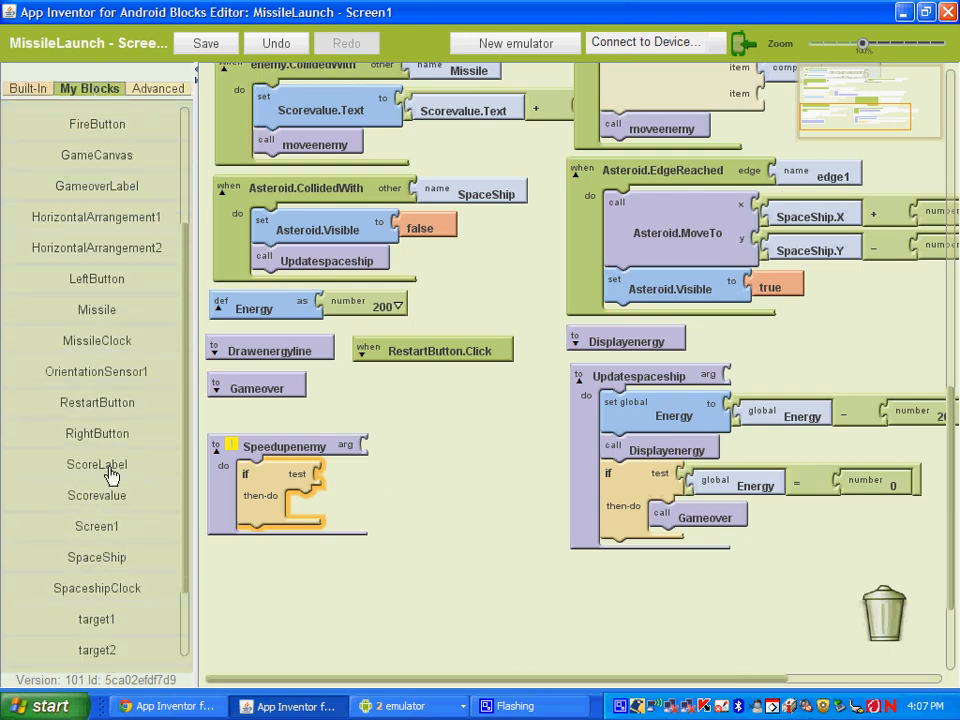
pyautogui.click(96, 496)
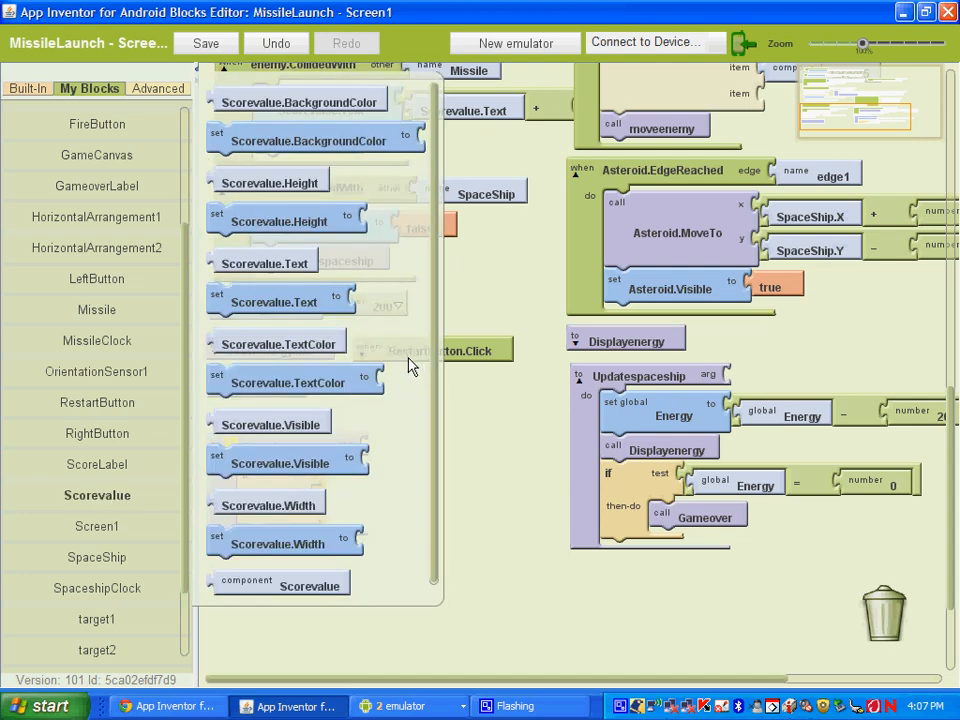
pyautogui.moveTo(252, 278)
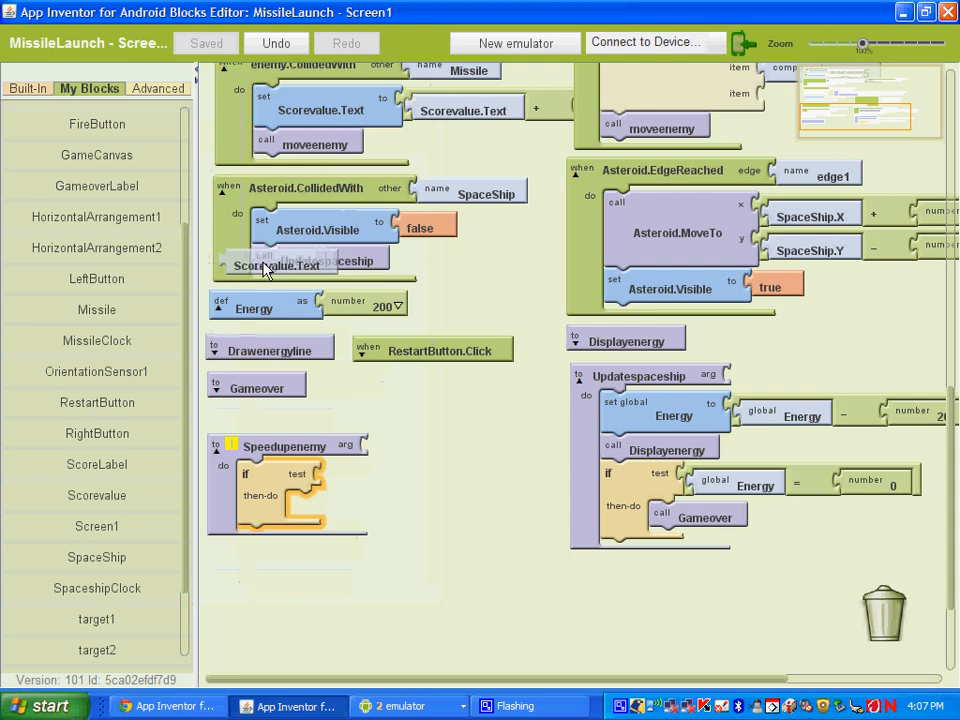
pyautogui.moveTo(280, 264); pyautogui.dragTo(436, 528)
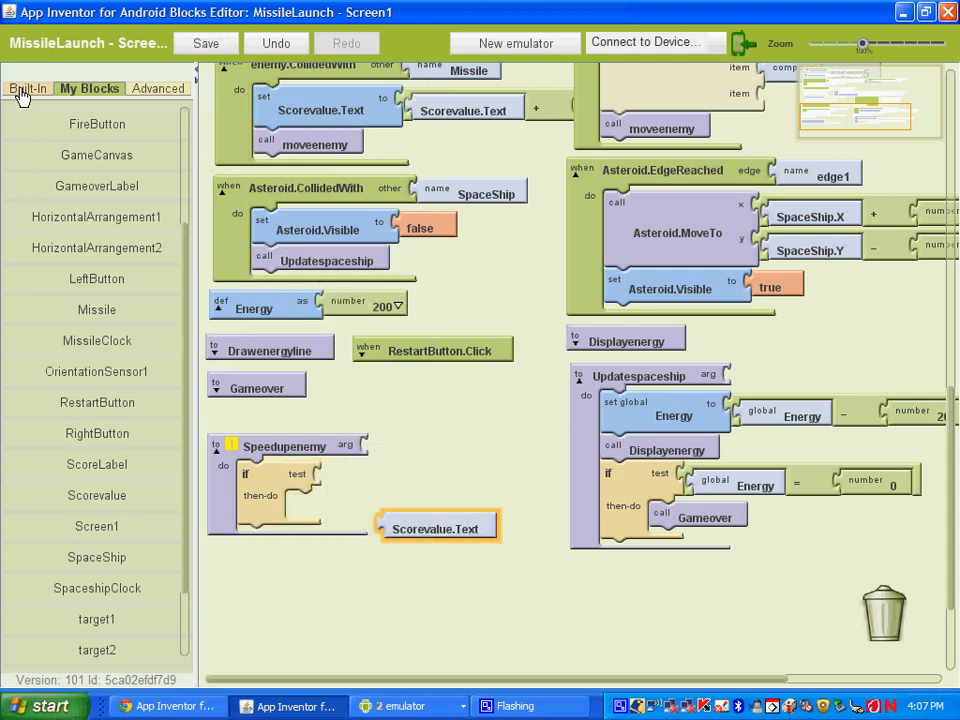
# - Attach a > comparison from Math to the if test
pyautogui.click(28, 88)
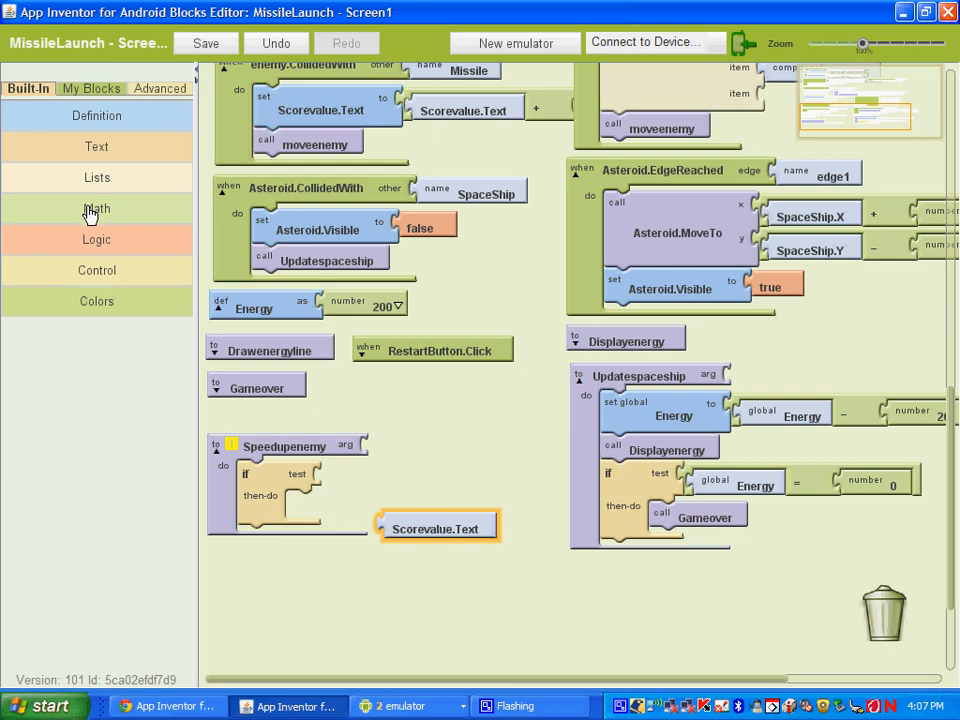
pyautogui.moveTo(56, 156)
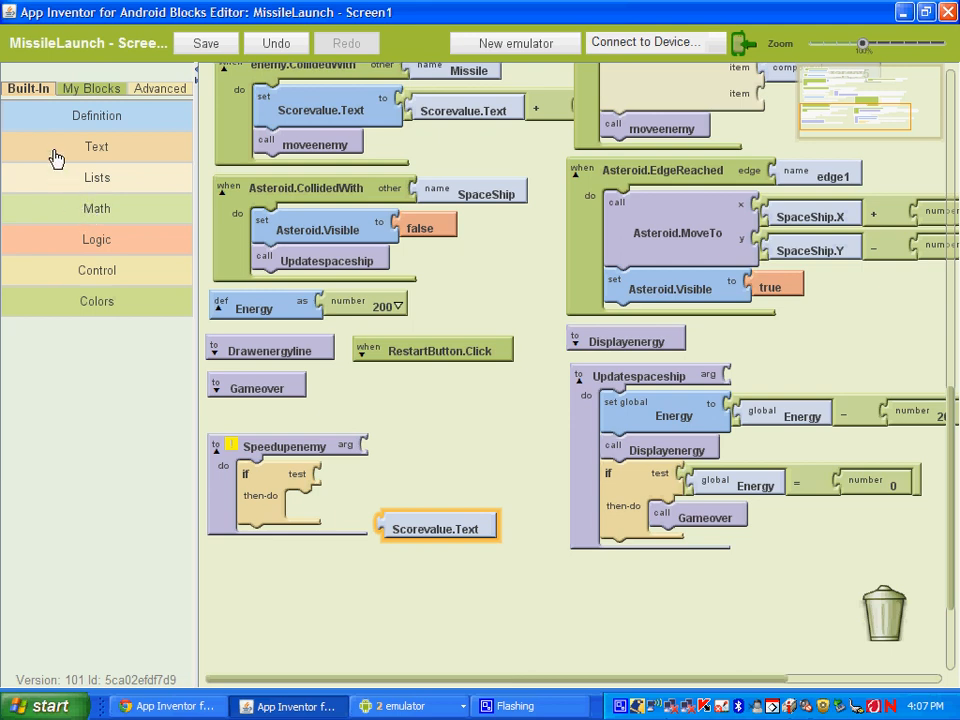
pyautogui.moveTo(76, 182)
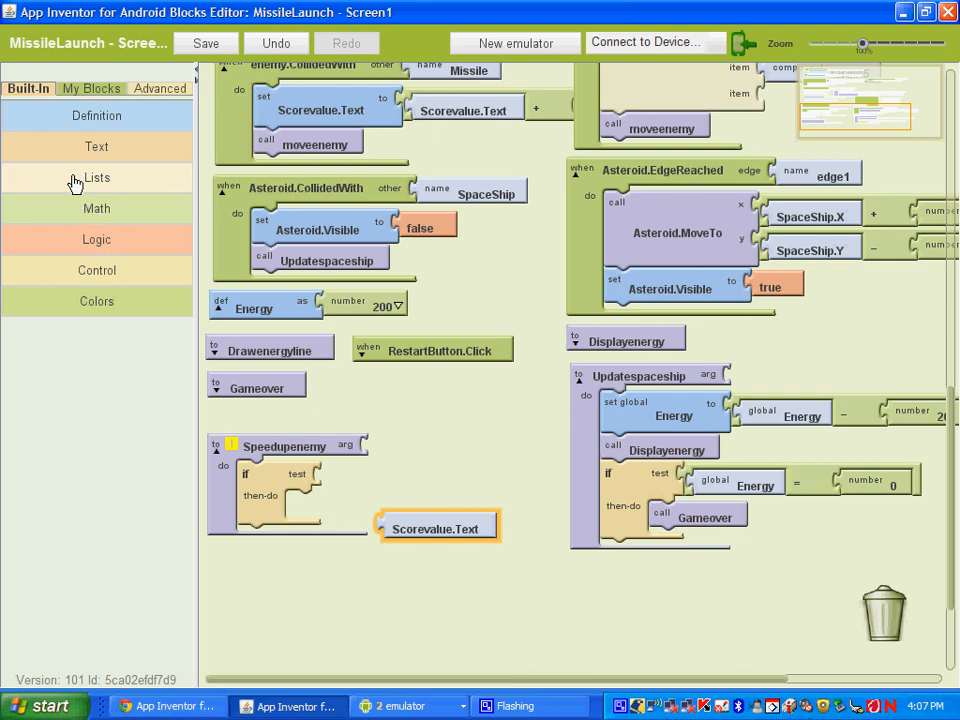
pyautogui.click(96, 208)
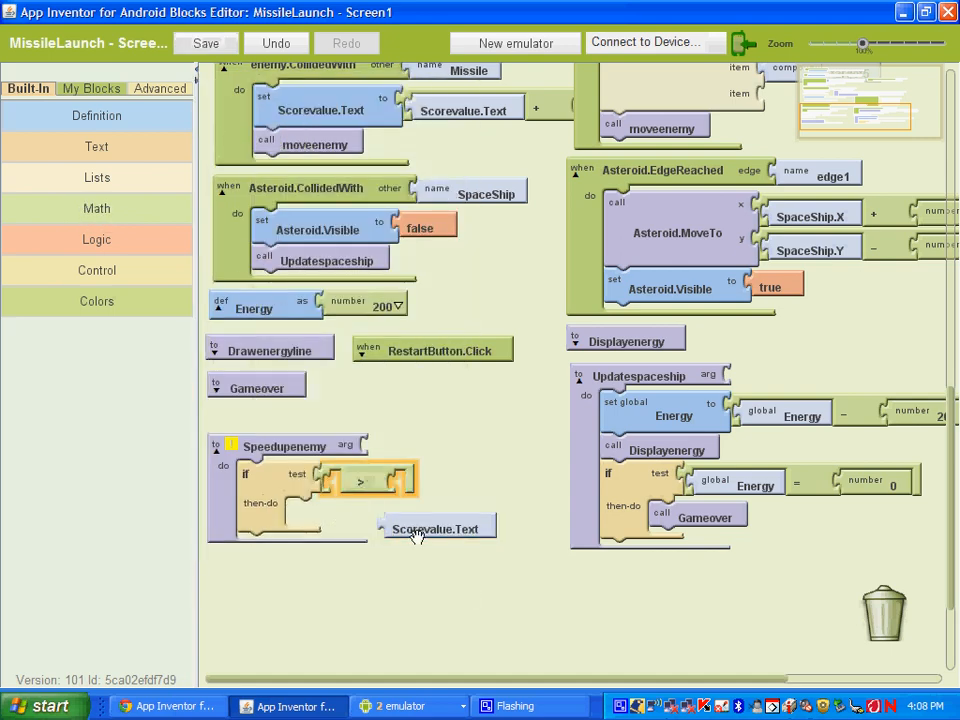
# - Compare Scorevalue.Text against a number block set to 10 in the if test
pyautogui.moveTo(436, 528); pyautogui.dragTo(384, 486)
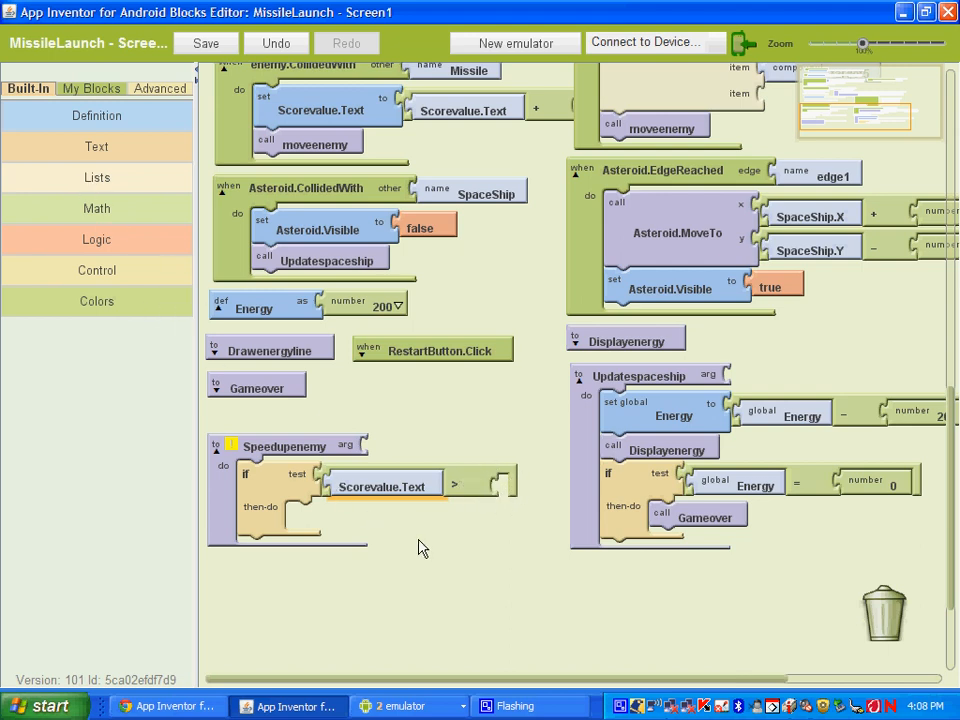
pyautogui.moveTo(436, 560)
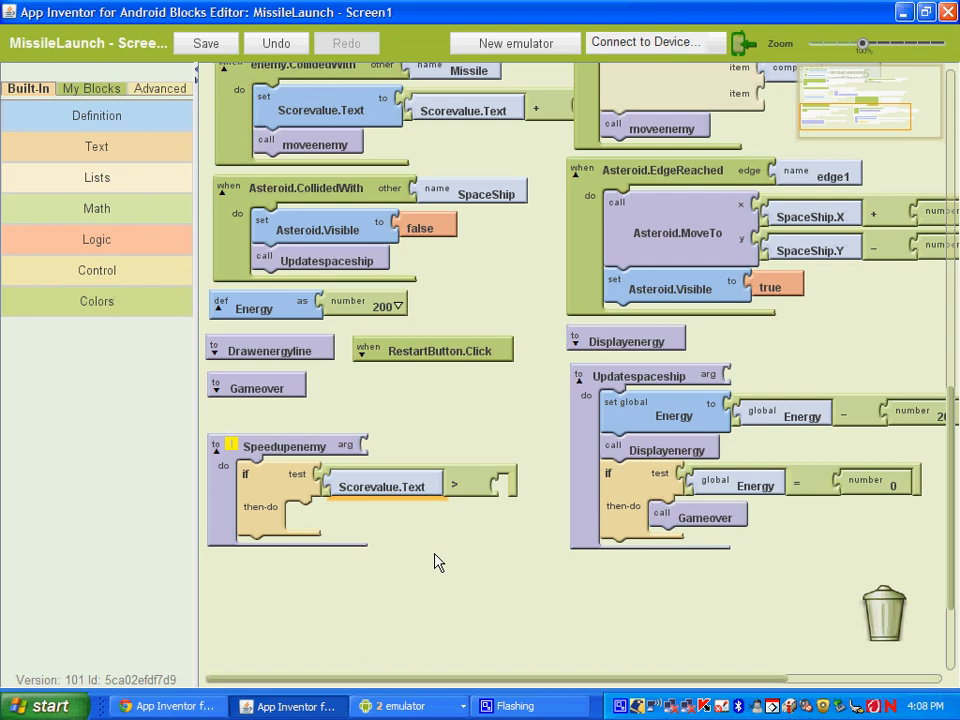
pyautogui.click(452, 484)
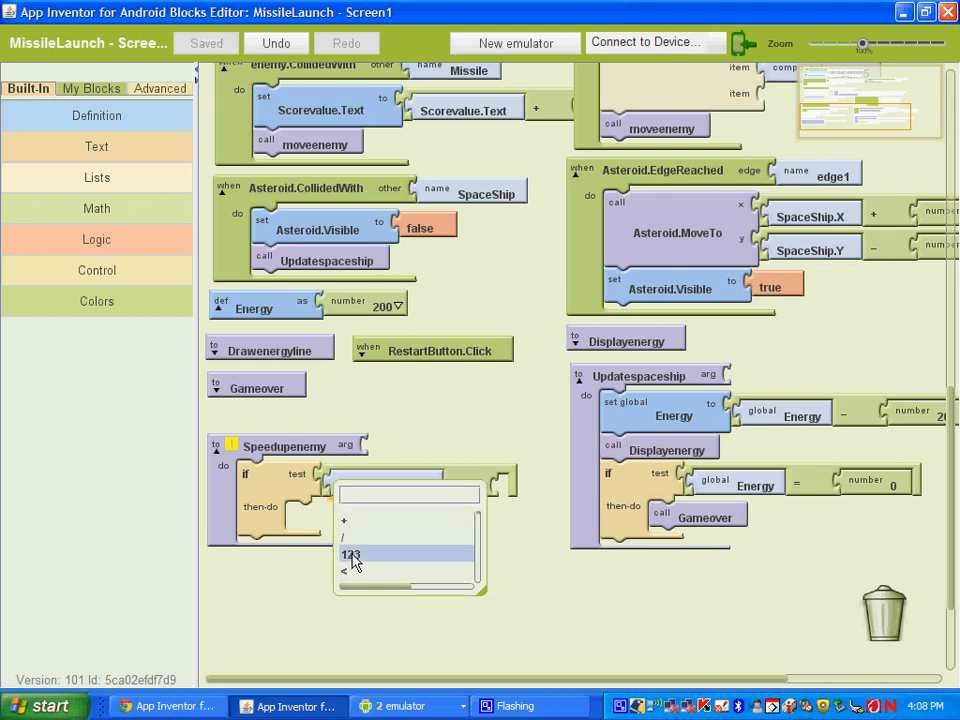
pyautogui.moveTo(490, 544)
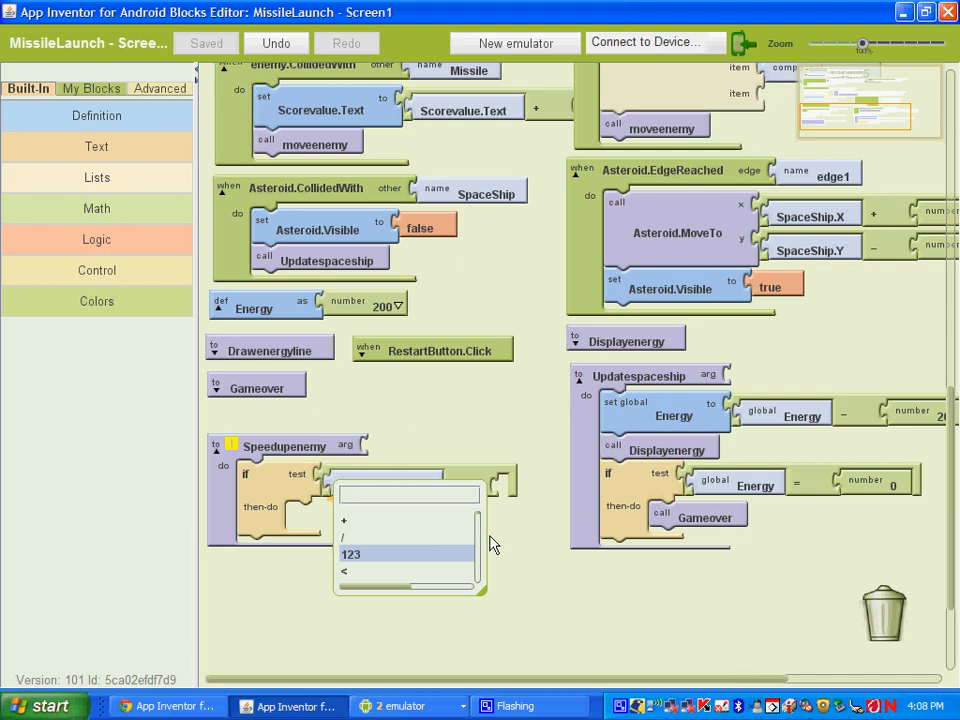
pyautogui.click(352, 552)
pyautogui.write('10')
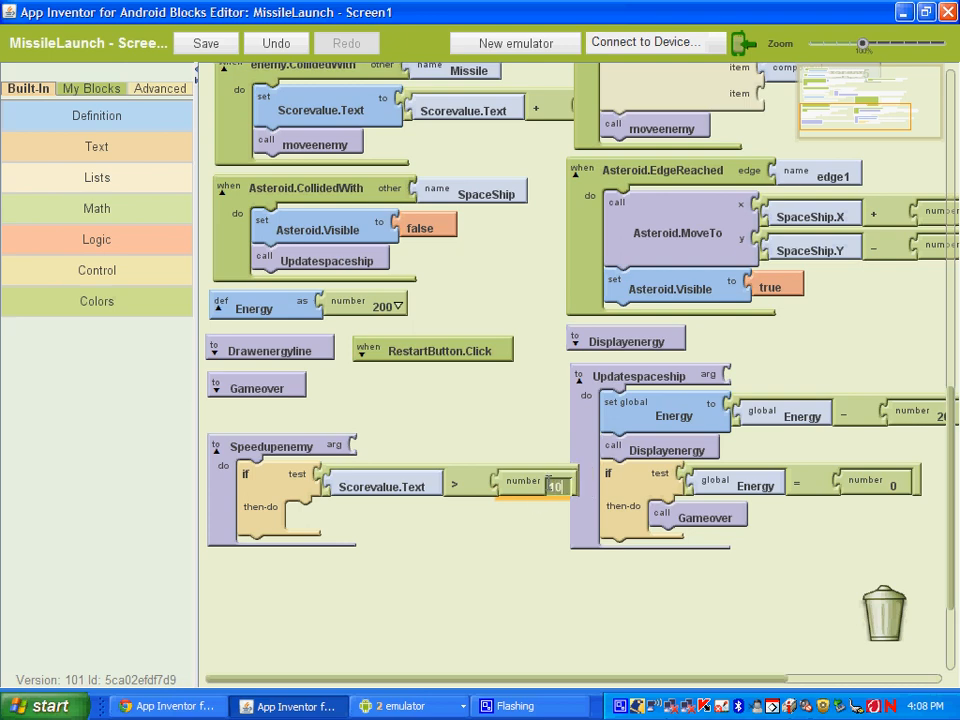
pyautogui.click(96, 208)
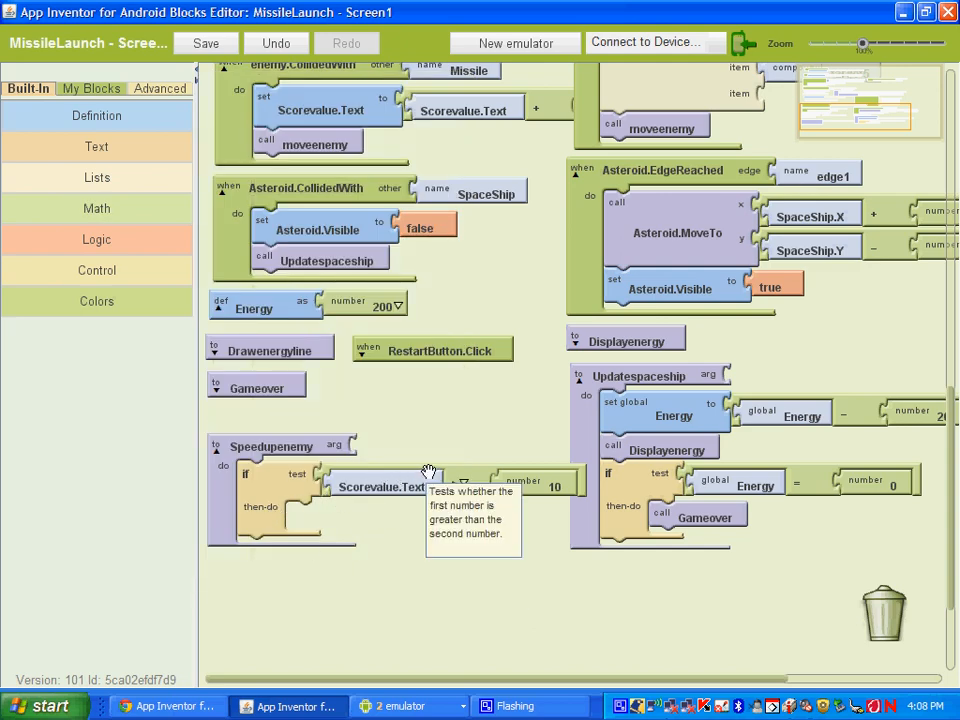
pyautogui.moveTo(332, 600)
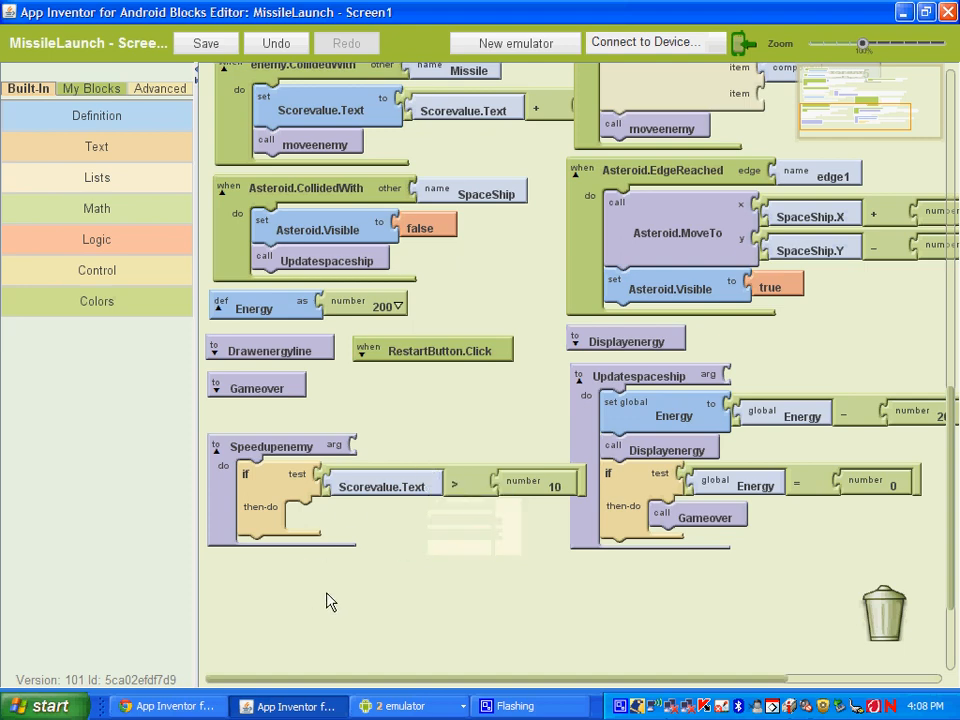
# - Select EnemyClock in the Designer to view its TimerInterval of 1000
pyautogui.click(206, 44)
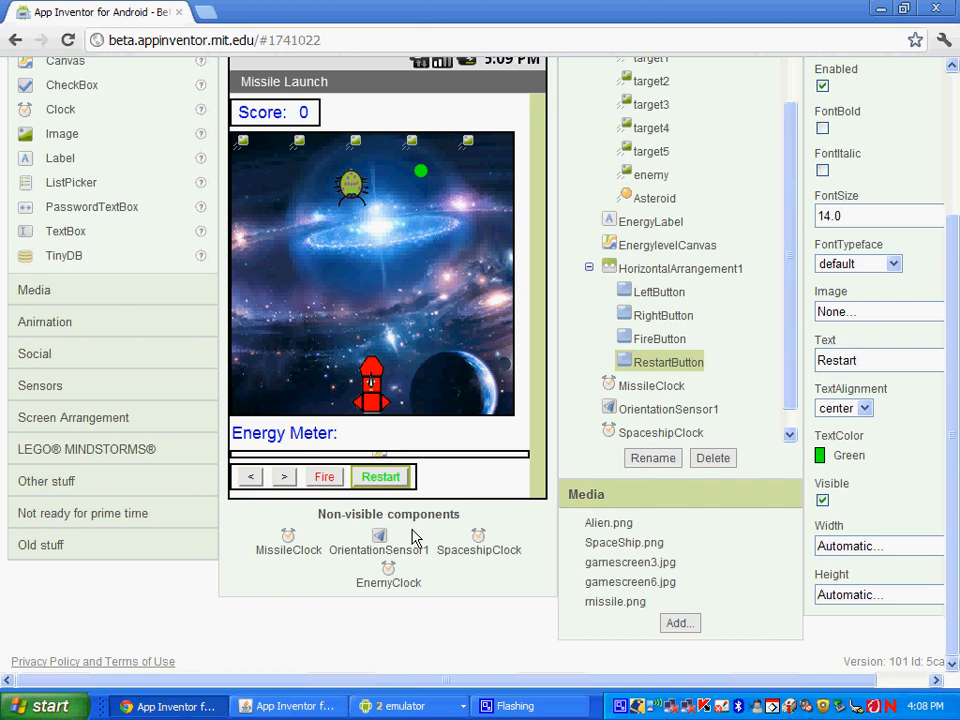
pyautogui.moveTo(676, 414)
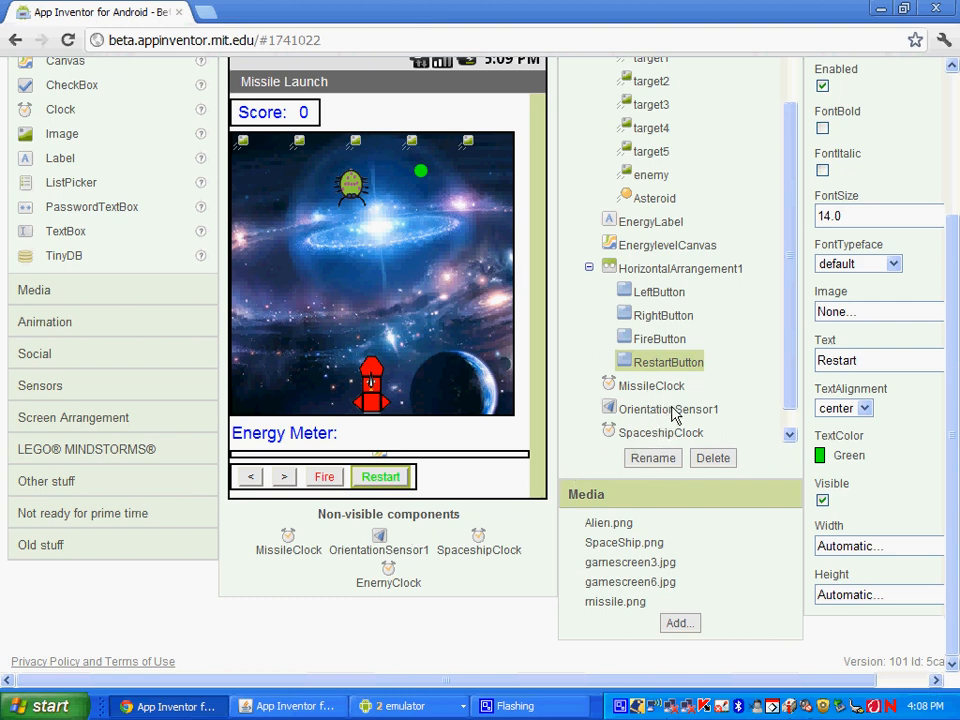
pyautogui.scroll(-3)
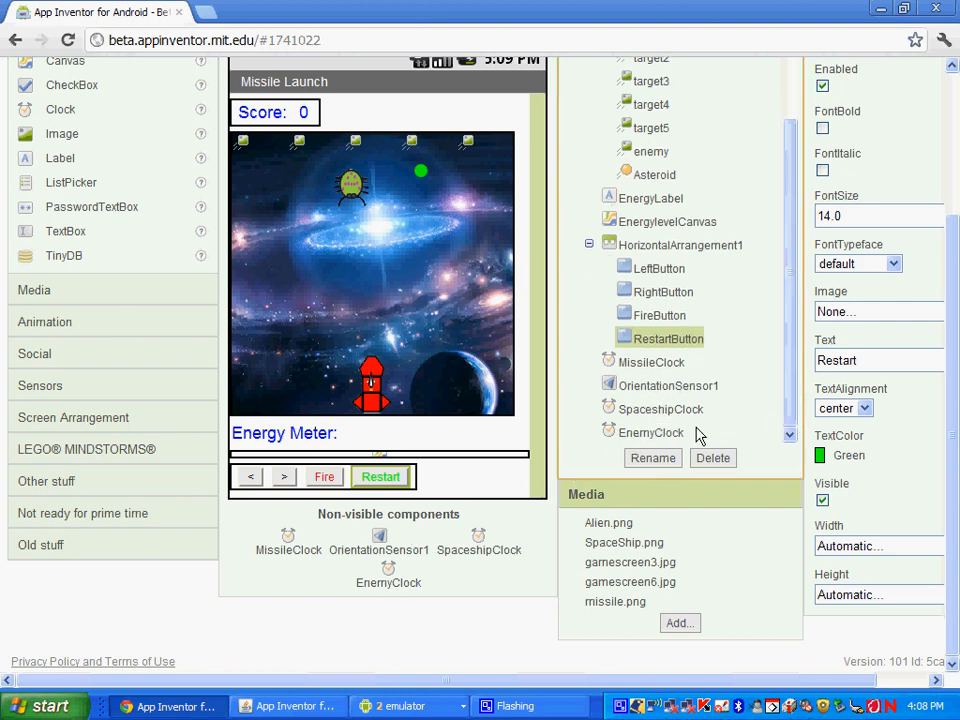
pyautogui.click(650, 432)
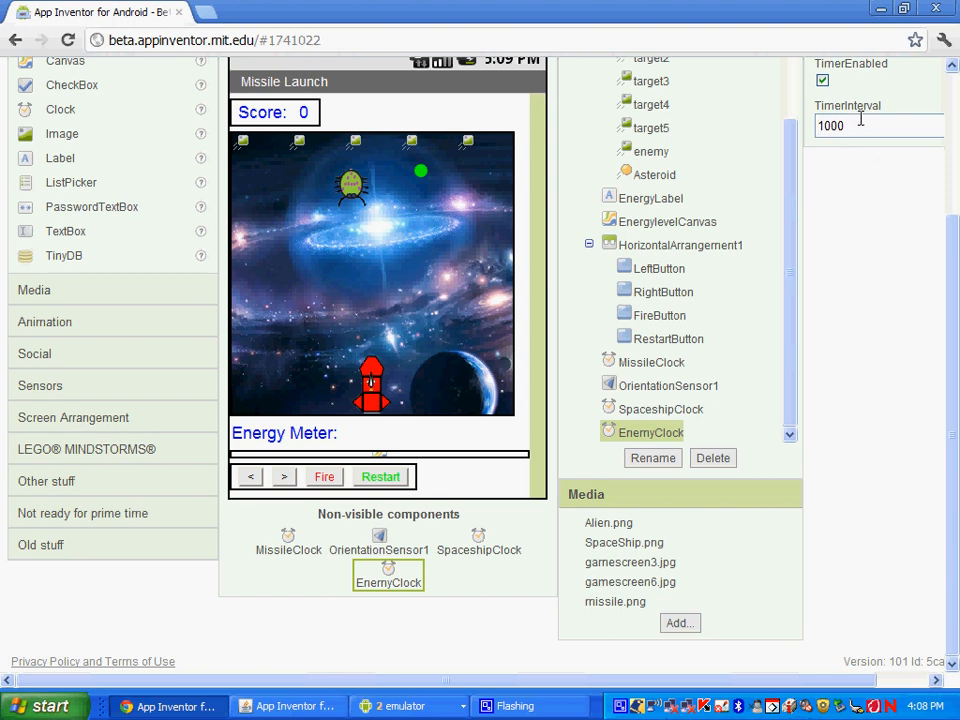
pyautogui.moveTo(824, 158)
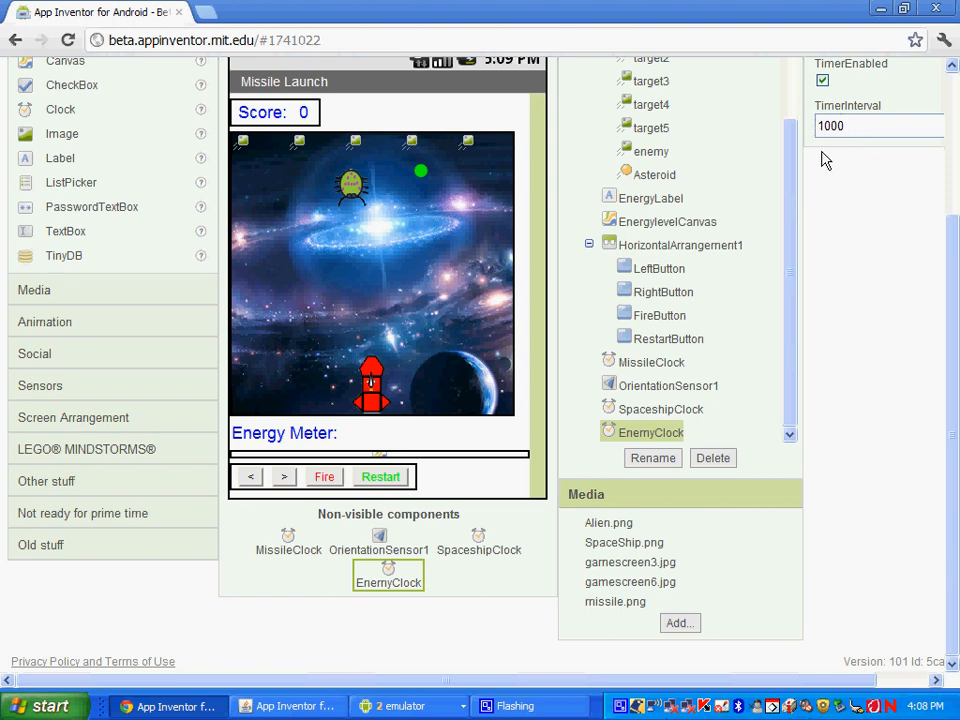
pyautogui.moveTo(464, 530)
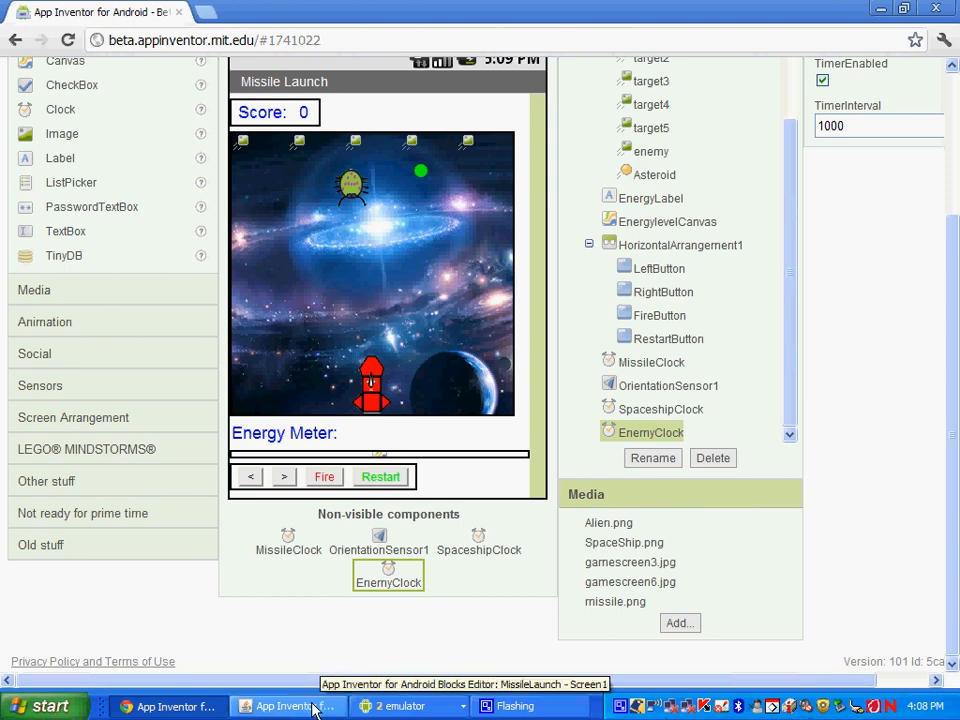
# - Set EnemyClock.TimerInterval to itself minus an empty value in the then branch
pyautogui.click(288, 706)
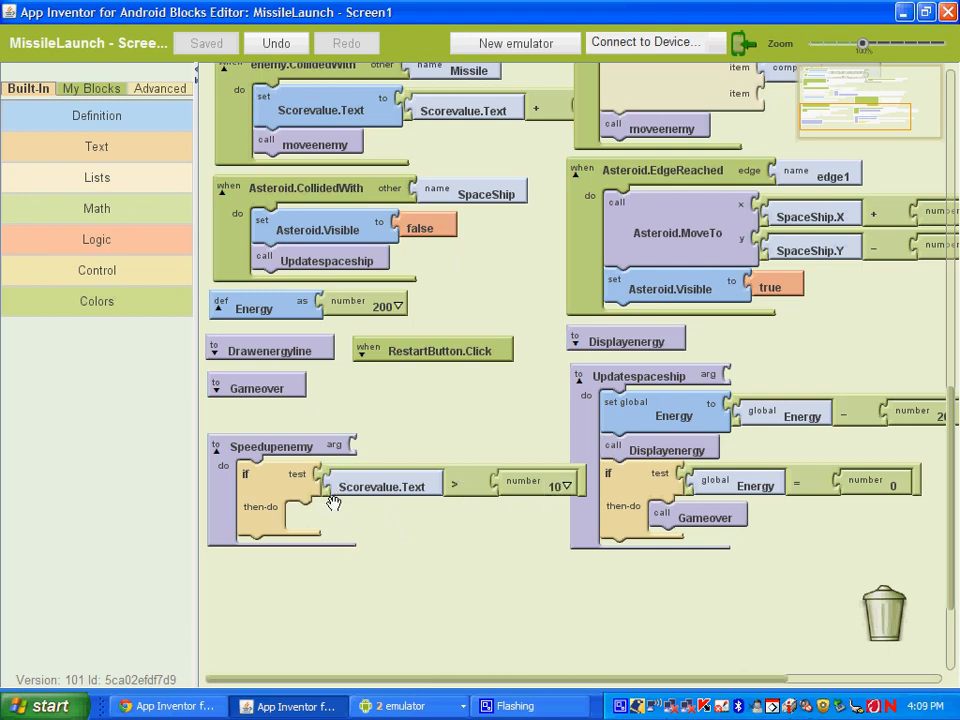
pyautogui.moveTo(164, 440)
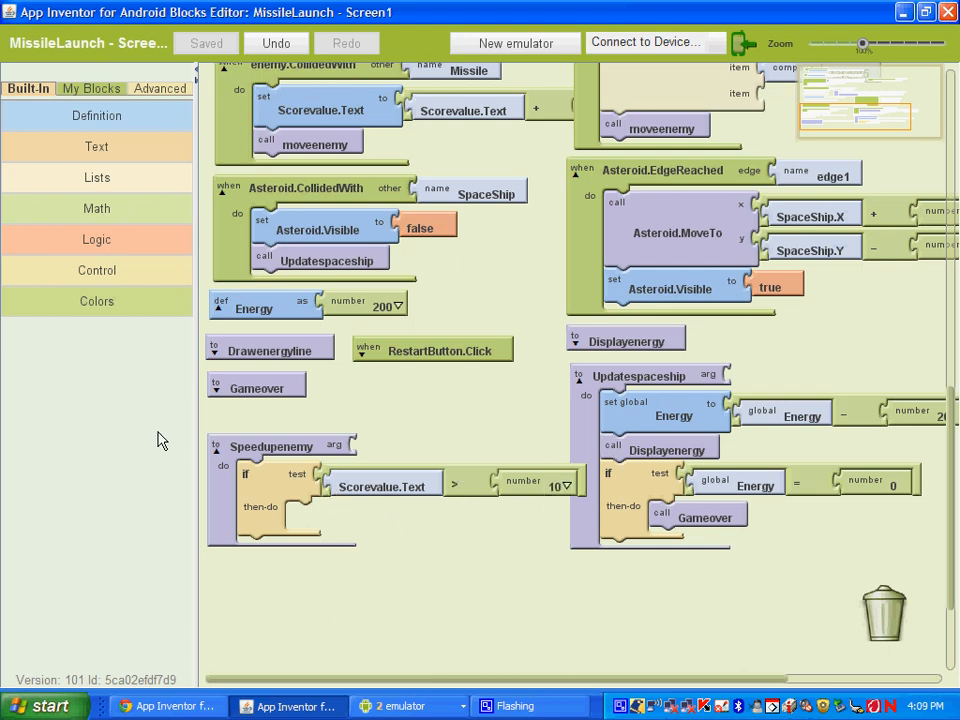
pyautogui.click(96, 208)
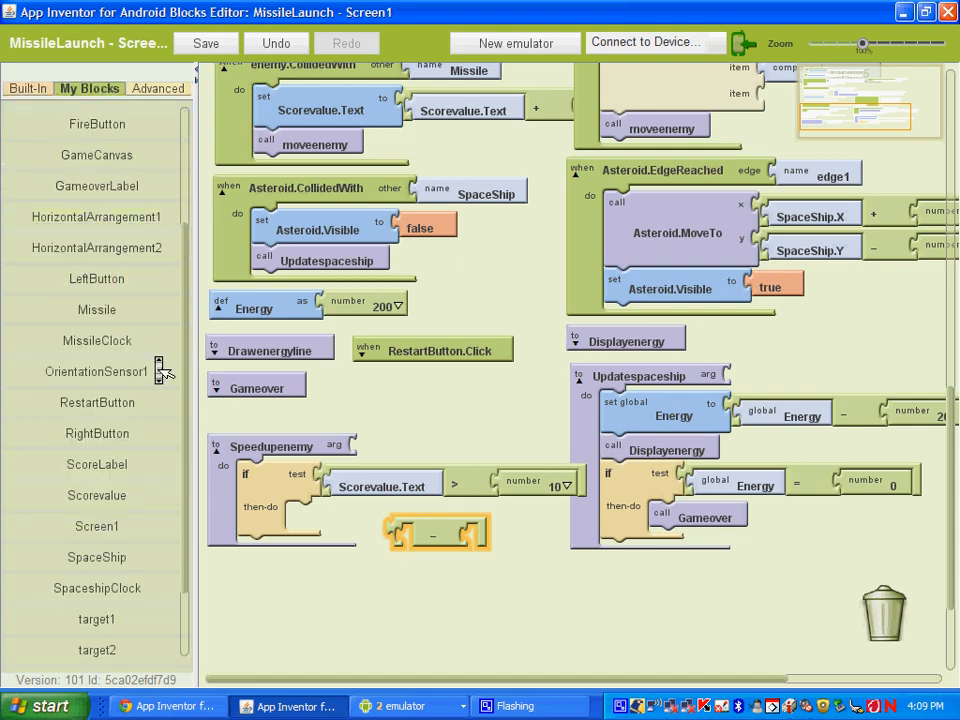
pyautogui.scroll(3)
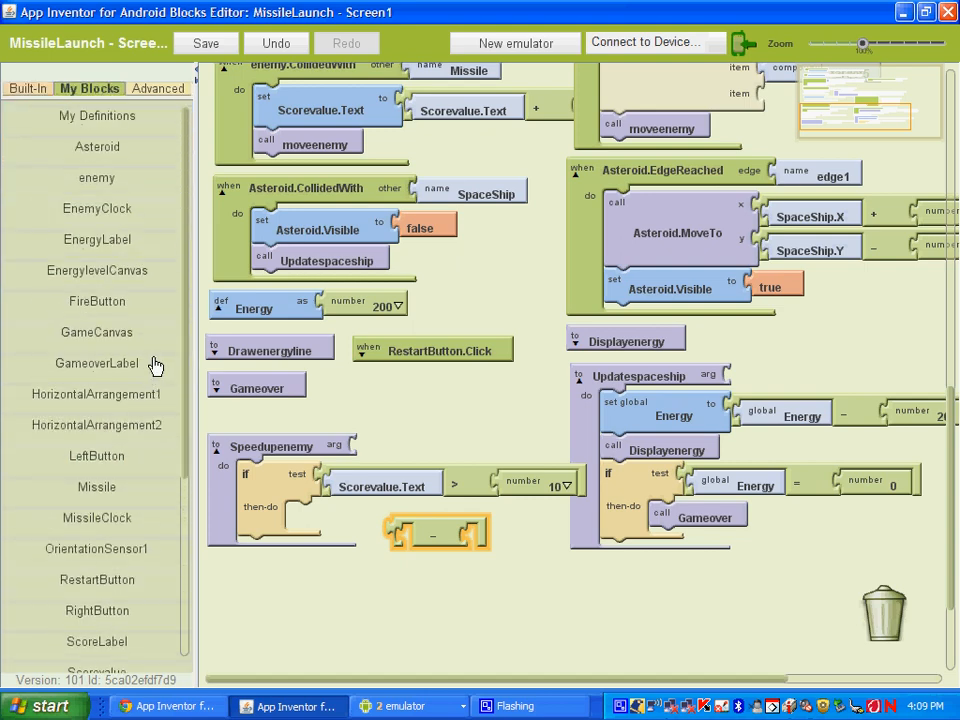
pyautogui.click(96, 208)
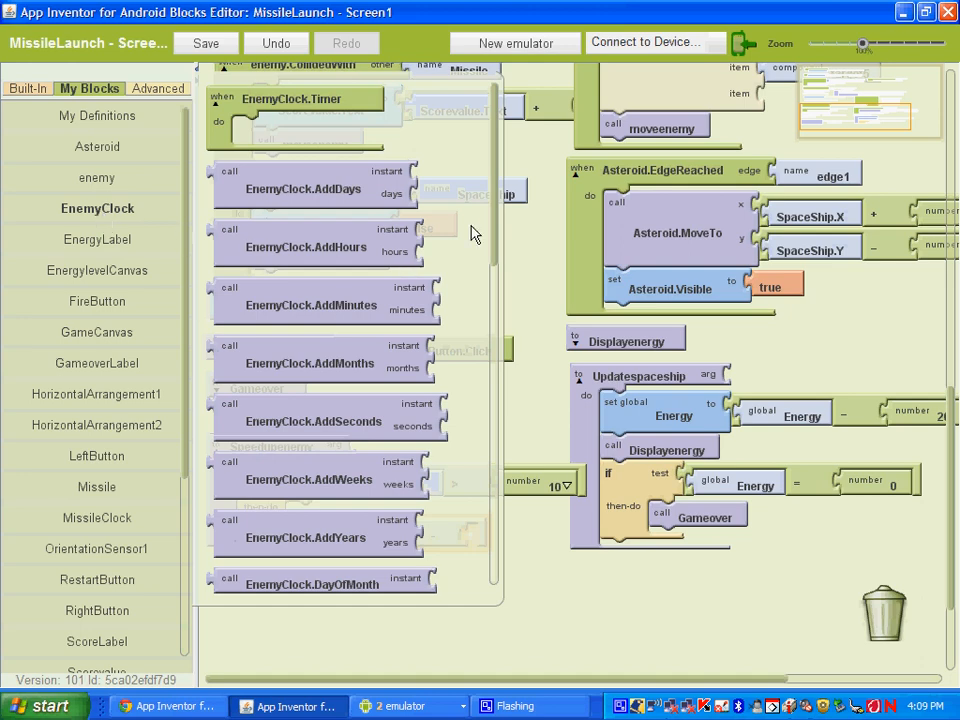
pyautogui.scroll(-3)
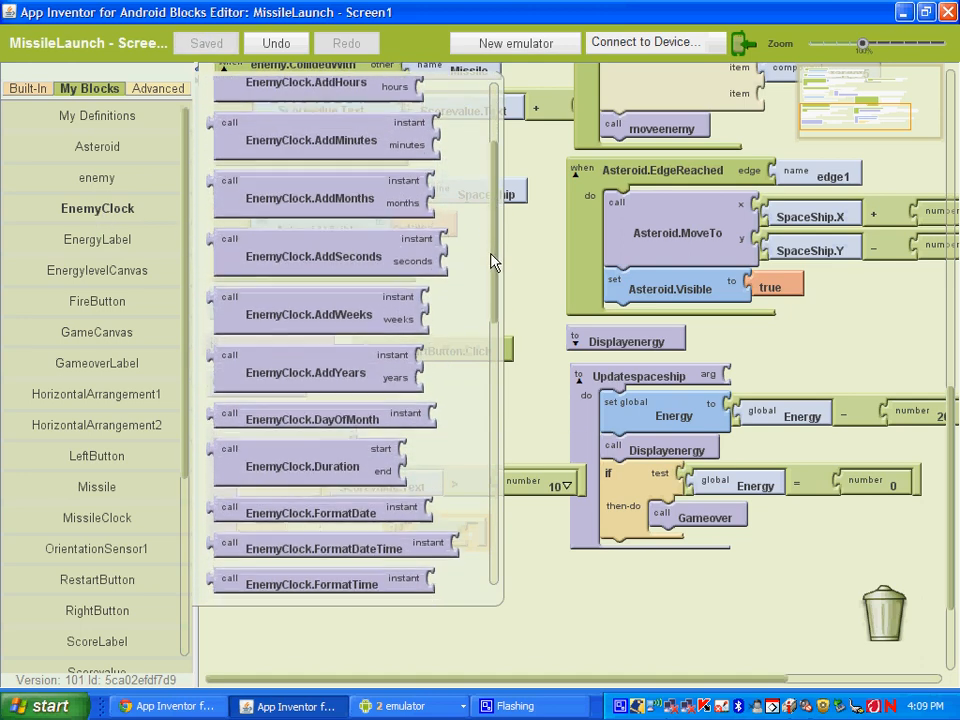
pyautogui.scroll(-3)
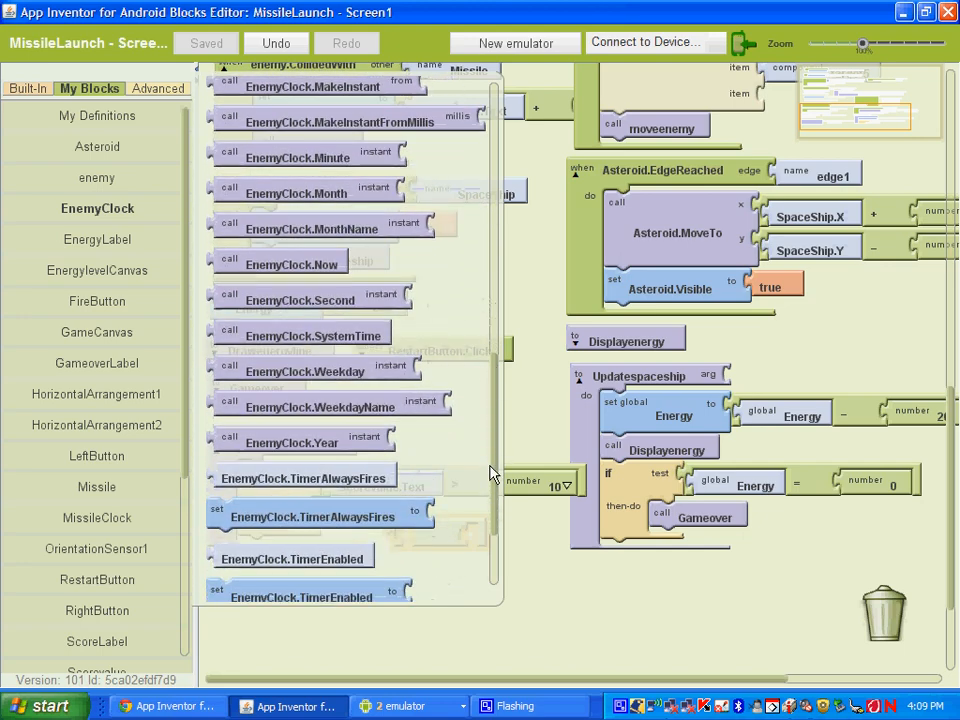
pyautogui.scroll(-3)
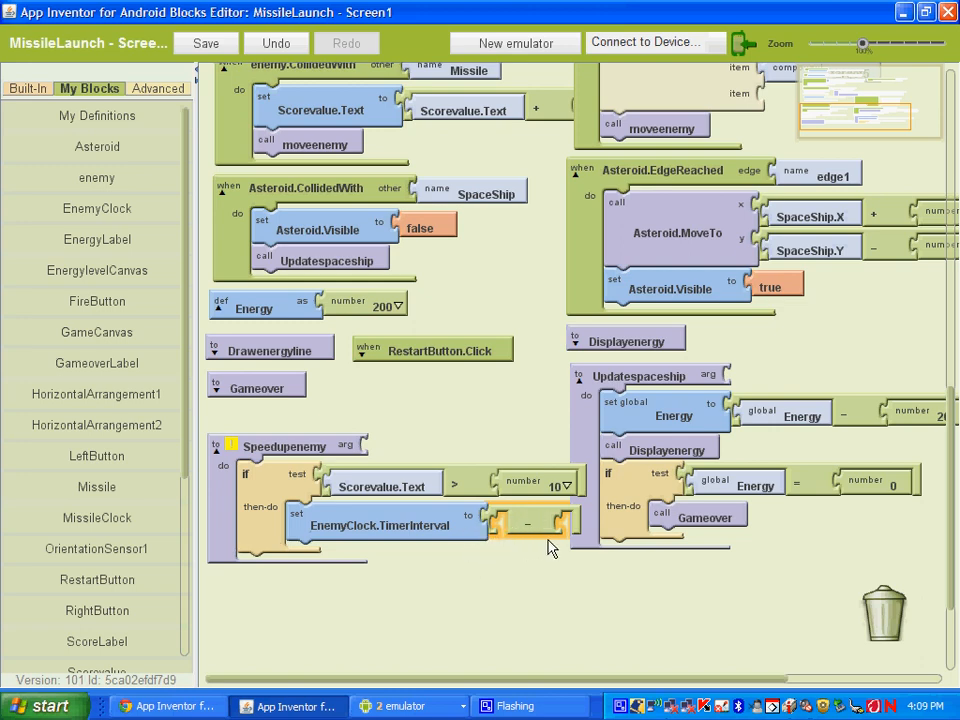
pyautogui.moveTo(110, 280)
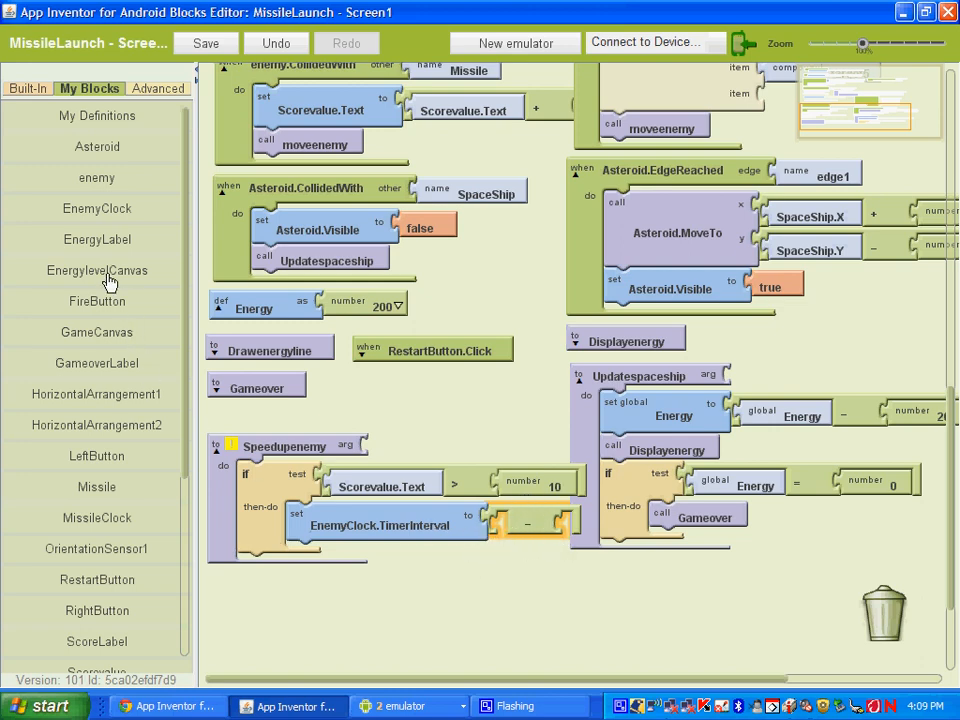
pyautogui.click(96, 208)
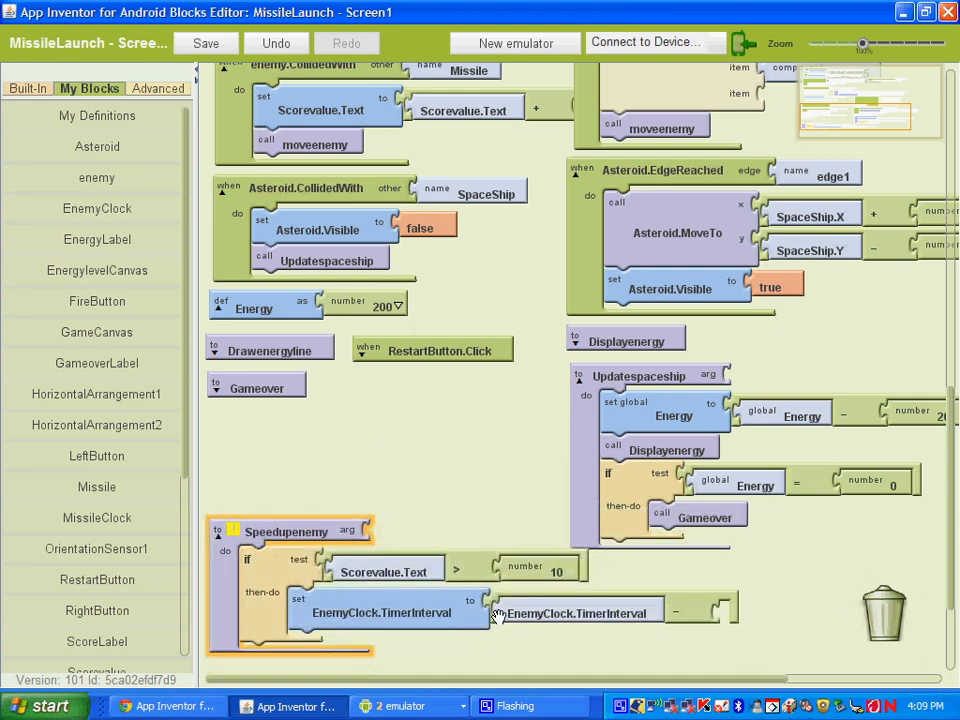
pyautogui.moveTo(668, 636)
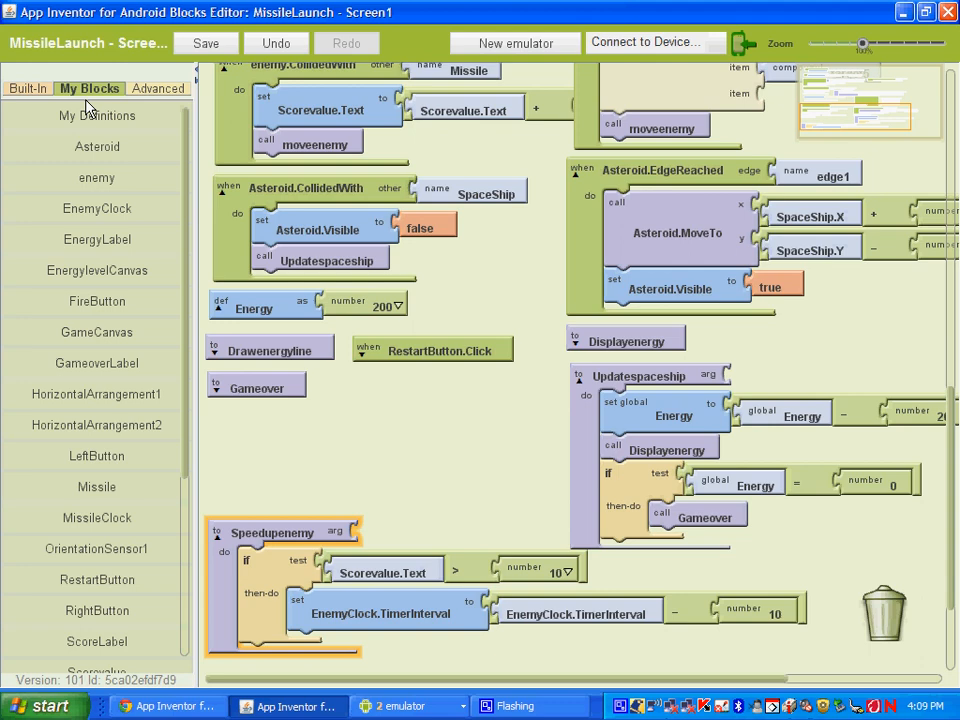
pyautogui.moveTo(218, 588)
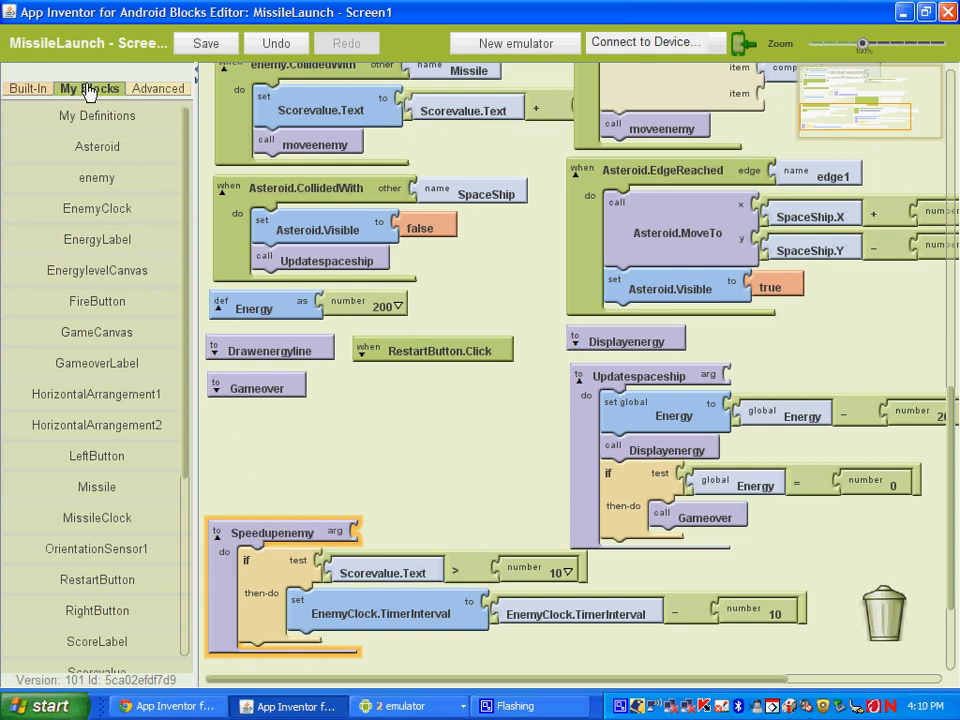
# - Snap a call Speedupenemy block under moveenemy in the enemy.CollidedWith handler
pyautogui.click(96, 114)
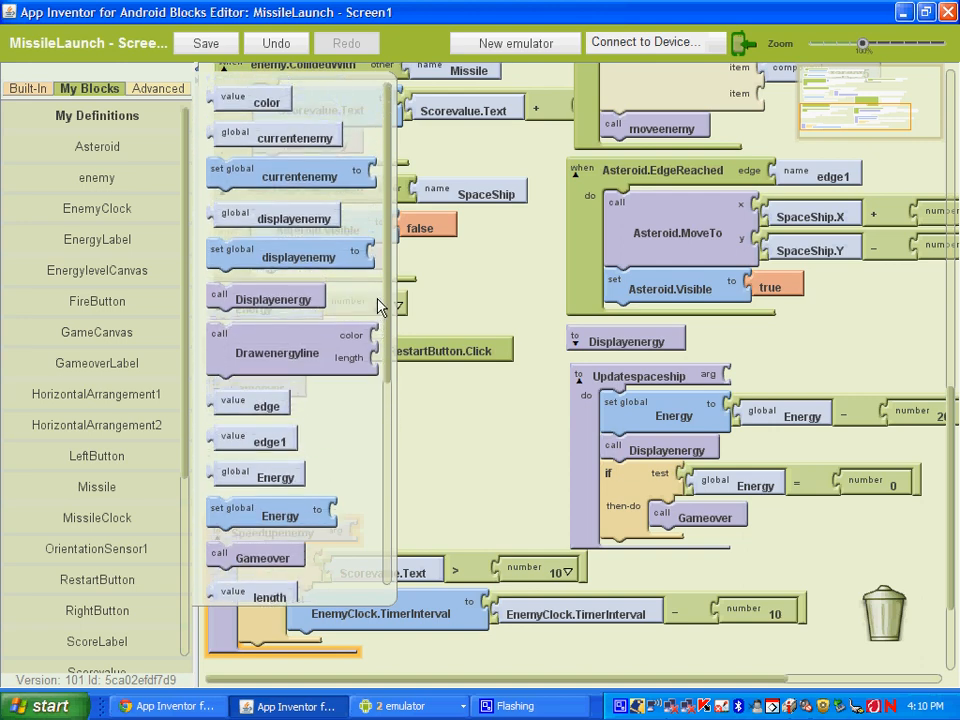
pyautogui.scroll(-3)
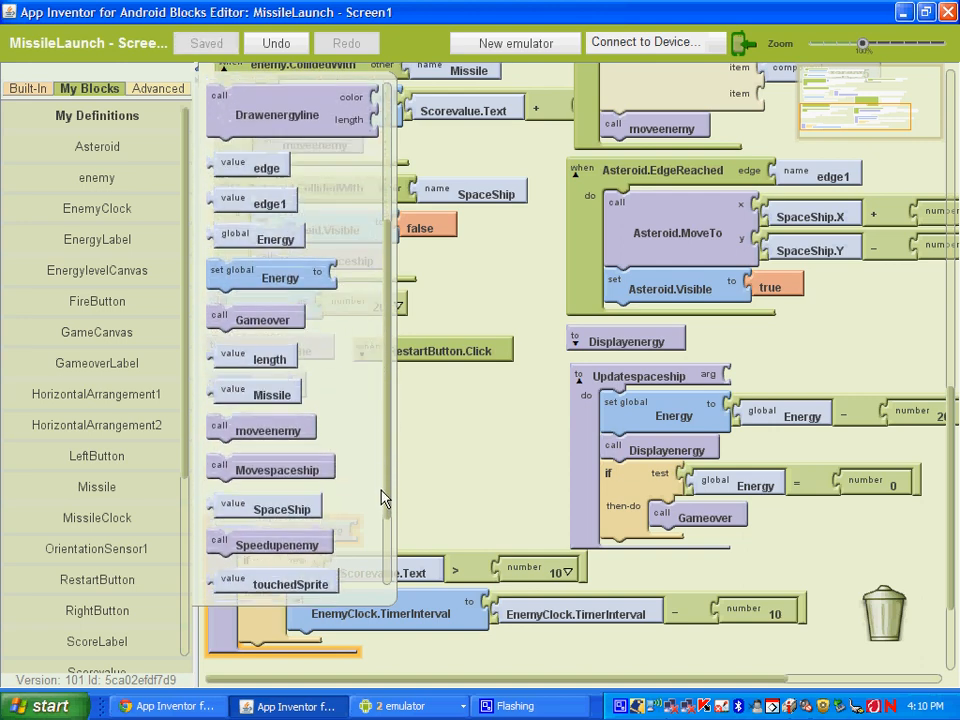
pyautogui.scroll(-3)
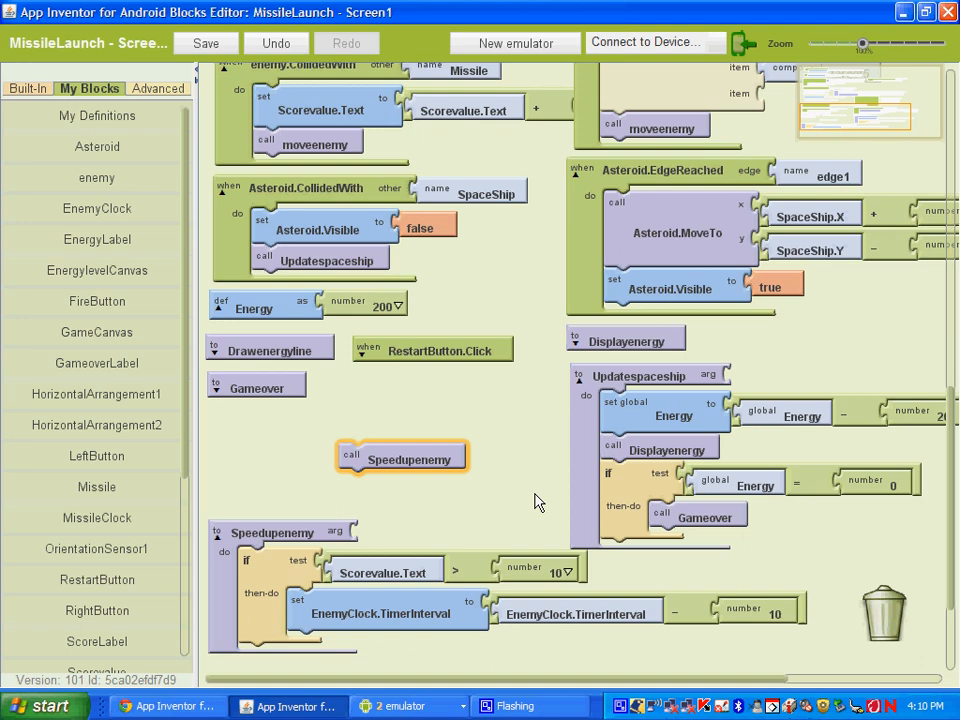
pyautogui.moveTo(400, 316)
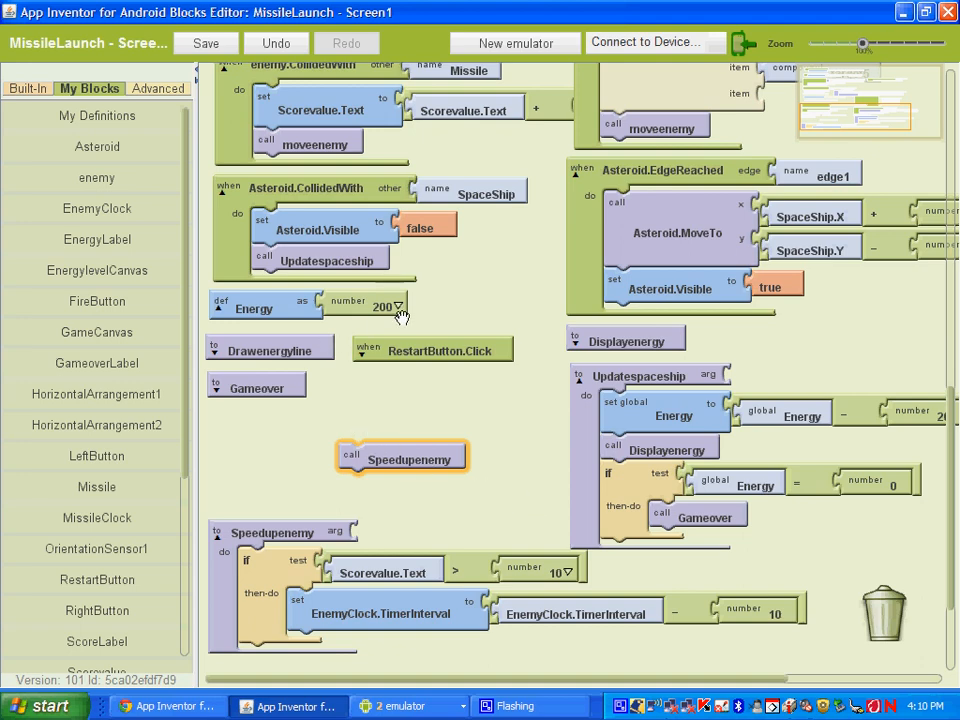
pyautogui.moveTo(416, 460)
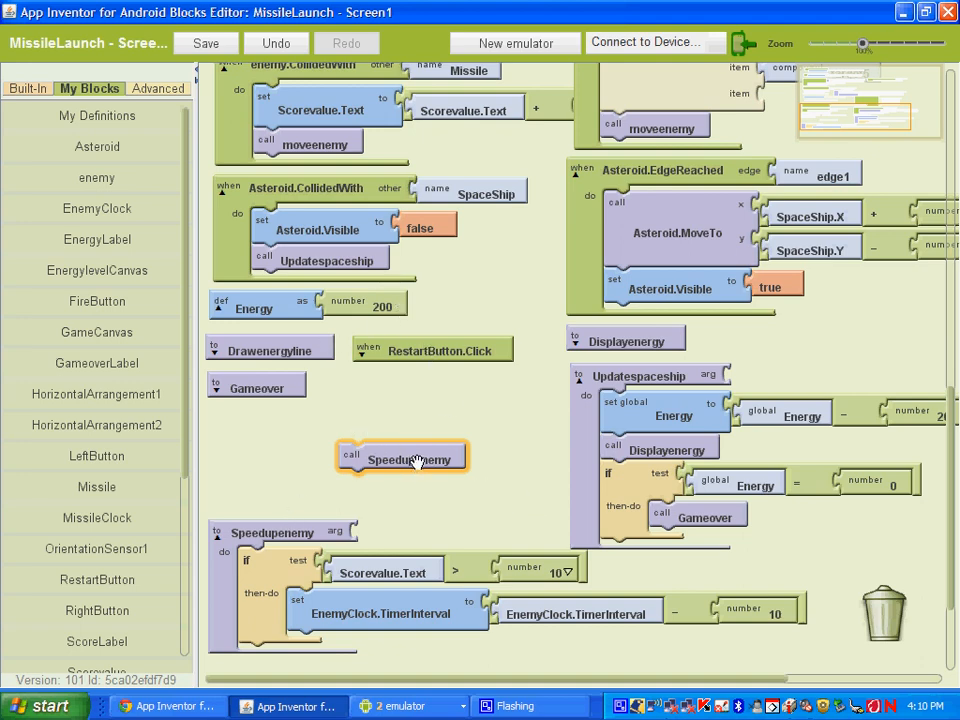
pyautogui.moveTo(472, 454)
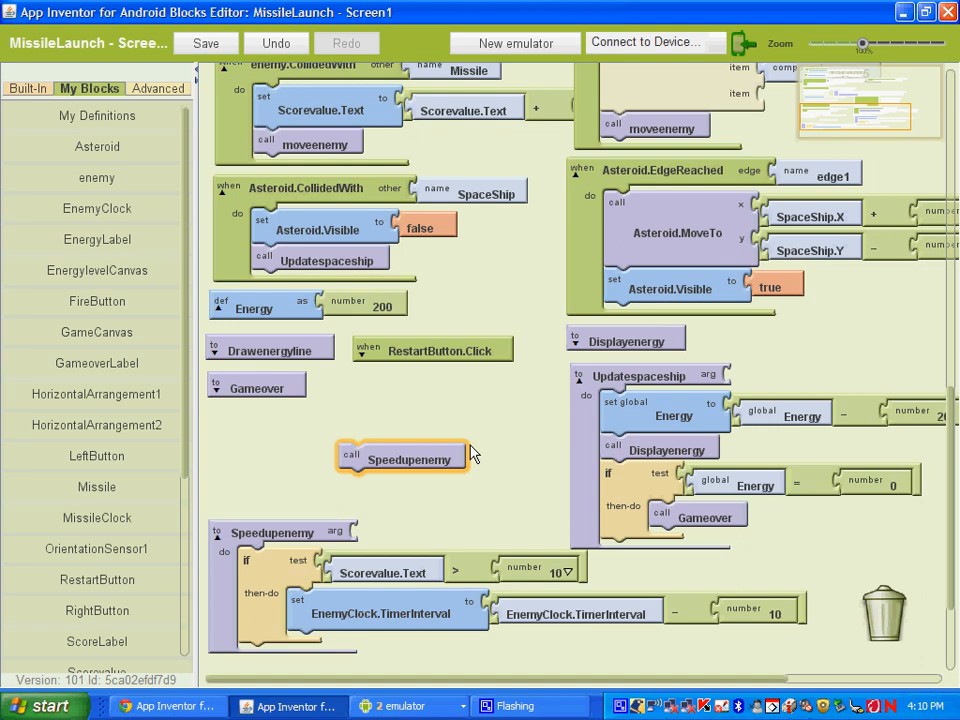
pyautogui.click(206, 44)
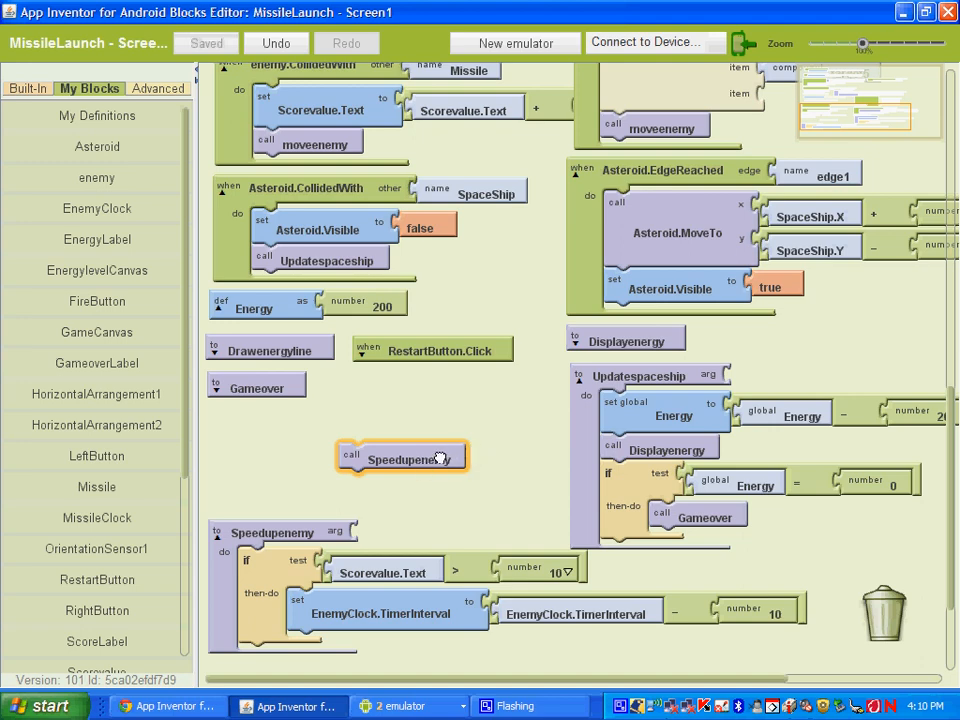
pyautogui.moveTo(402, 456); pyautogui.dragTo(448, 436)
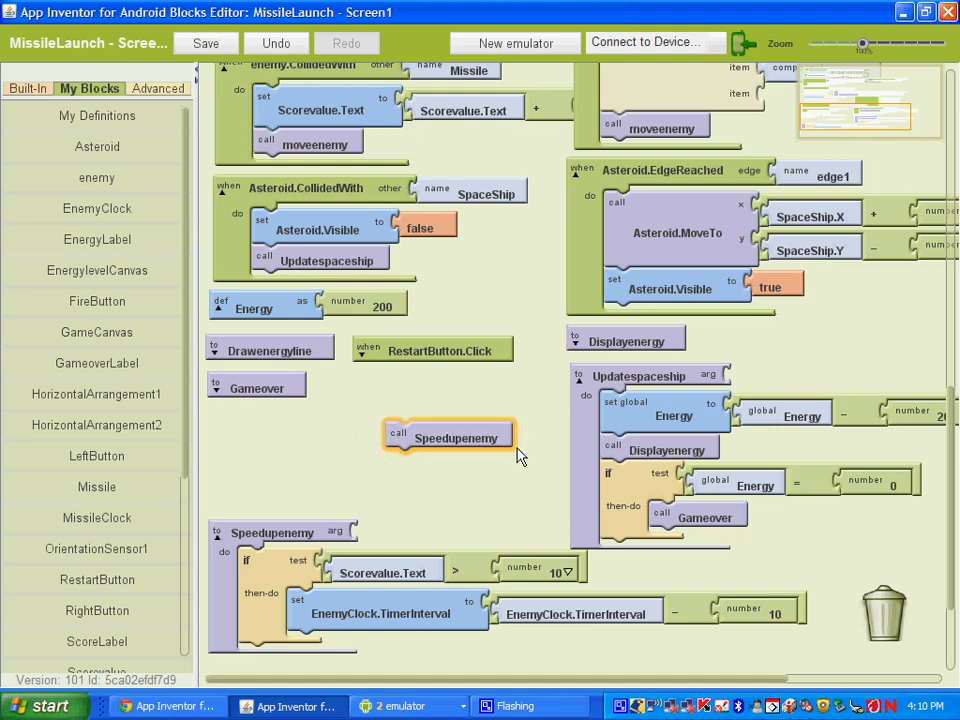
pyautogui.scroll(3)
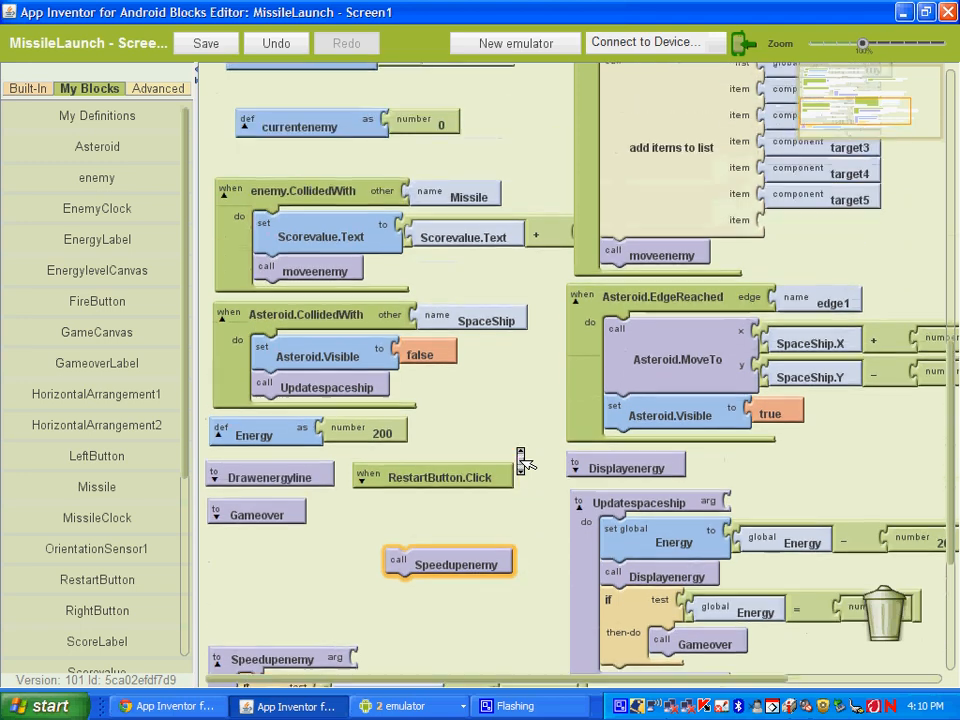
pyautogui.moveTo(310, 180)
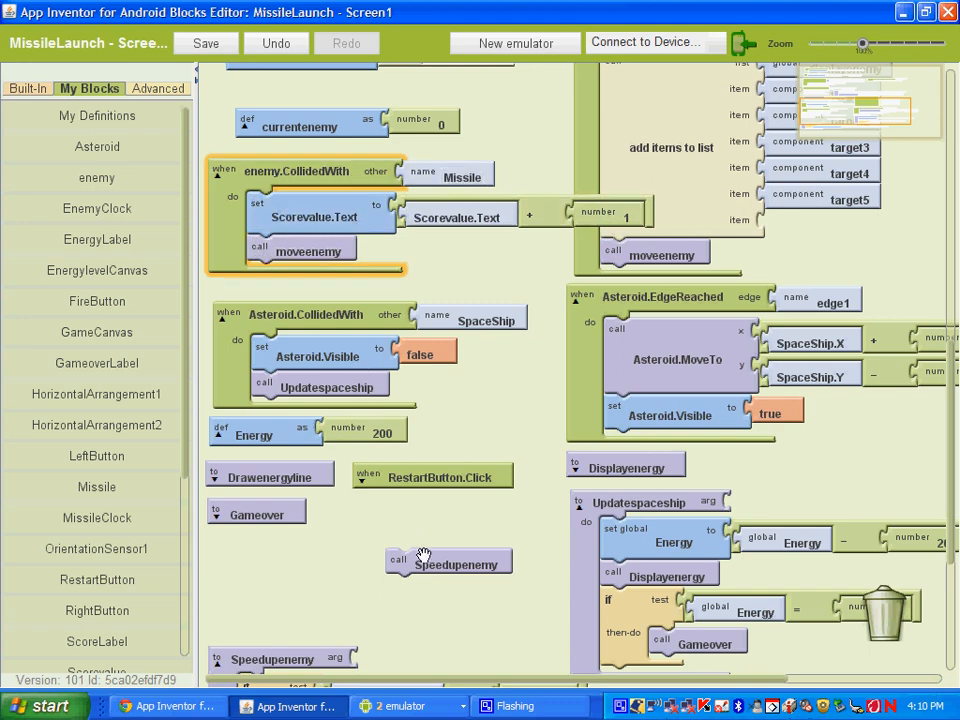
pyautogui.moveTo(450, 564); pyautogui.dragTo(318, 278)
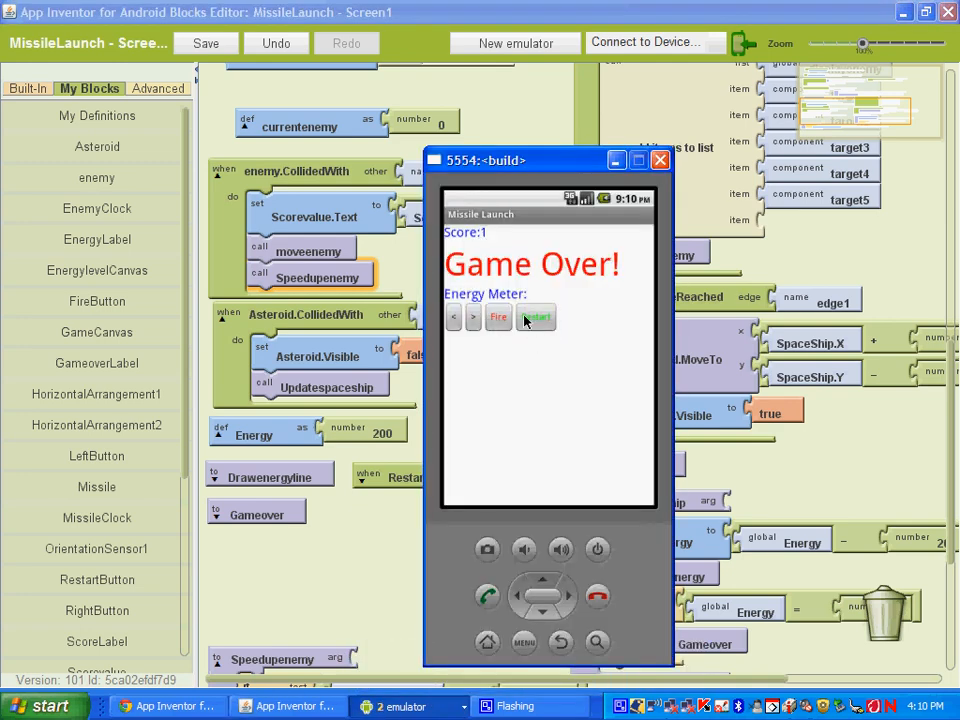
# - Restart the game in the emulator and fire three missiles at the enemy
pyautogui.click(538, 316)
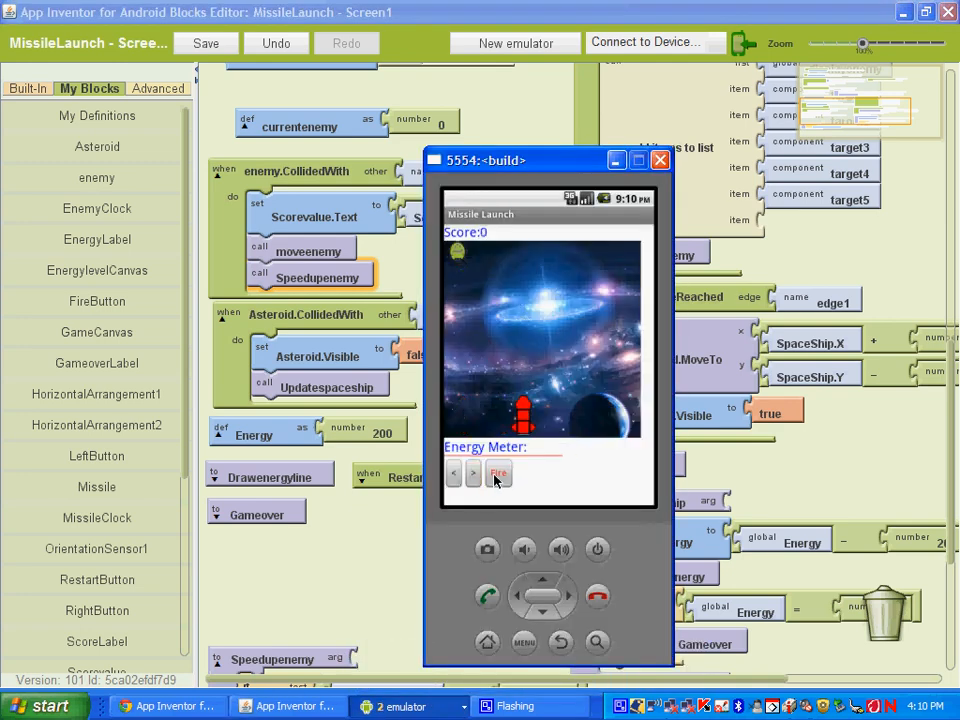
pyautogui.click(498, 472)
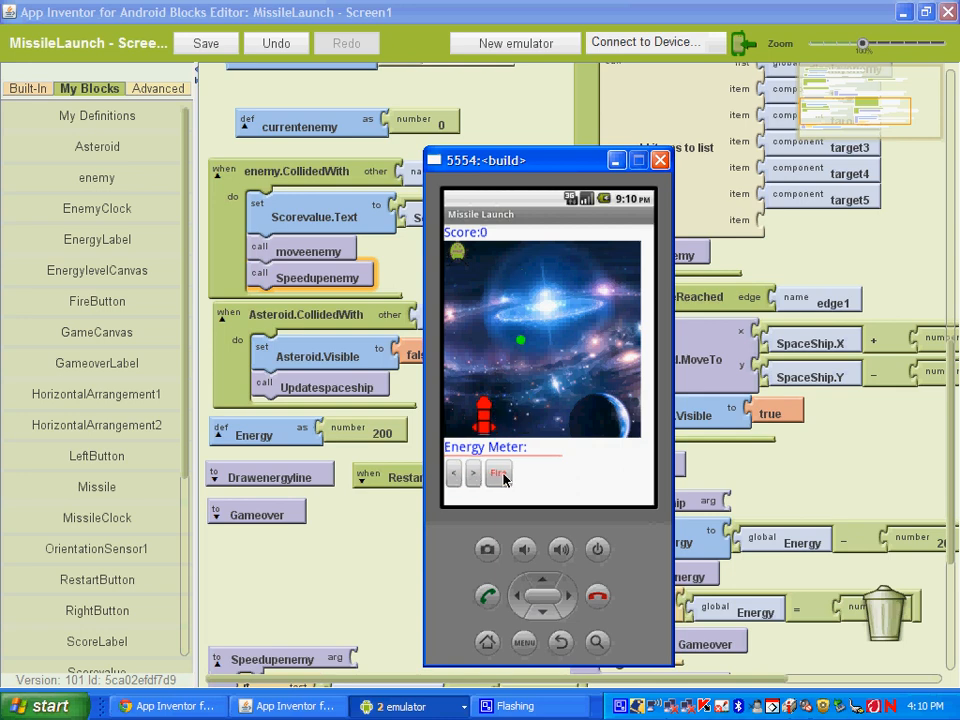
pyautogui.click(498, 472)
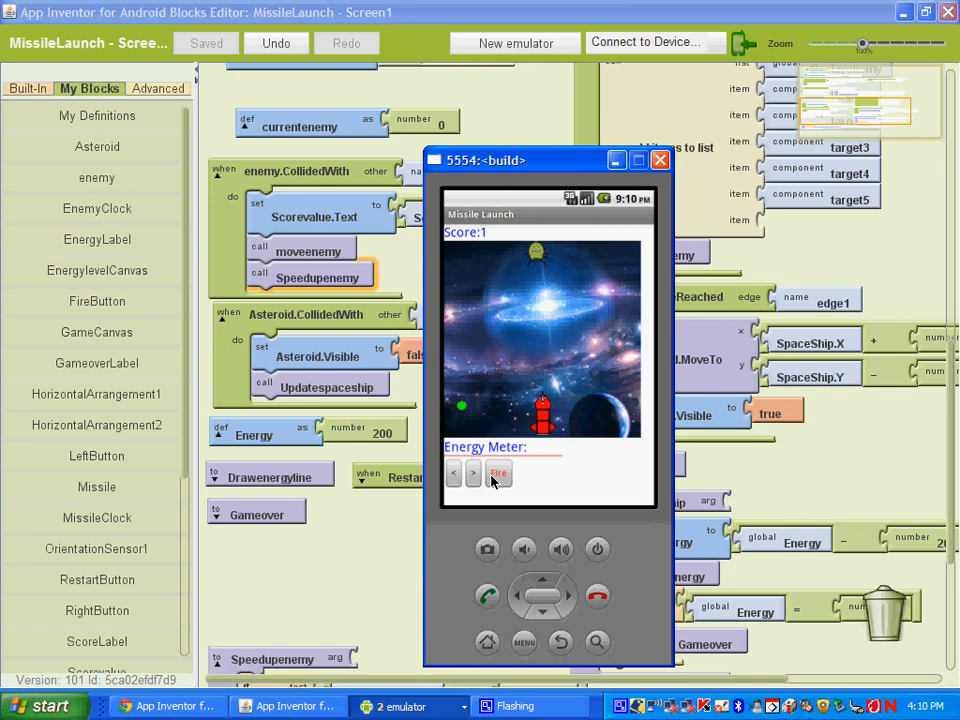
pyautogui.click(500, 474)
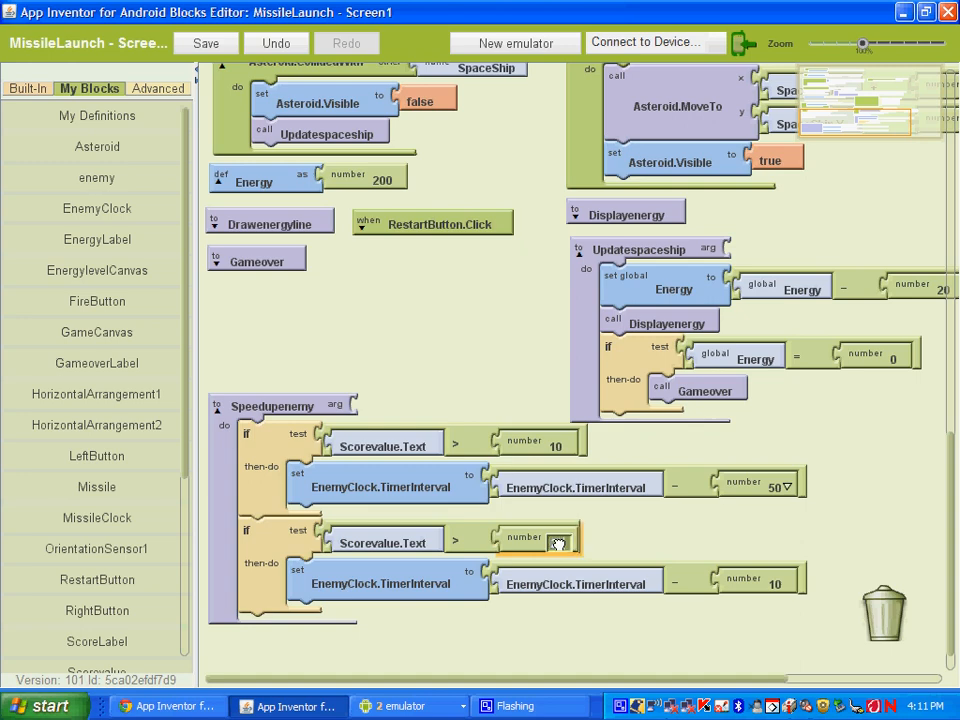
# - Set the second if's score threshold to 20 and retest the game in the emulator
pyautogui.click(556, 544)
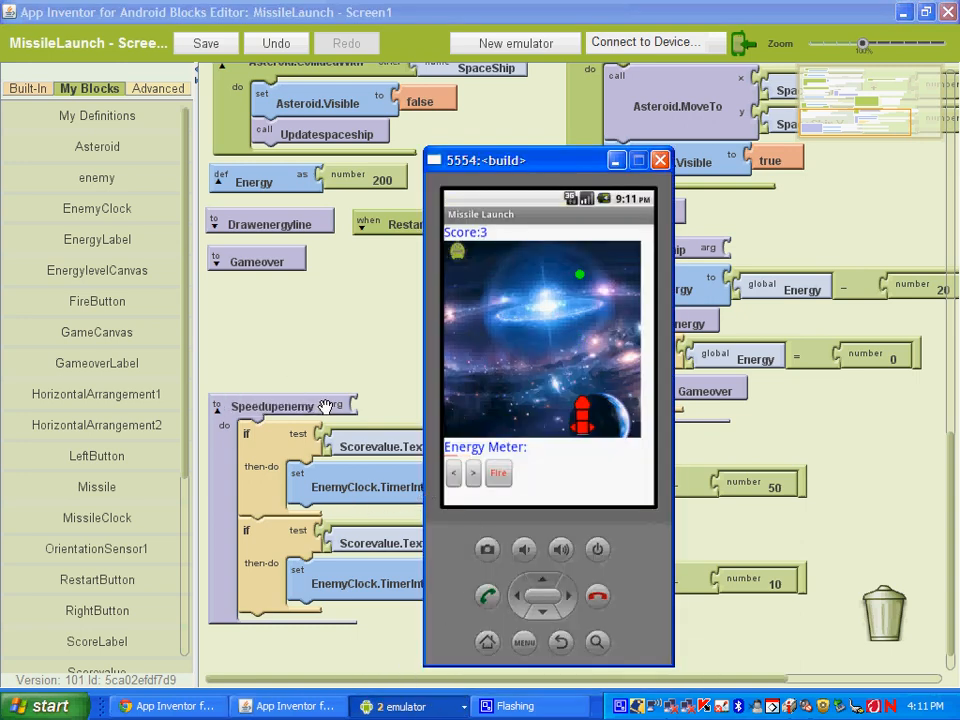
pyautogui.click(660, 160)
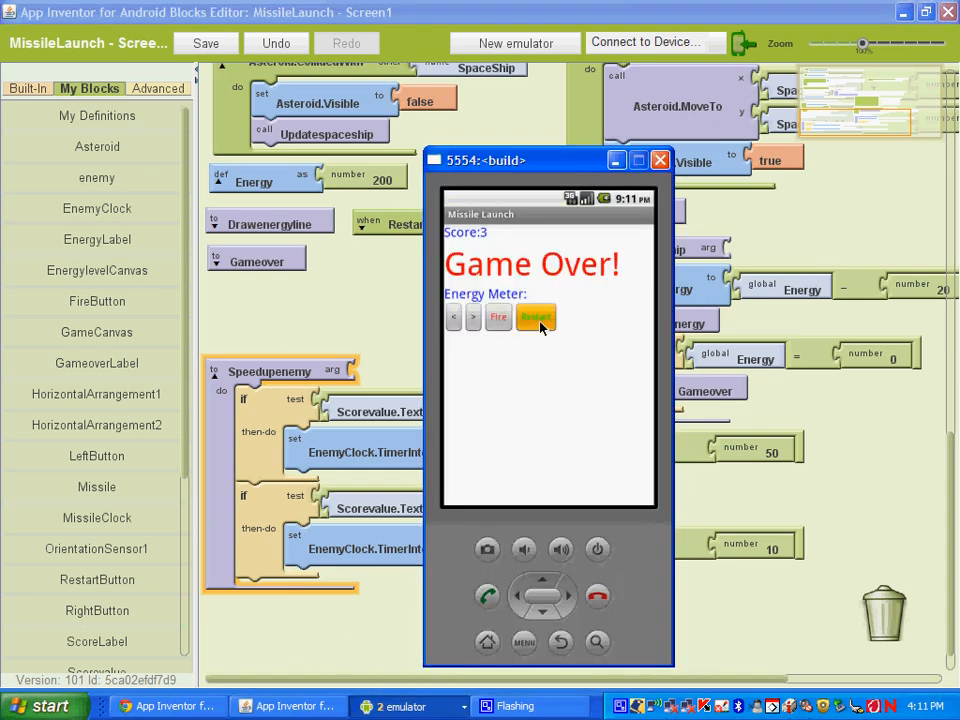
pyautogui.click(536, 316)
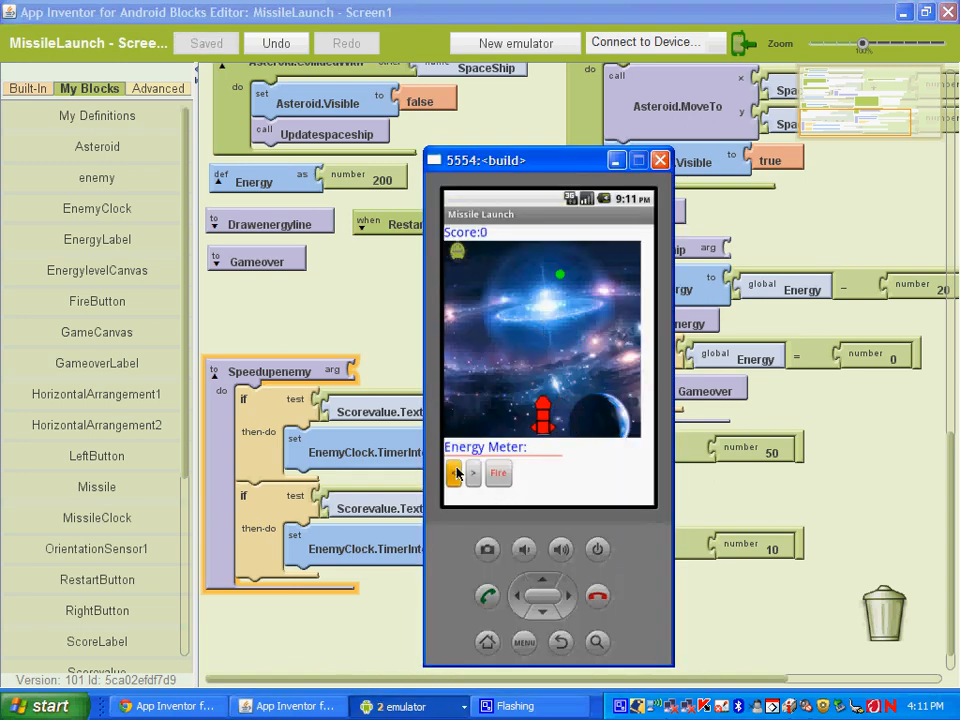
pyautogui.click(498, 472)
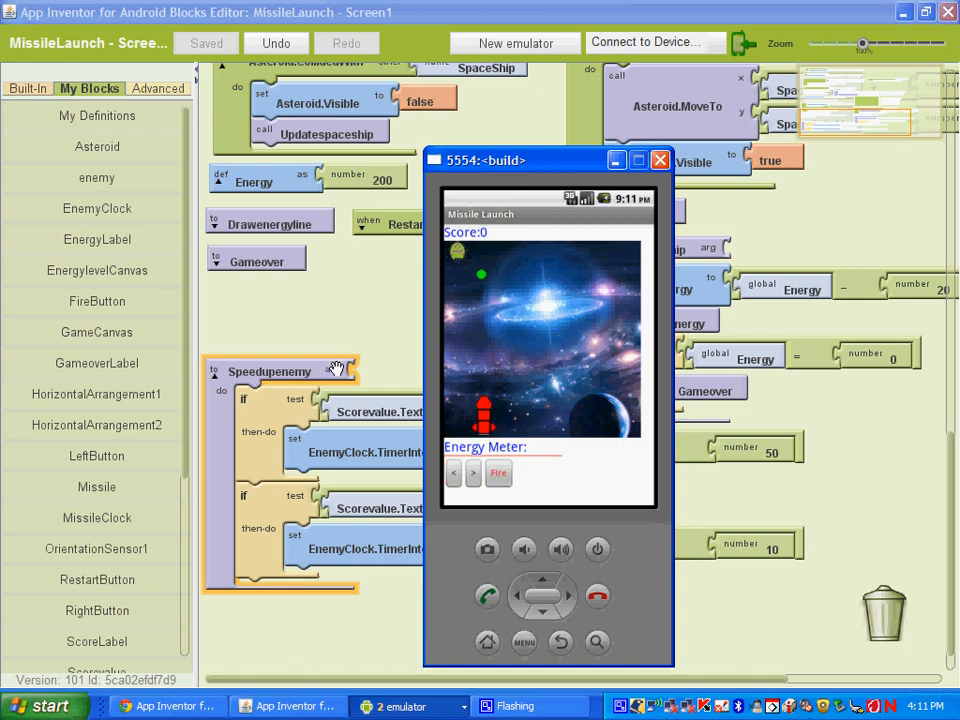
pyautogui.click(660, 160)
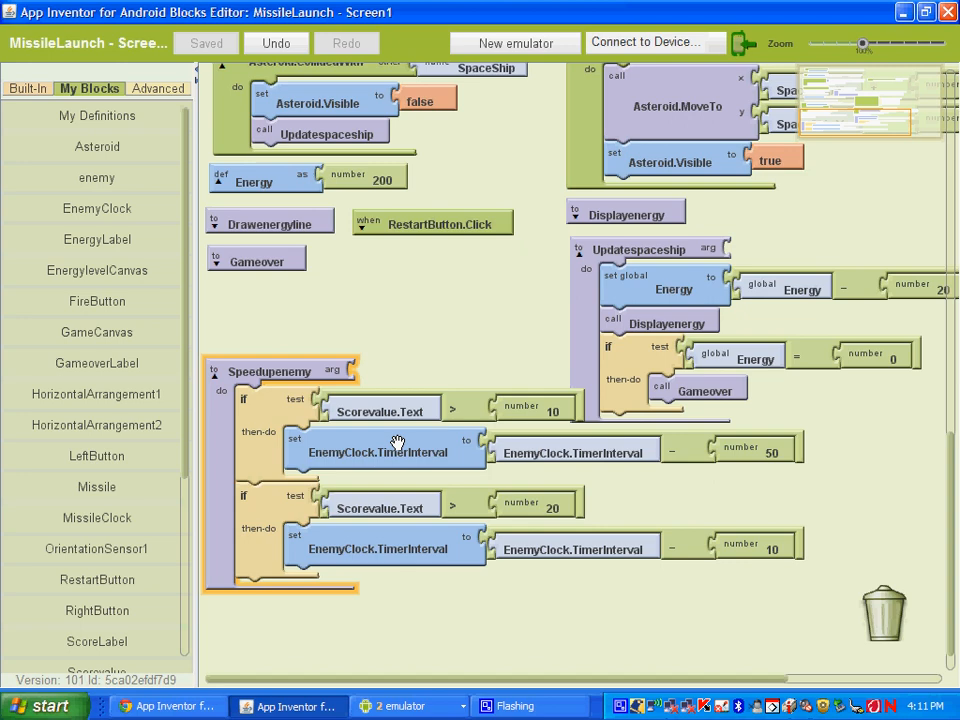
pyautogui.moveTo(390, 352)
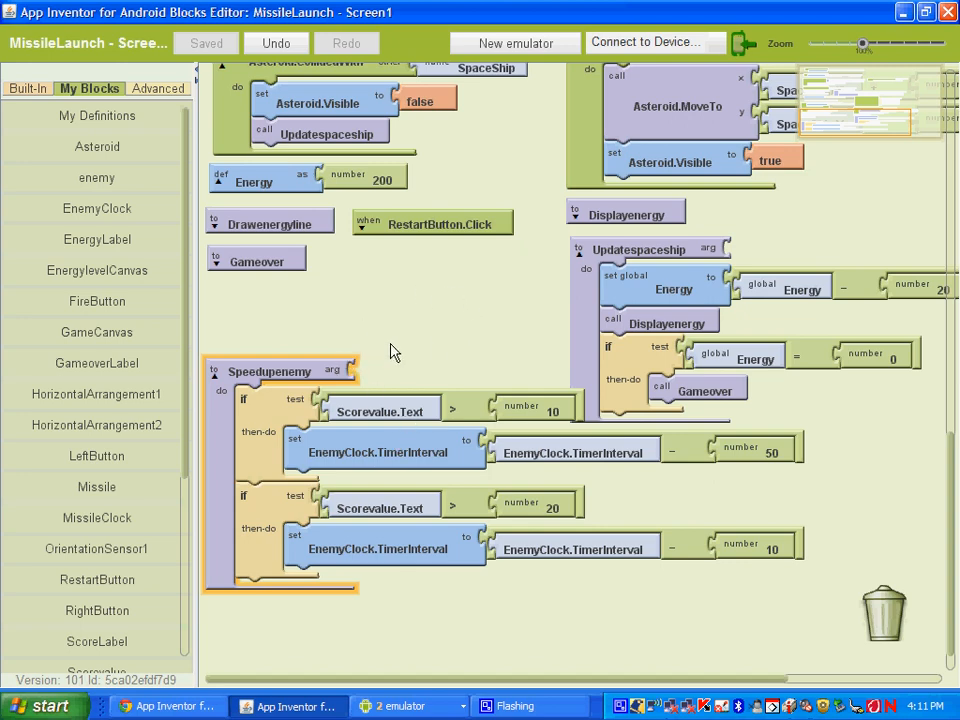